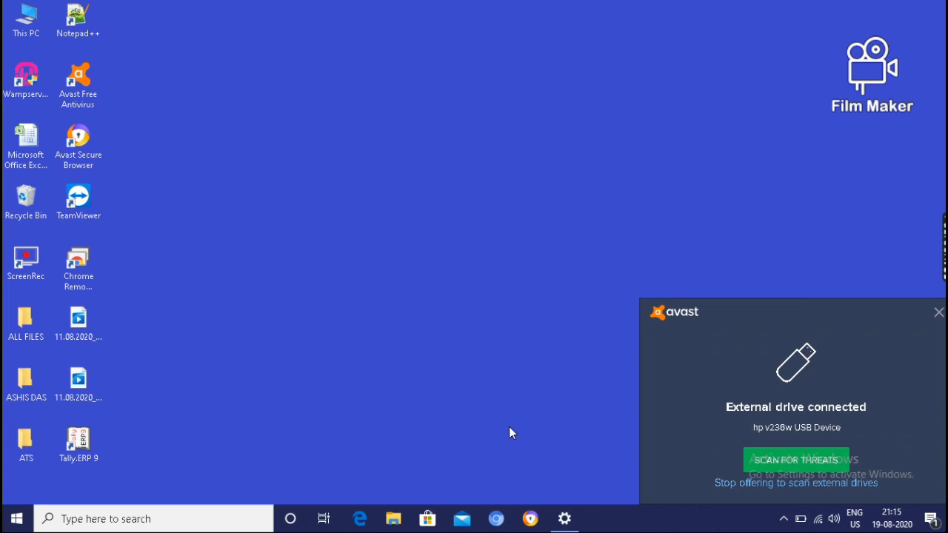
mouse_move(696, 431)
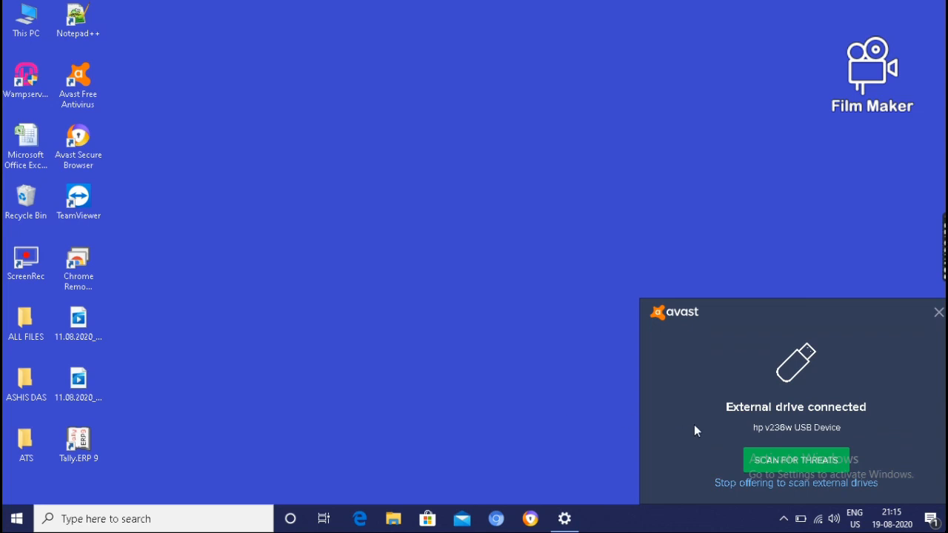
mouse_move(770, 474)
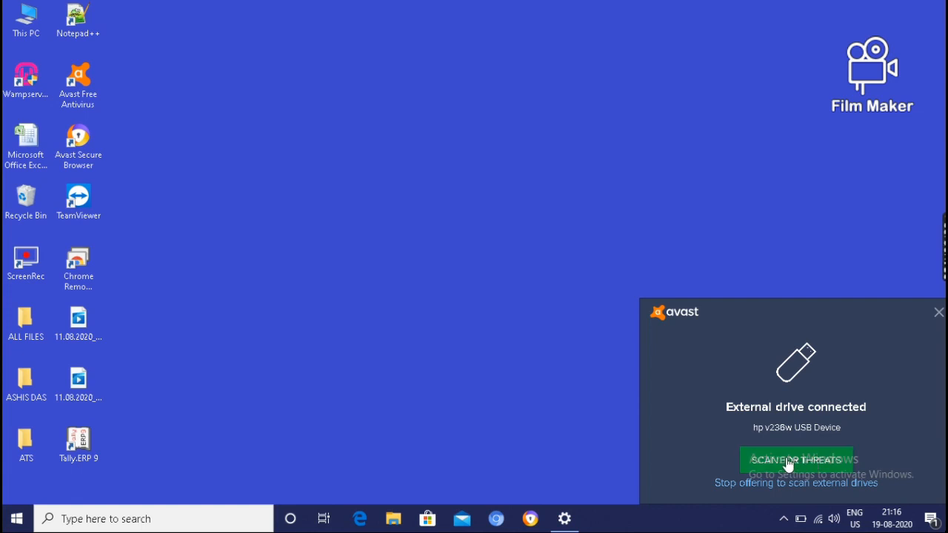
Step: Scan the newly connected USB drive with Avast and dismiss the 'No malware found' result
click(795, 459)
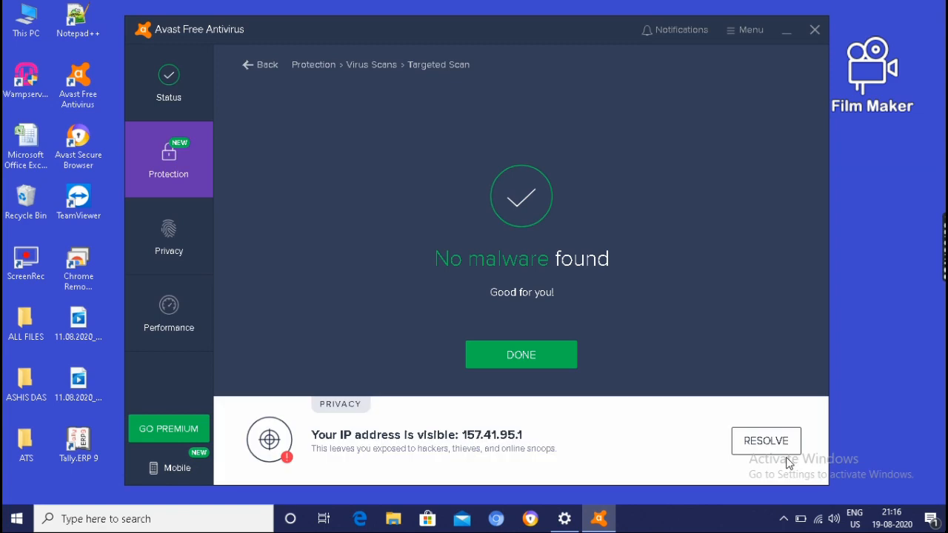
mouse_move(726, 293)
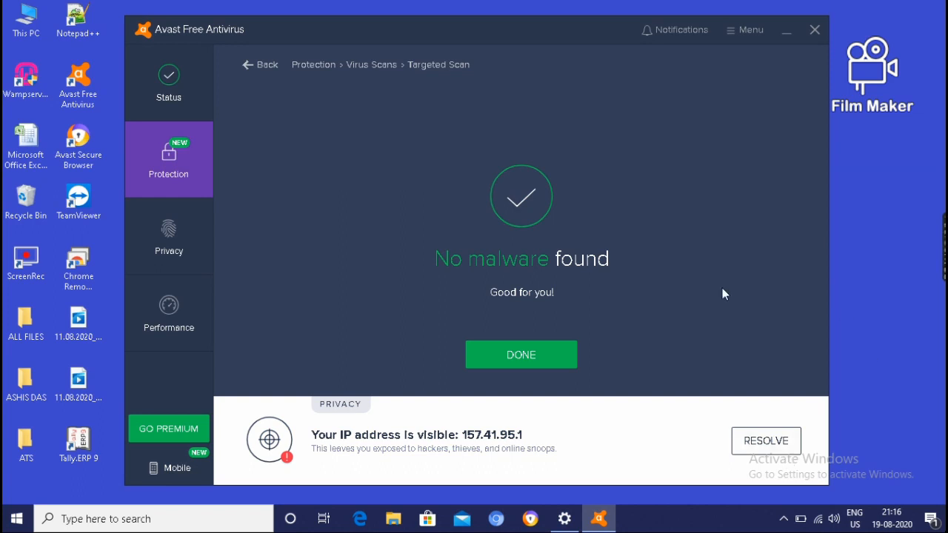
mouse_move(569, 288)
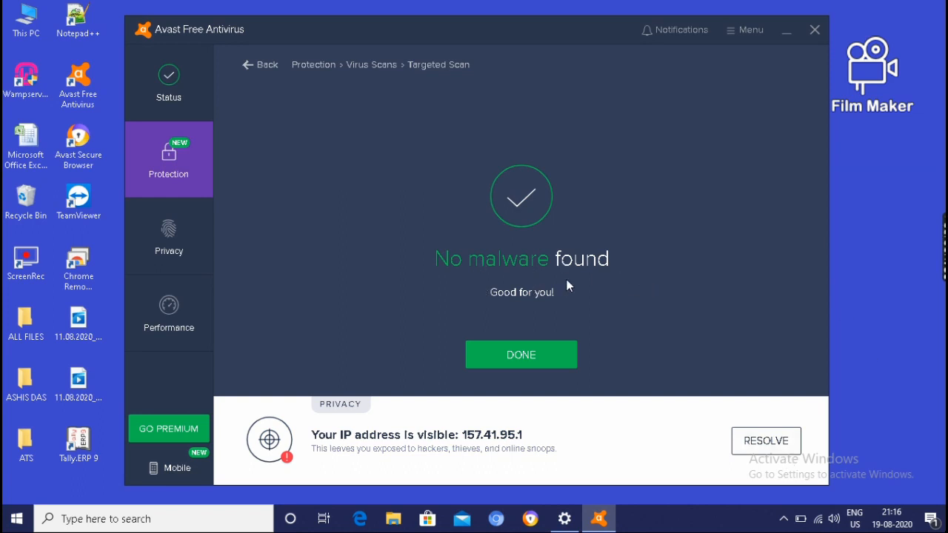
mouse_move(521, 363)
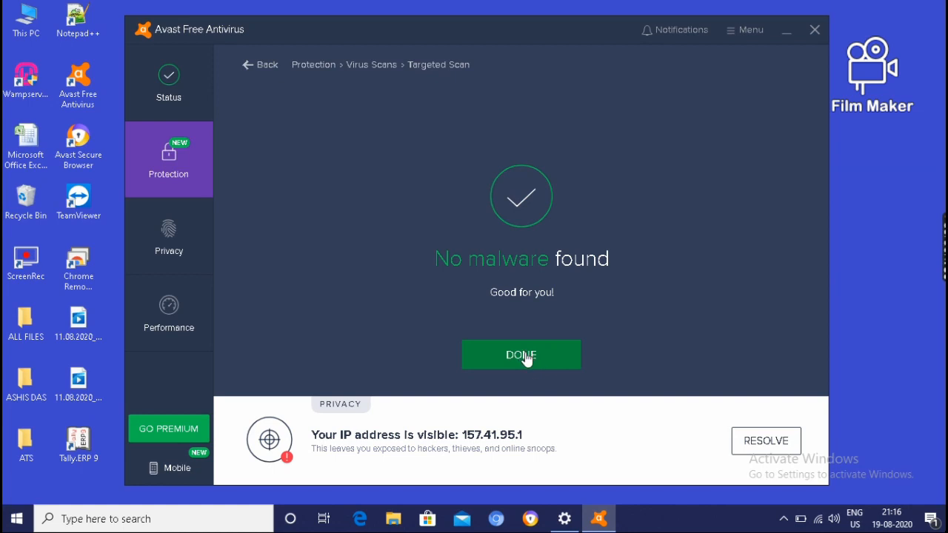
click(521, 355)
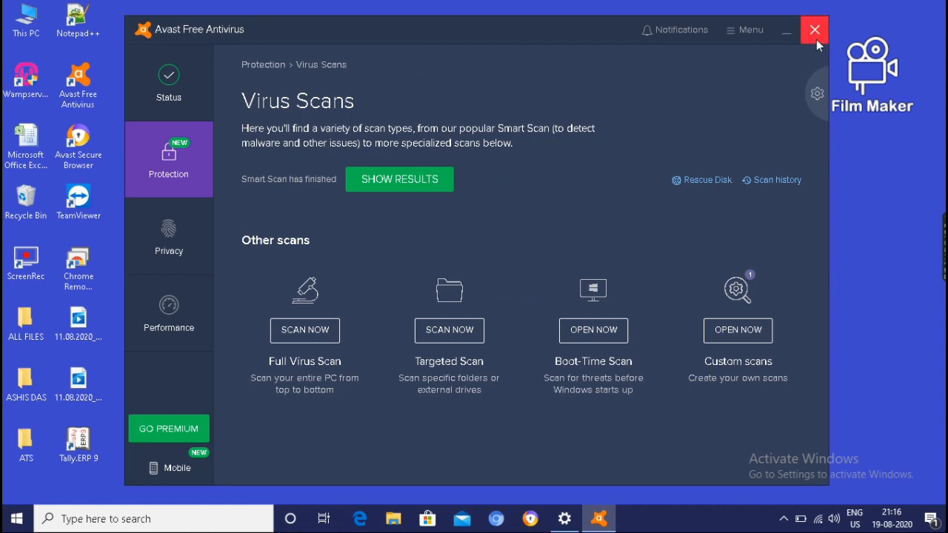
Step: Close the Avast Free Antivirus window to return to the desktop
click(814, 30)
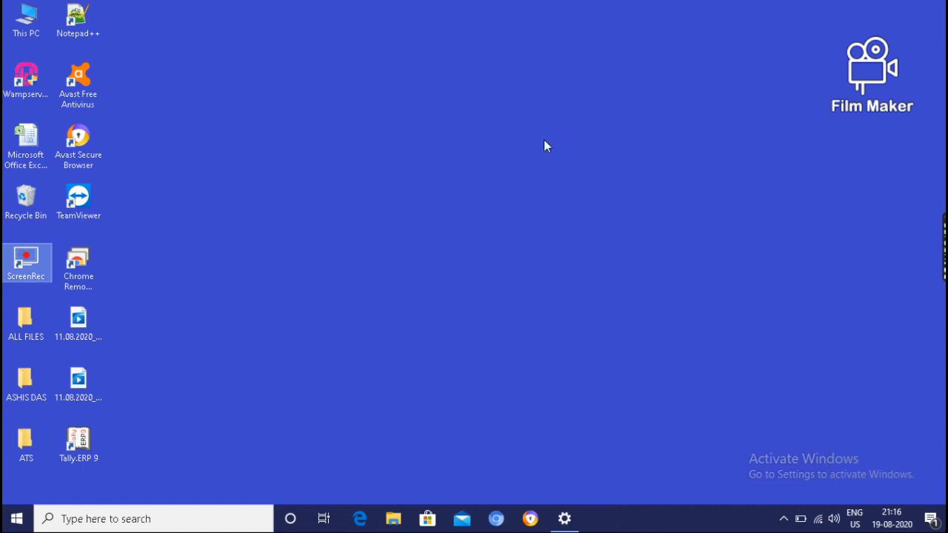
mouse_move(323, 210)
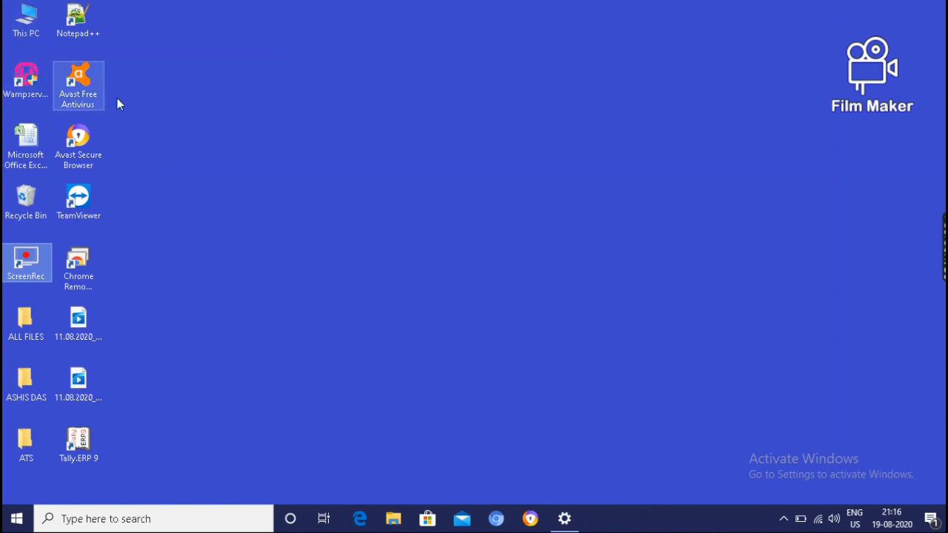
mouse_move(27, 15)
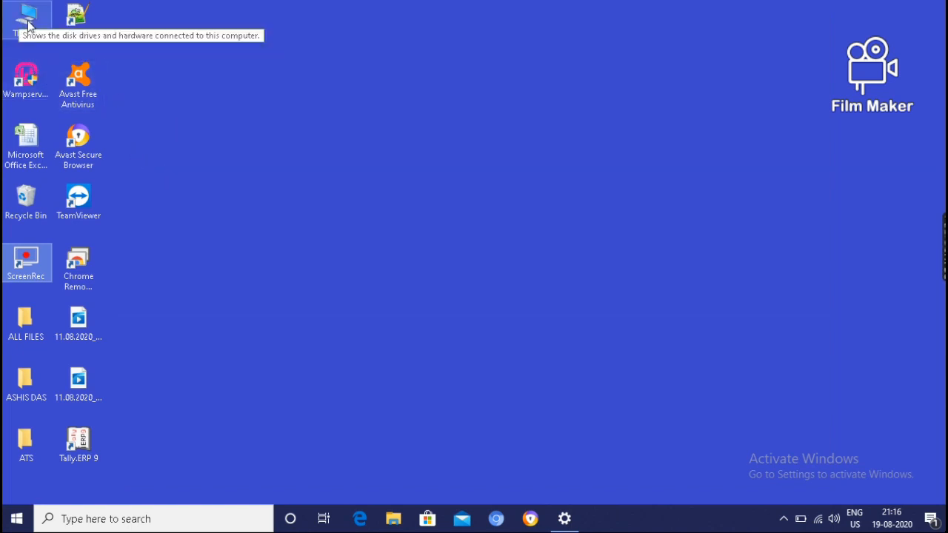
Step: Browse This PC and open USB Drive (J:) to list its folders and files
double_click(27, 15)
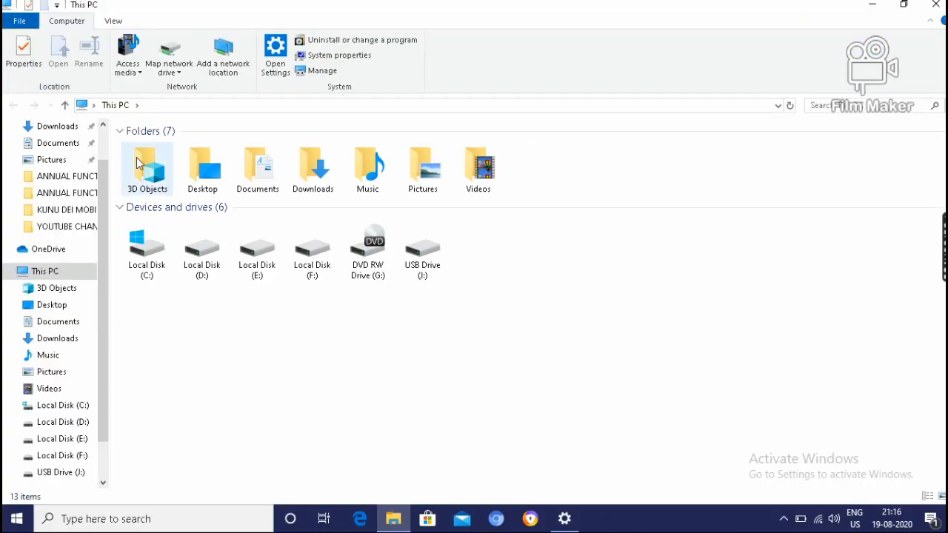
click(311, 248)
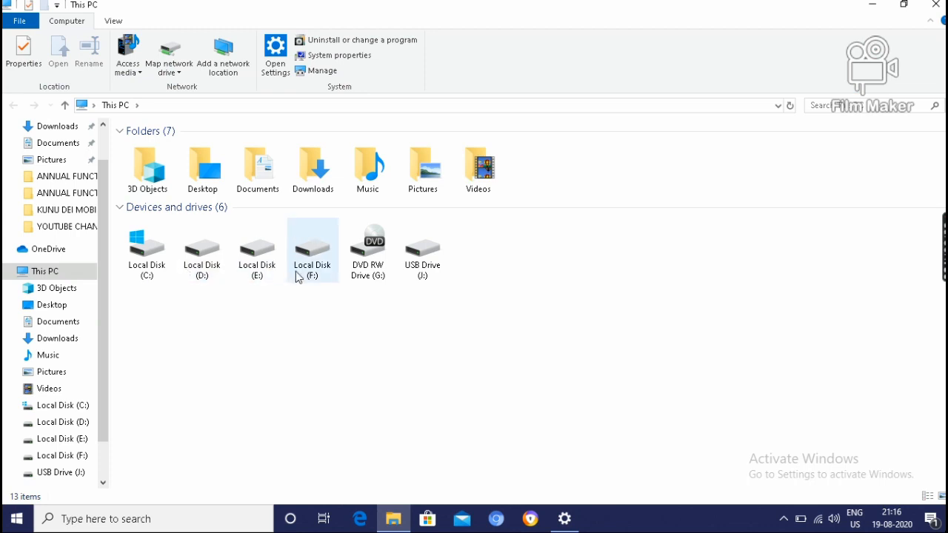
mouse_move(422, 249)
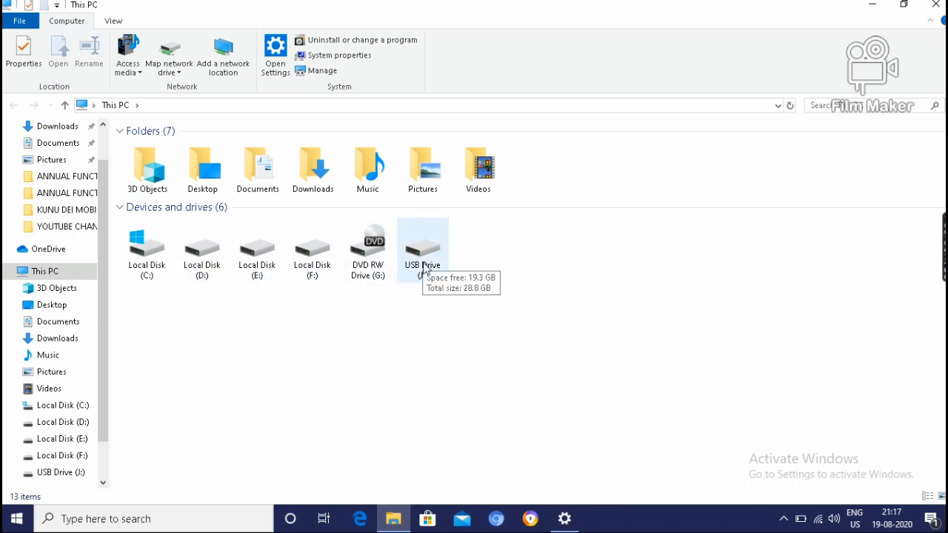
mouse_move(421, 275)
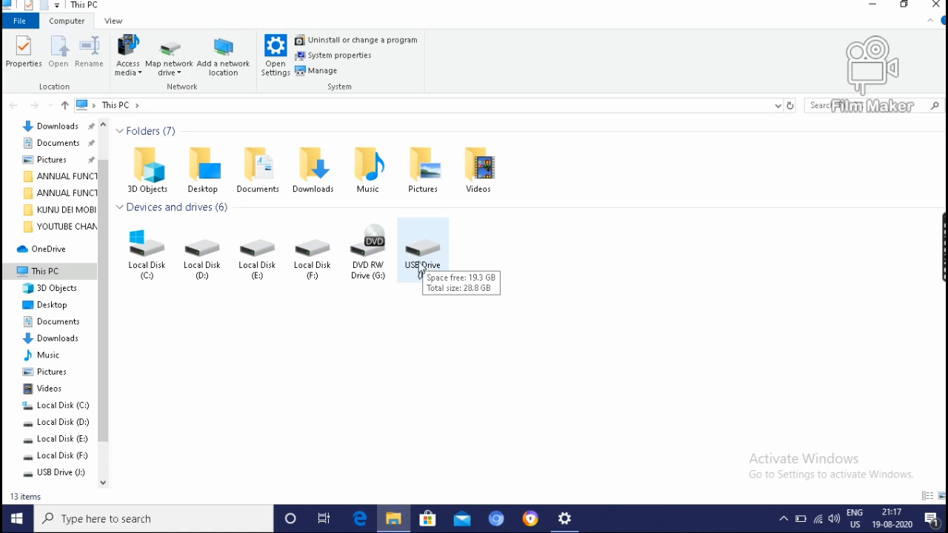
mouse_move(408, 272)
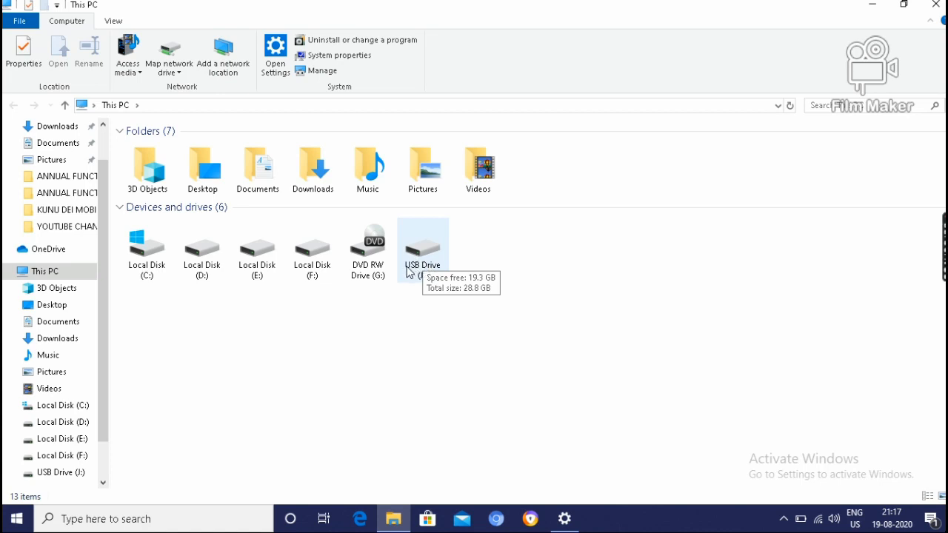
mouse_move(426, 273)
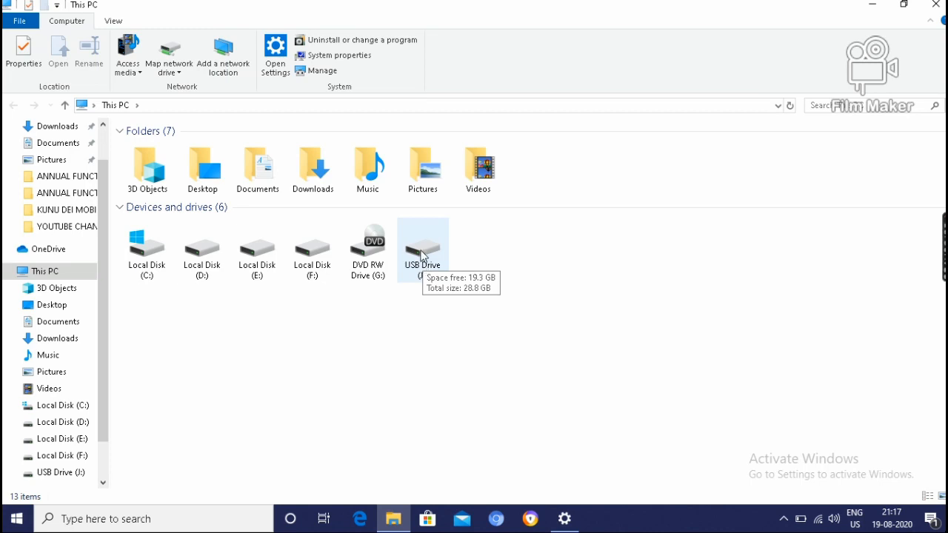
right_click(423, 249)
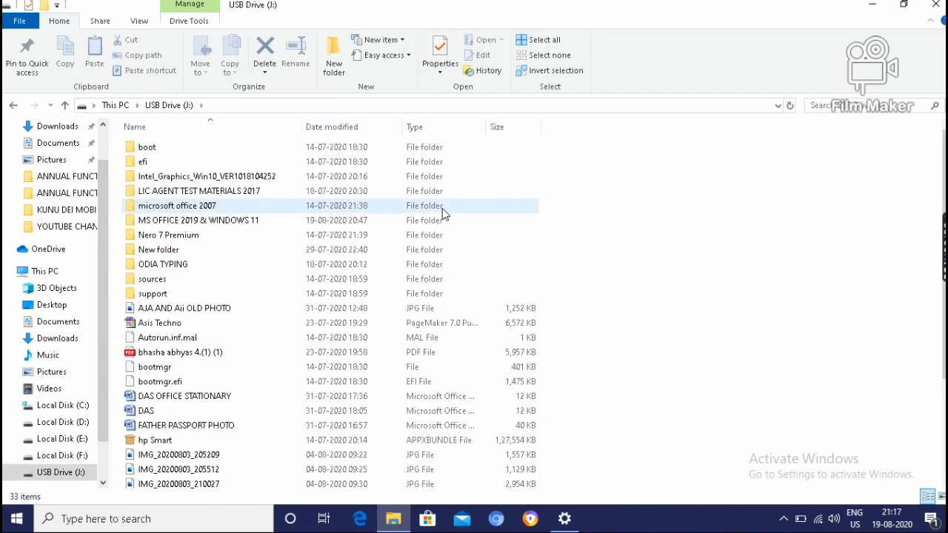
Step: Copy the ODIA TYPING folder from the USB drive
click(142, 161)
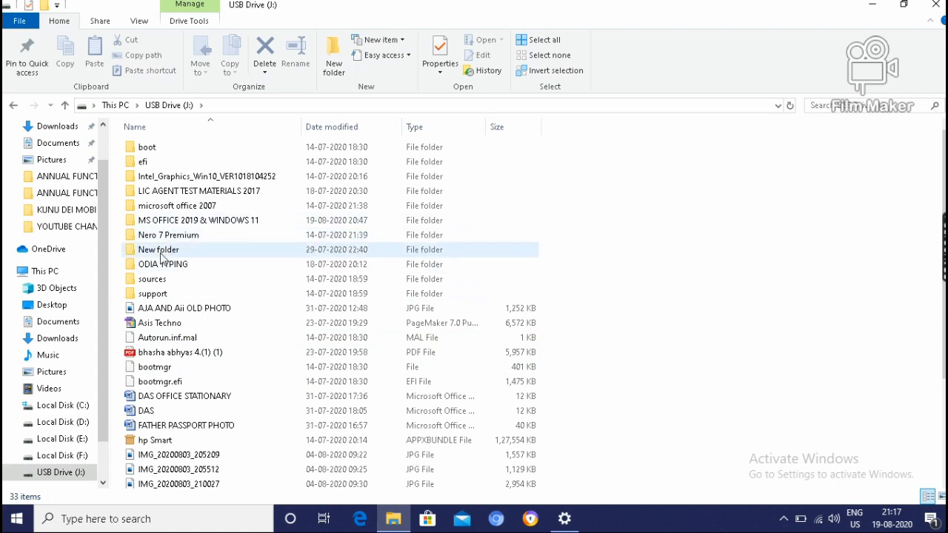
click(162, 264)
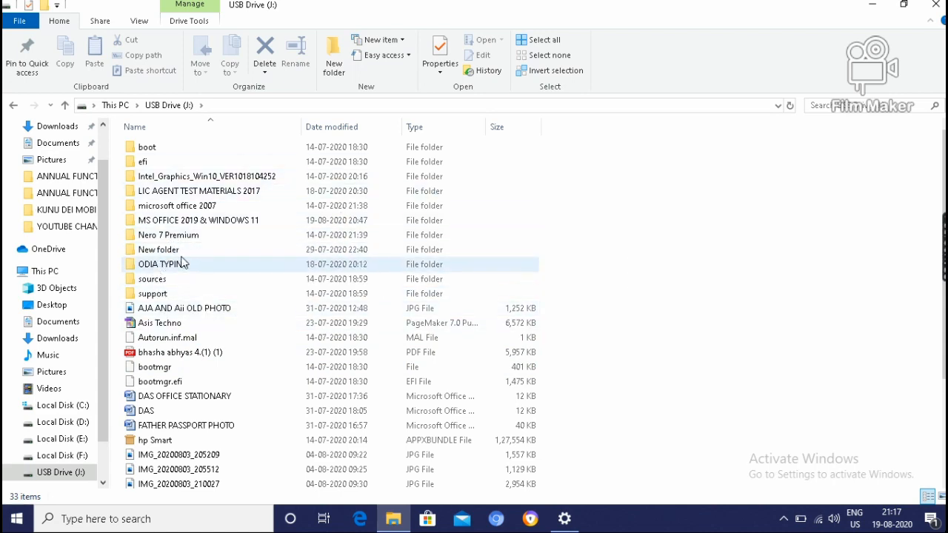
mouse_move(163, 264)
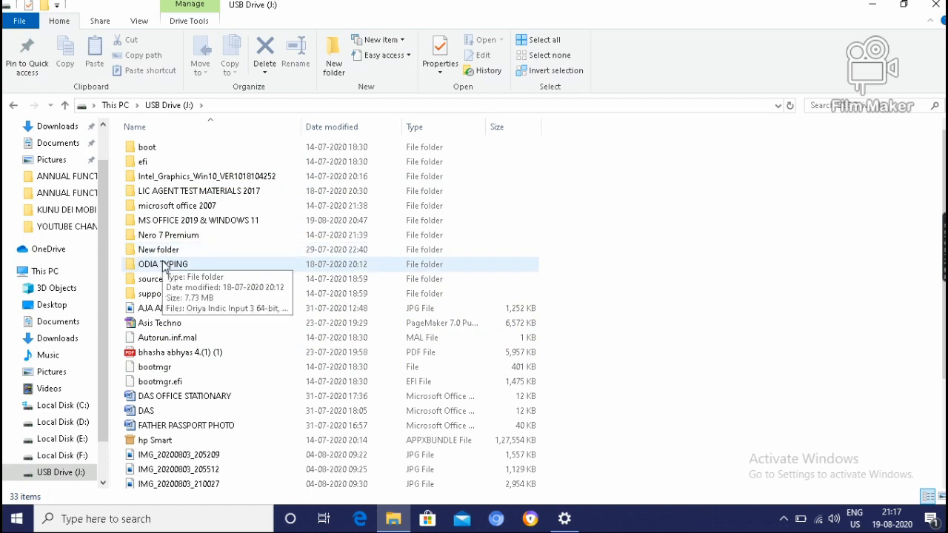
click(163, 263)
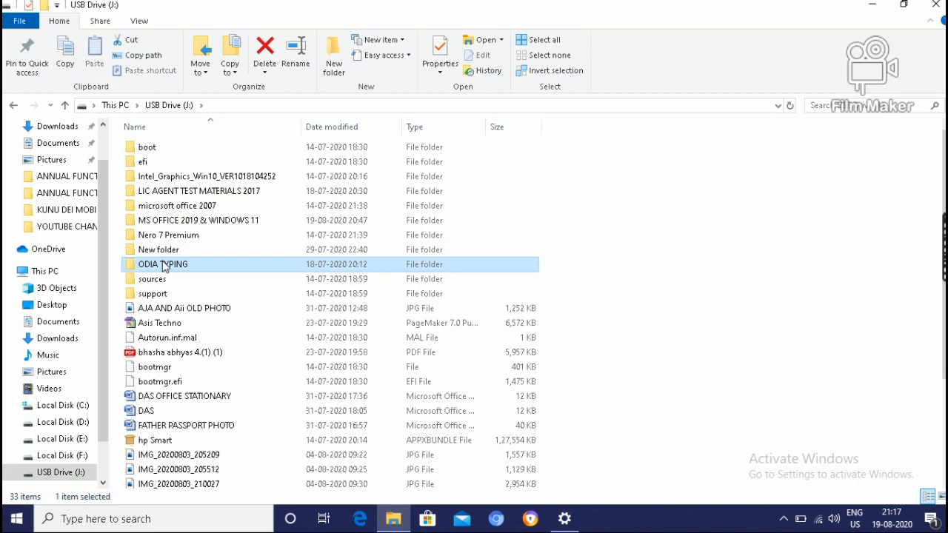
right_click(163, 263)
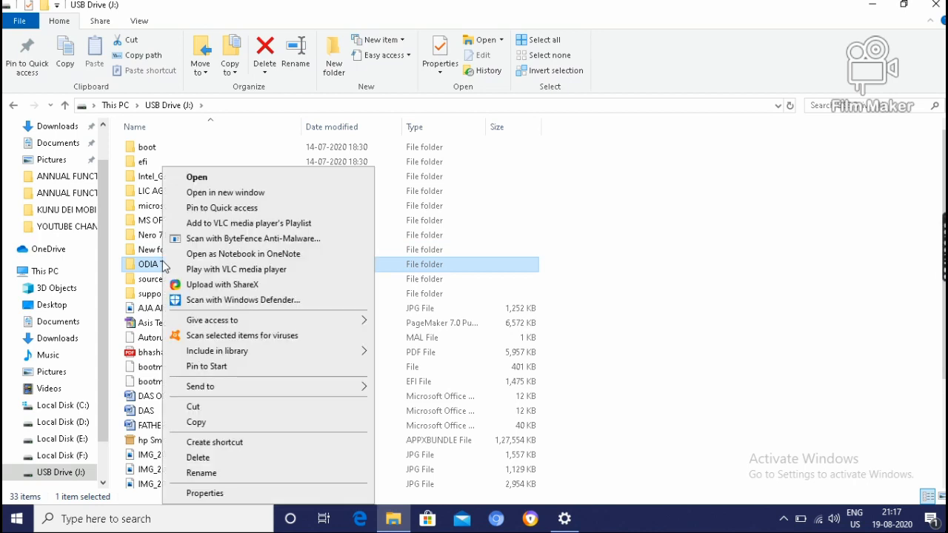
mouse_move(213, 299)
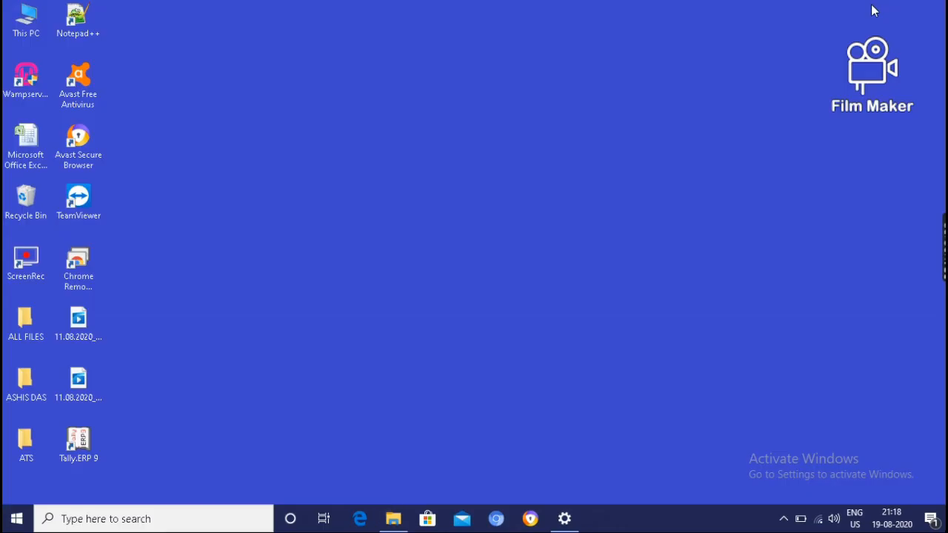
mouse_move(178, 239)
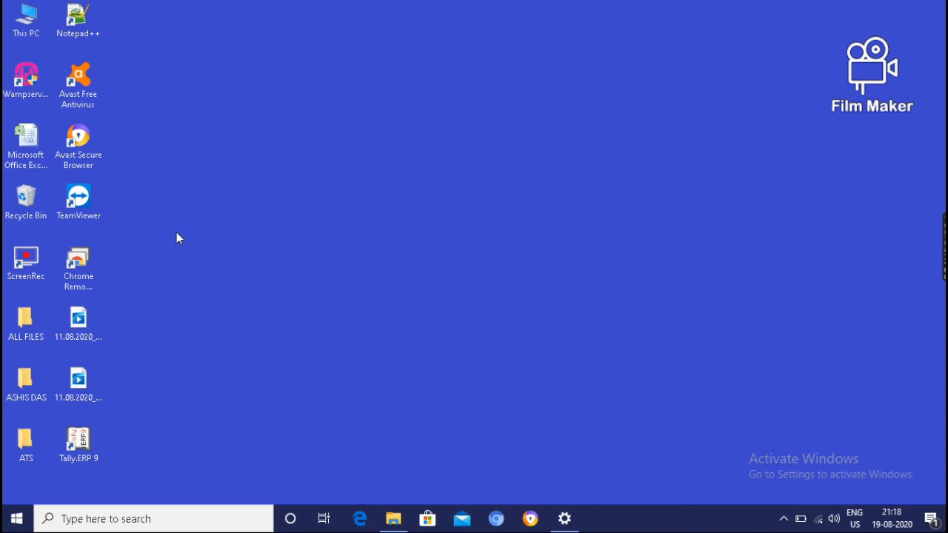
Step: Create a new desktop folder named PEN DRIVE DATA
right_click(178, 238)
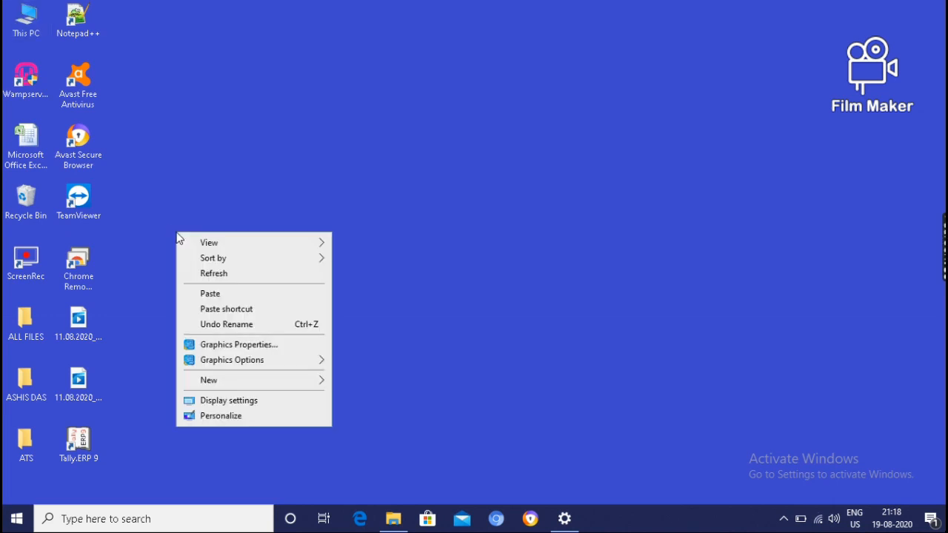
click(208, 379)
text(PEN DRIVE)
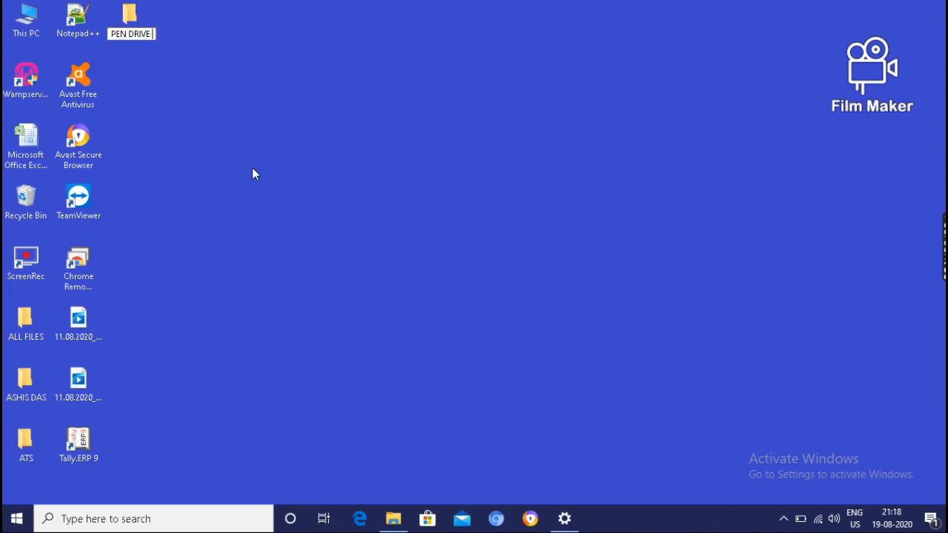
text(DATA)
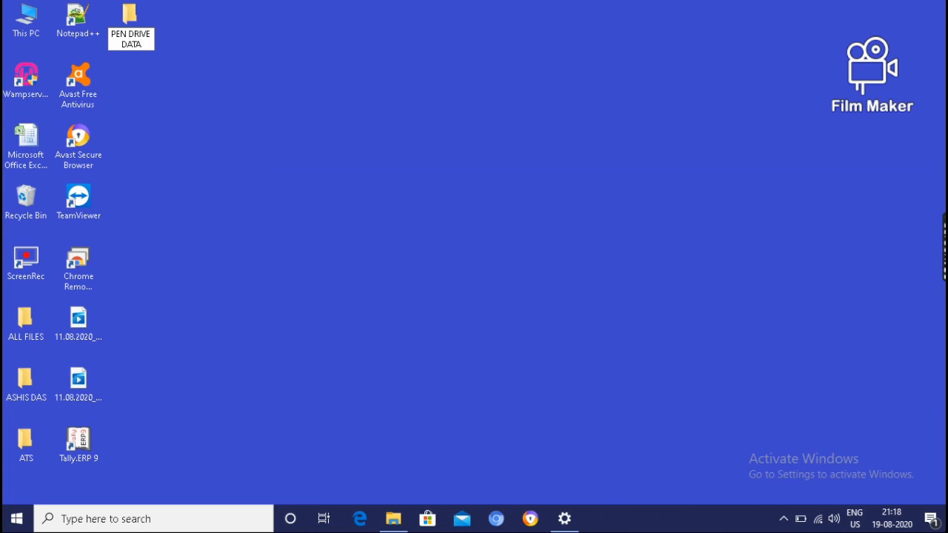
click(130, 15)
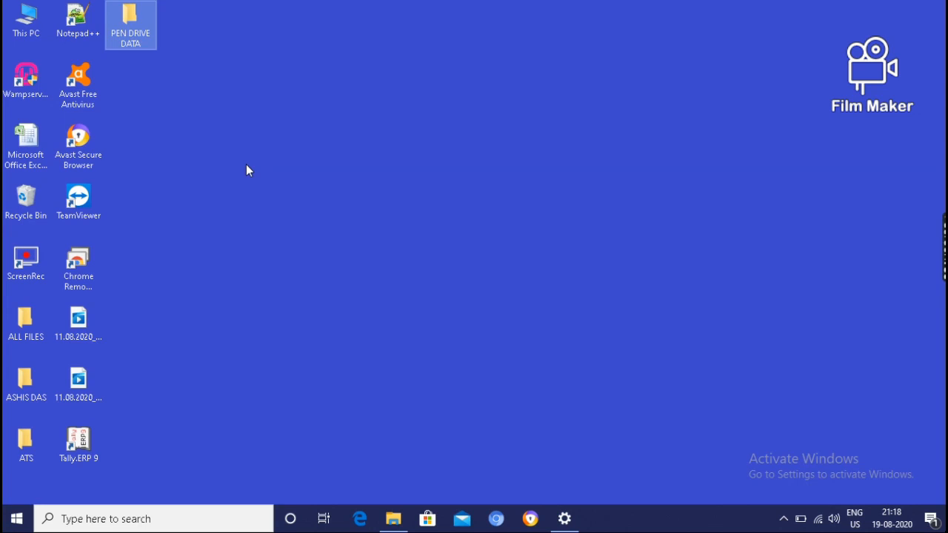
mouse_move(132, 38)
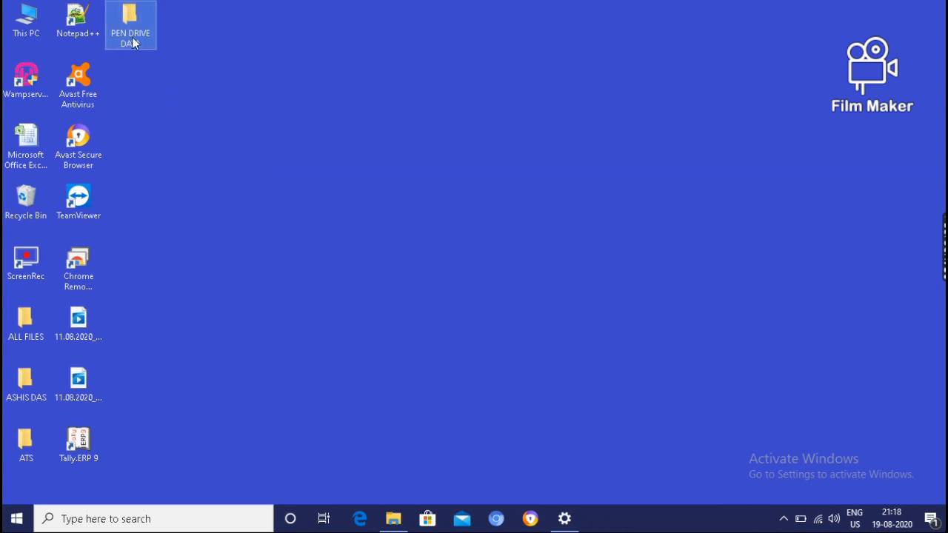
mouse_move(121, 51)
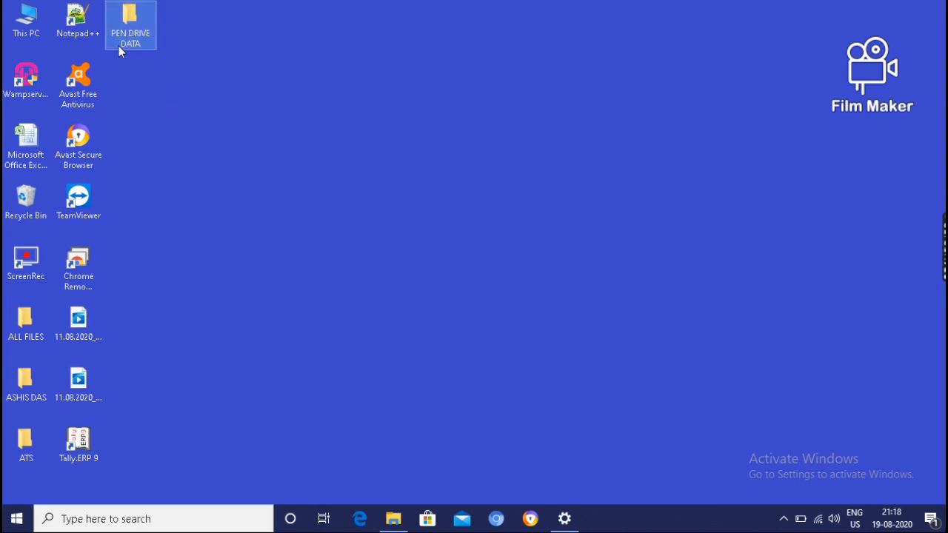
mouse_move(140, 38)
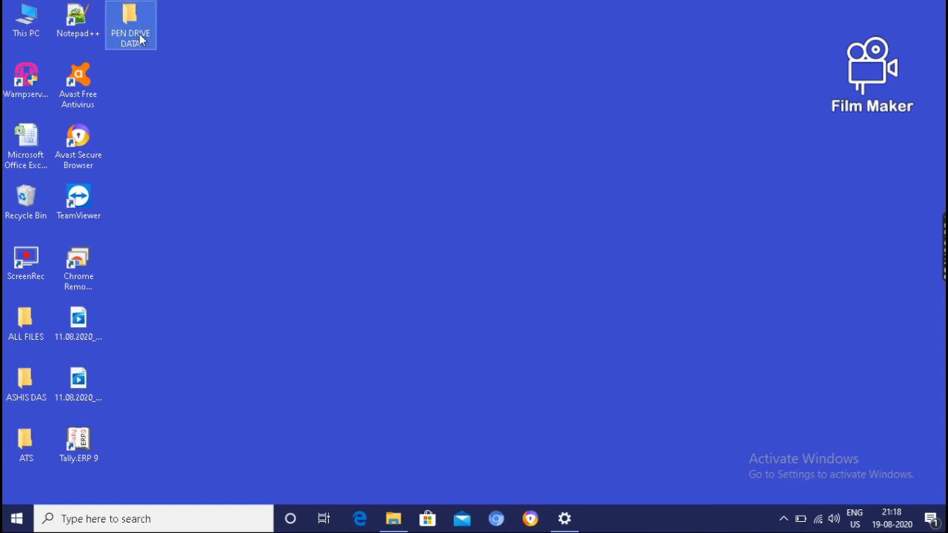
Step: Paste the ODIA TYPING folder into PEN DRIVE DATA and close the window
double_click(130, 15)
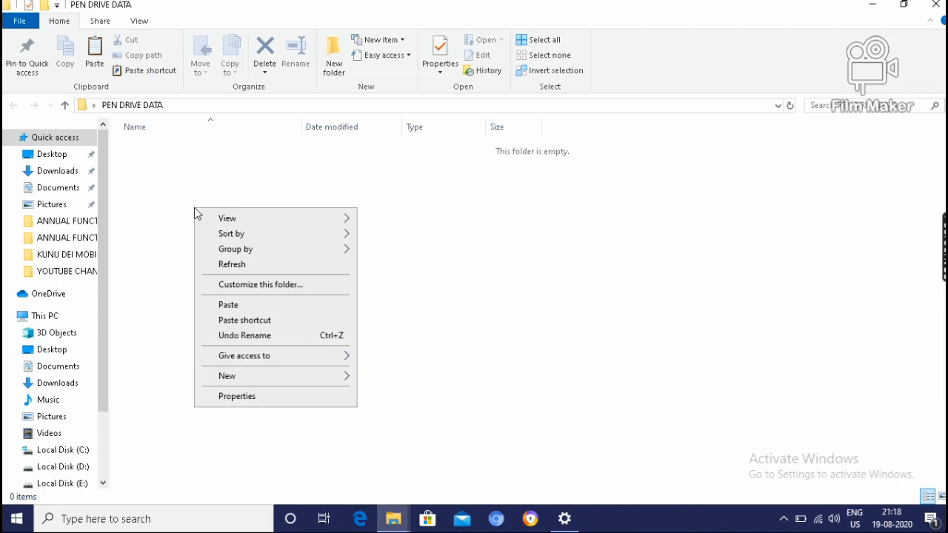
mouse_move(228, 305)
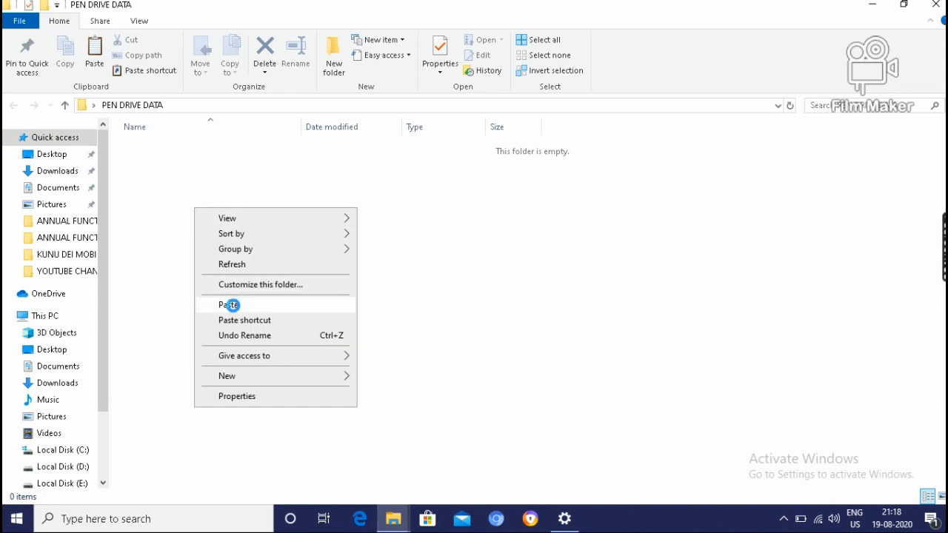
click(228, 305)
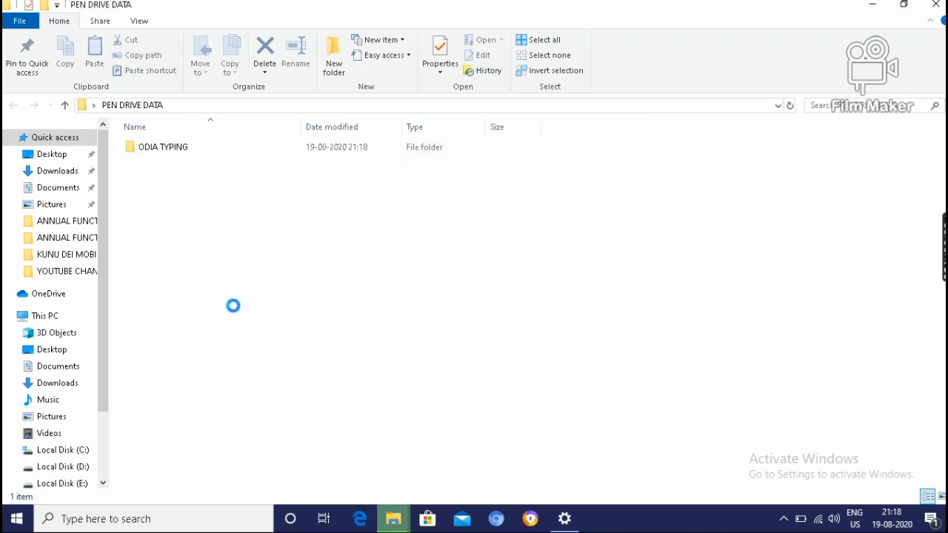
click(163, 147)
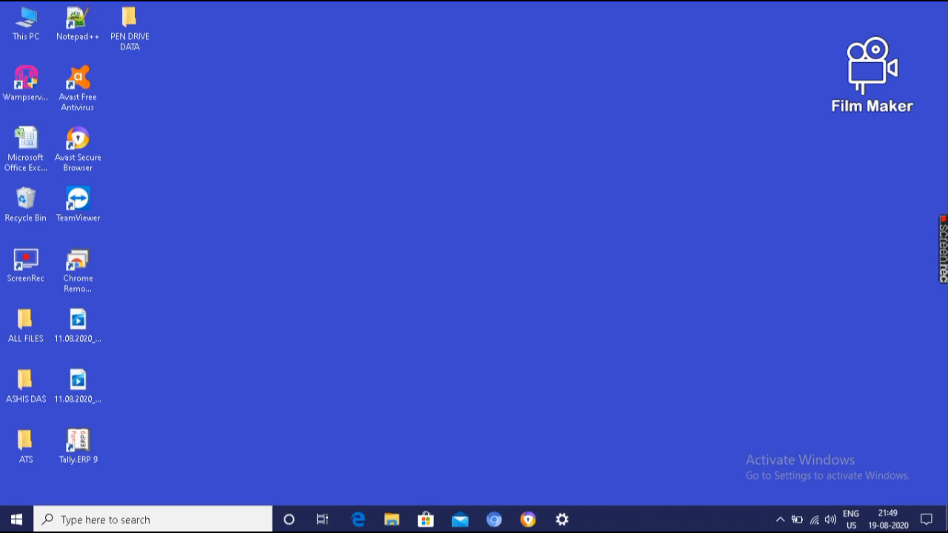
Step: Open This PC from the desktop and choose the USB Drive
click(25, 22)
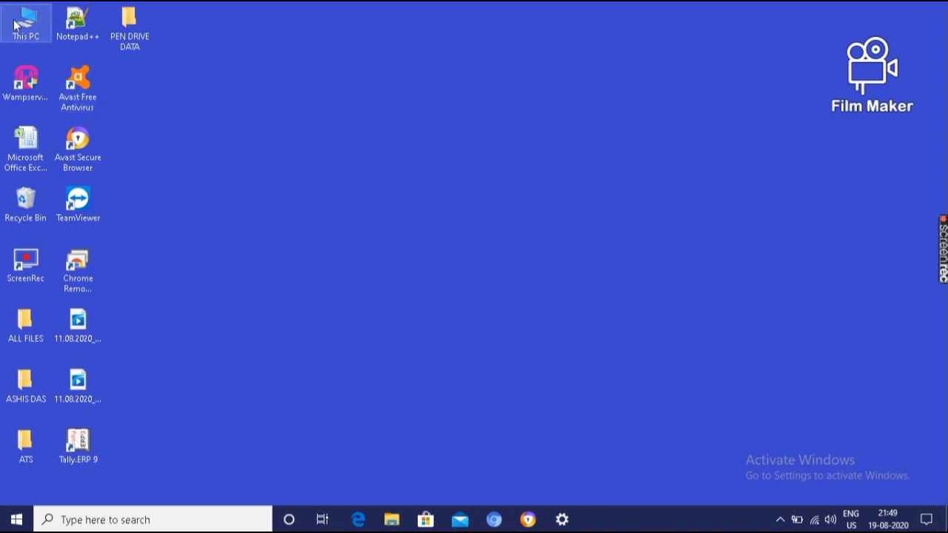
double_click(26, 22)
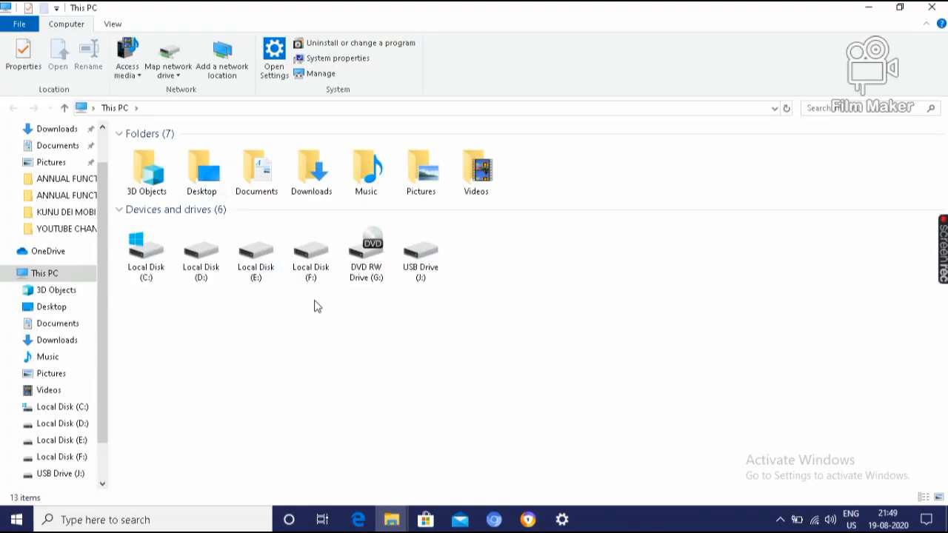
click(421, 251)
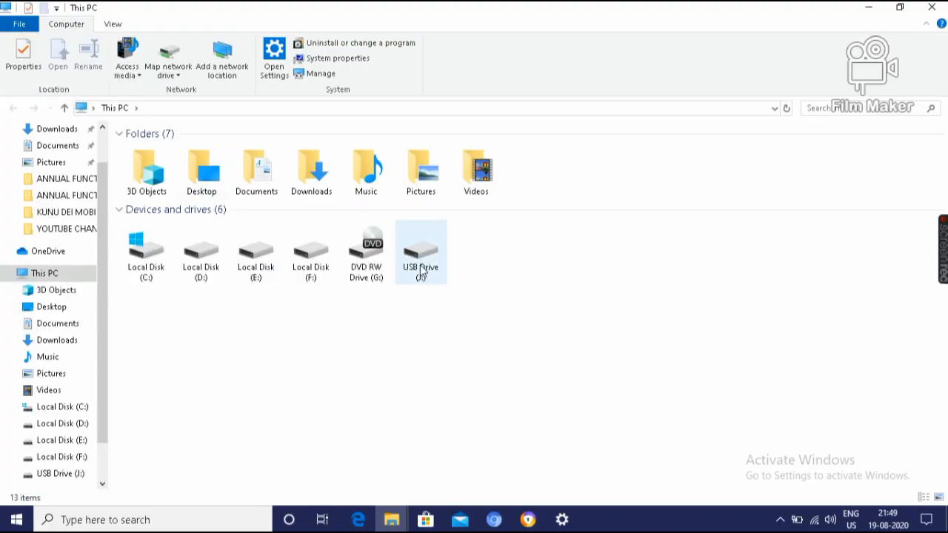
Step: Select MS OFFICE 2019 & WINDOWS 11, LIC AGENT TEST MATERIALS 2017, DAS OFFICE STATIONARY and the DAS file on the USB drive
double_click(421, 248)
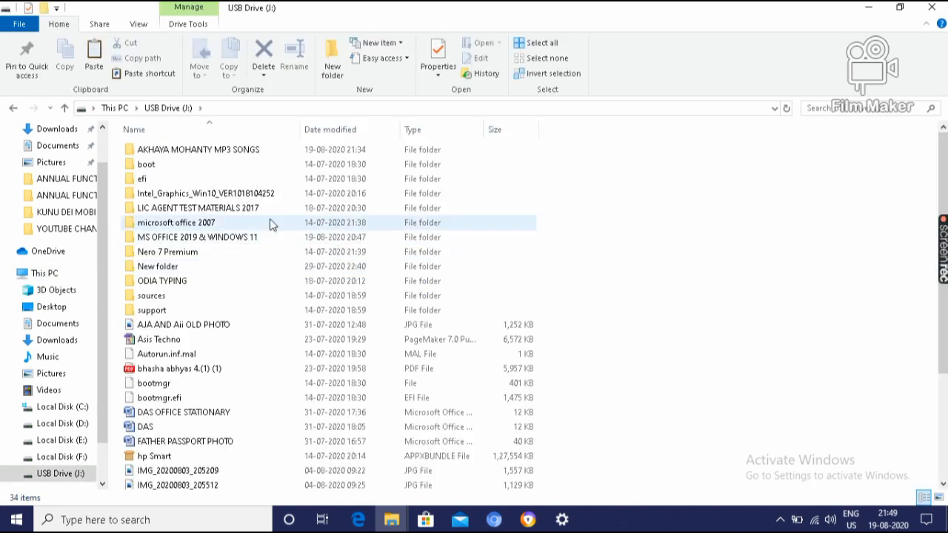
click(162, 281)
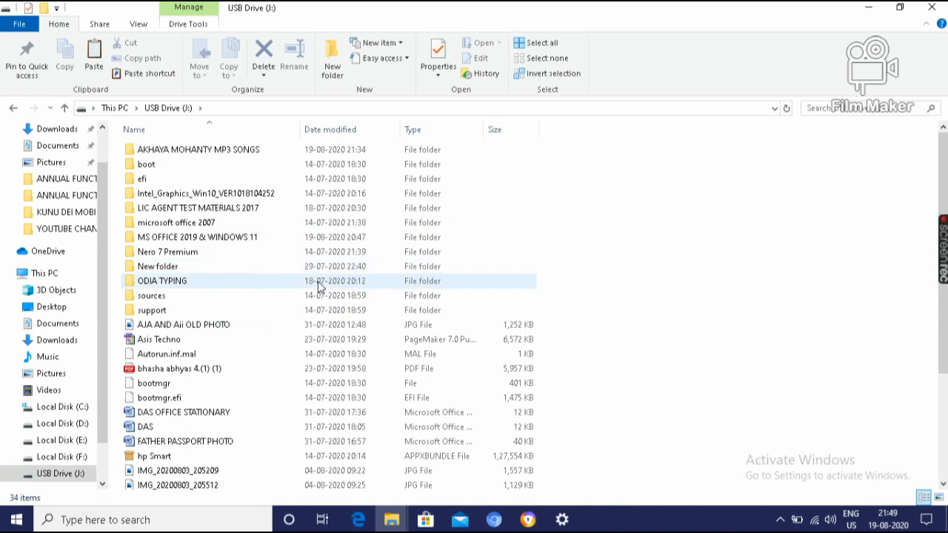
click(142, 178)
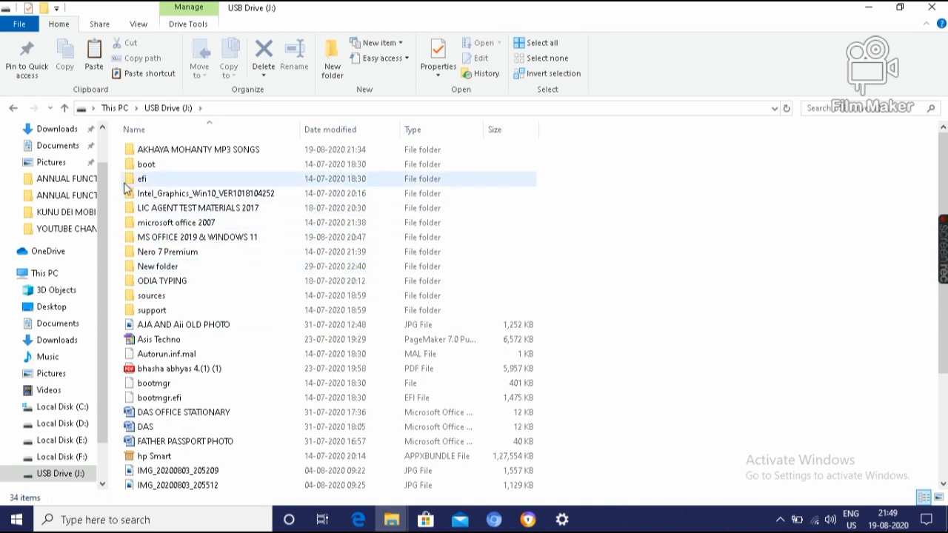
click(200, 207)
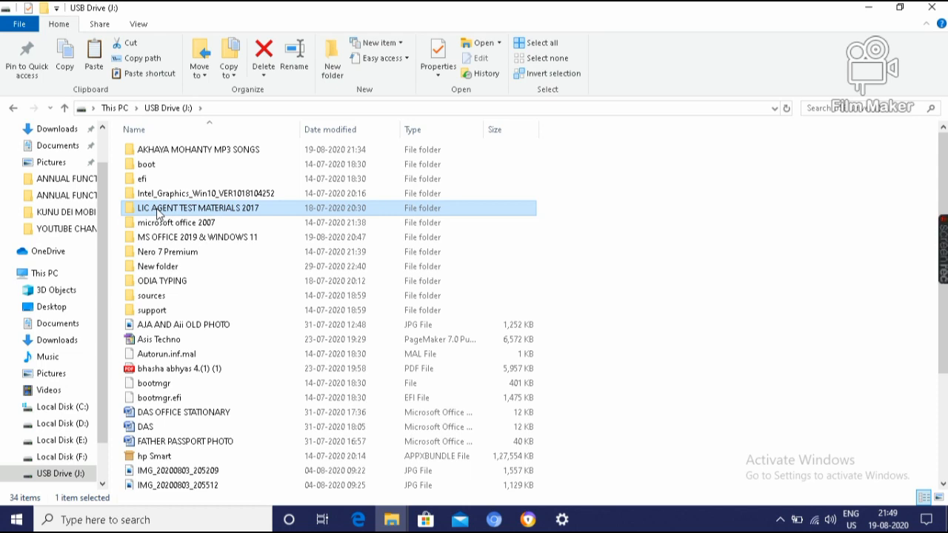
click(196, 237)
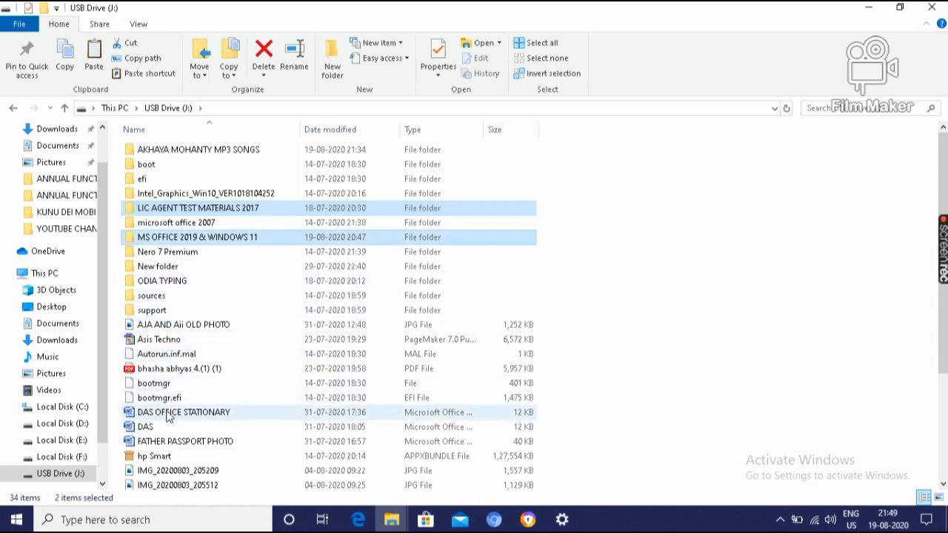
click(145, 426)
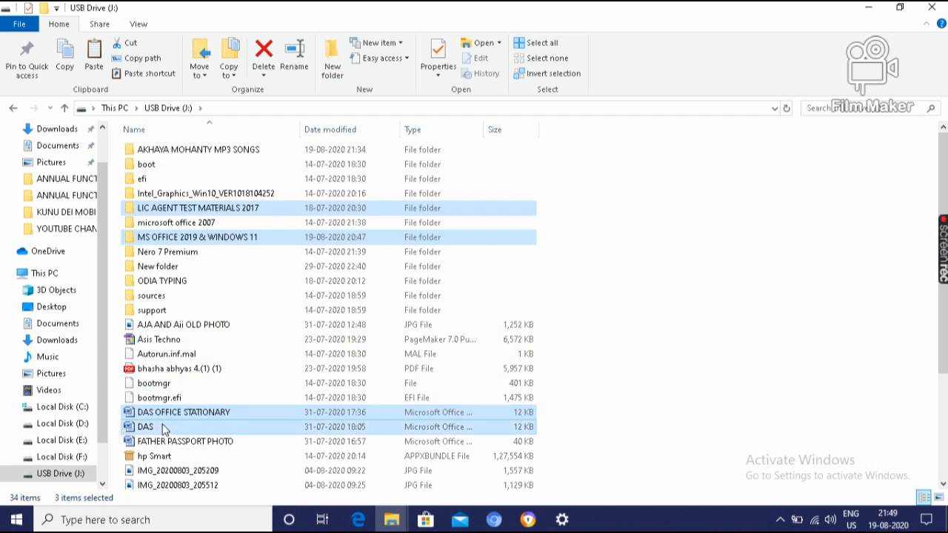
click(165, 252)
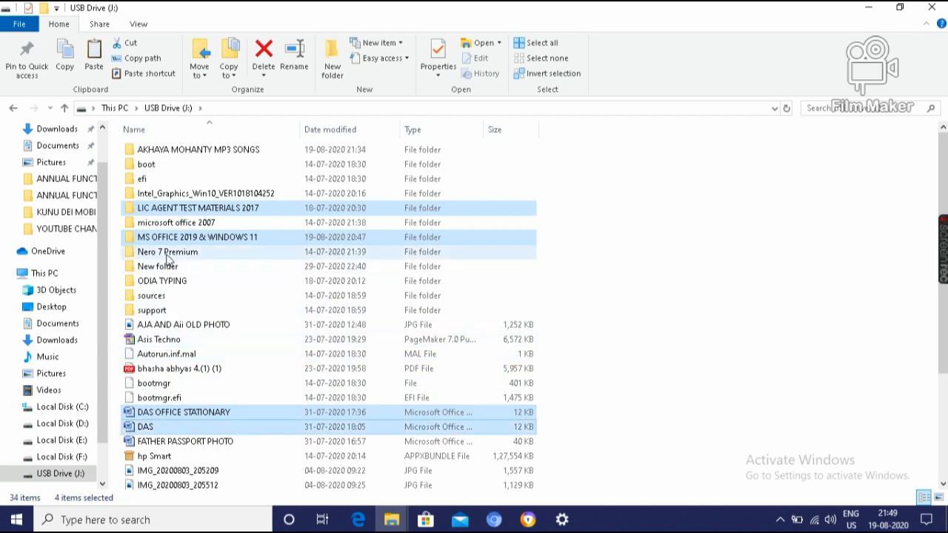
mouse_move(172, 237)
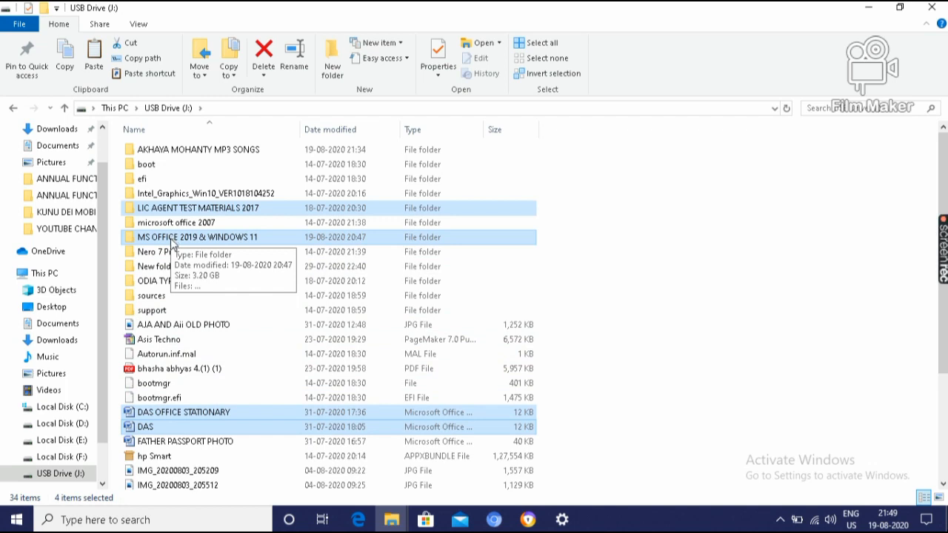
Step: Copy the selected USB drive items and close the drive window
right_click(199, 237)
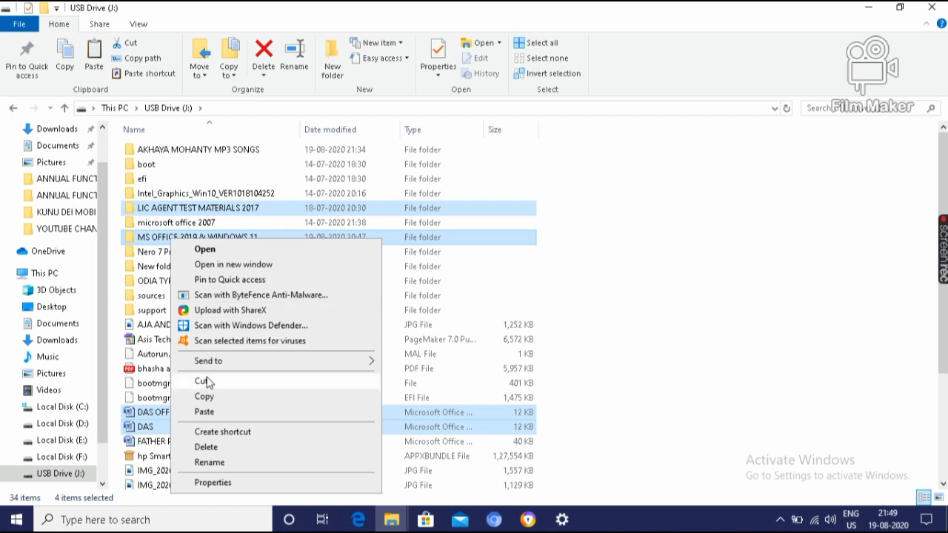
mouse_move(208, 403)
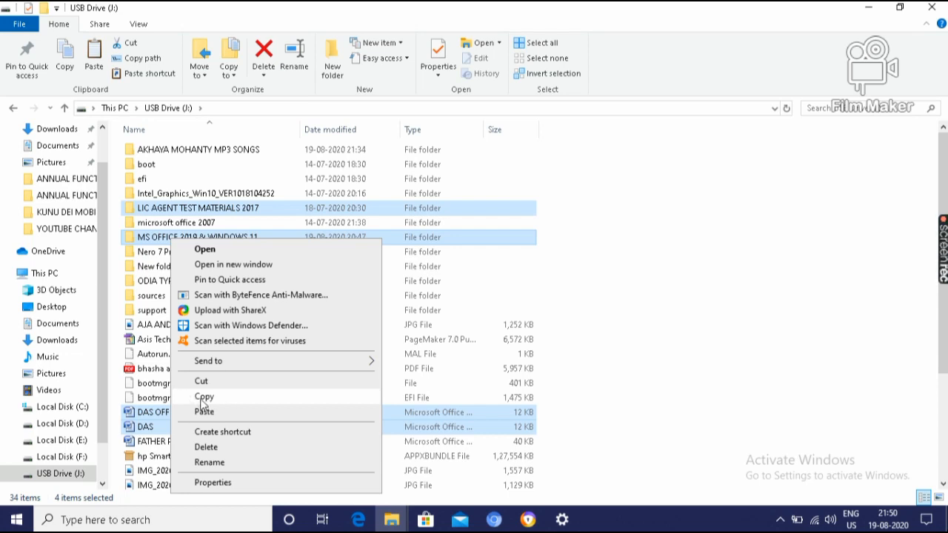
click(716, 44)
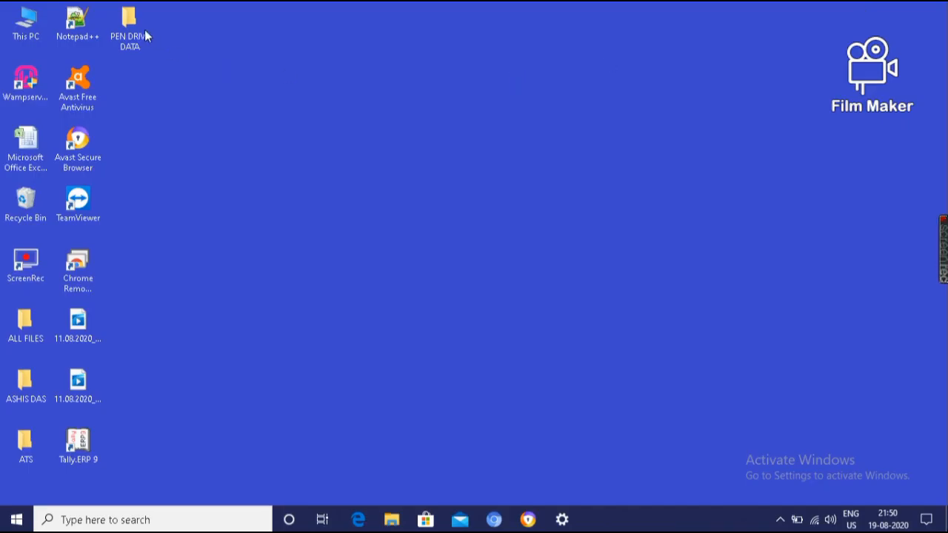
Step: Paste the copied USB drive items into the PEN DRIVE DATA folder
click(131, 27)
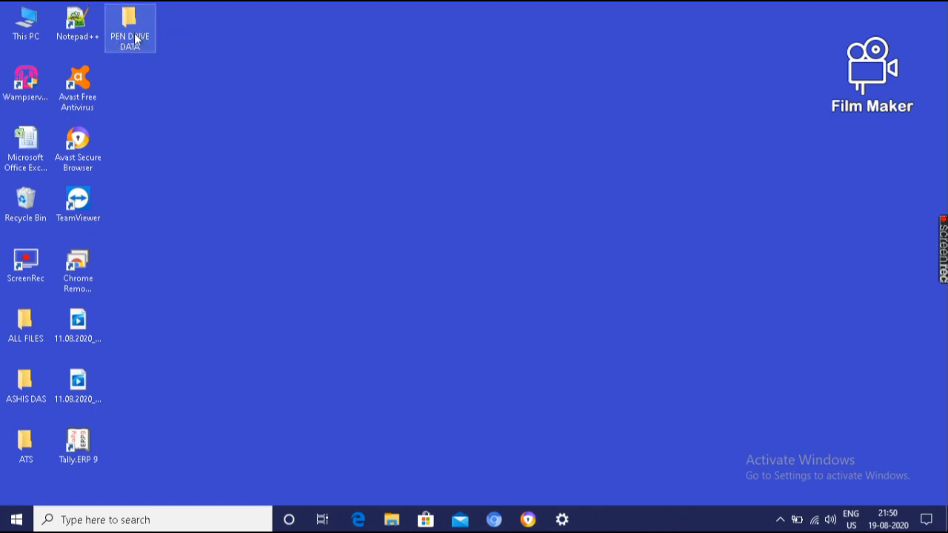
double_click(130, 22)
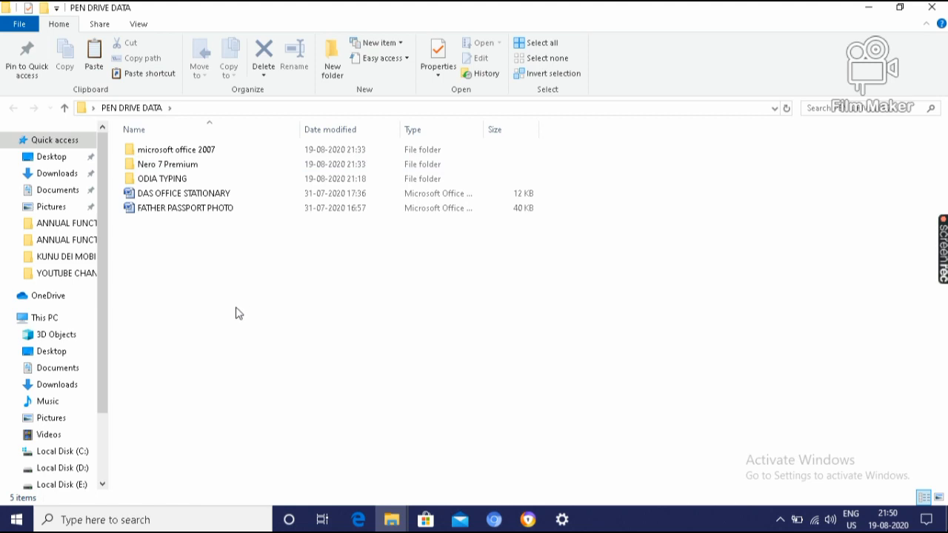
mouse_move(231, 293)
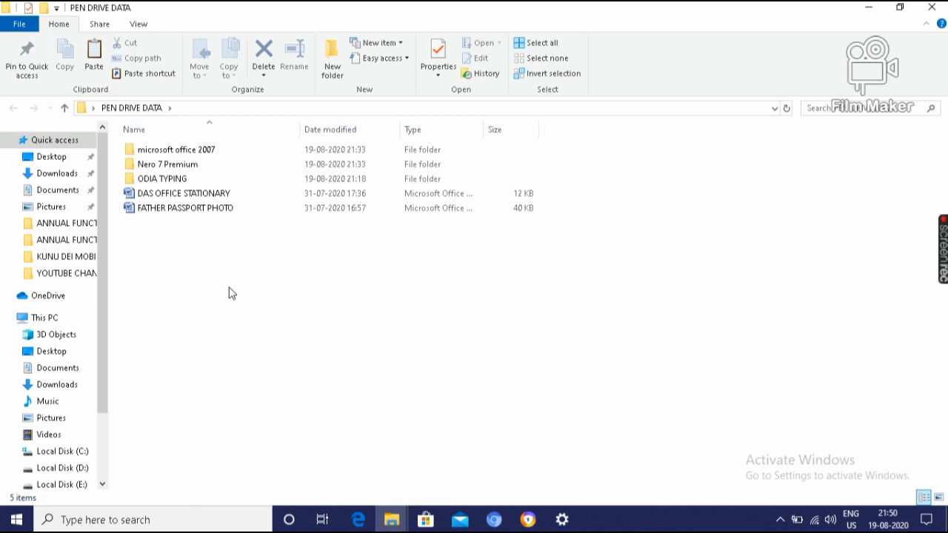
right_click(231, 293)
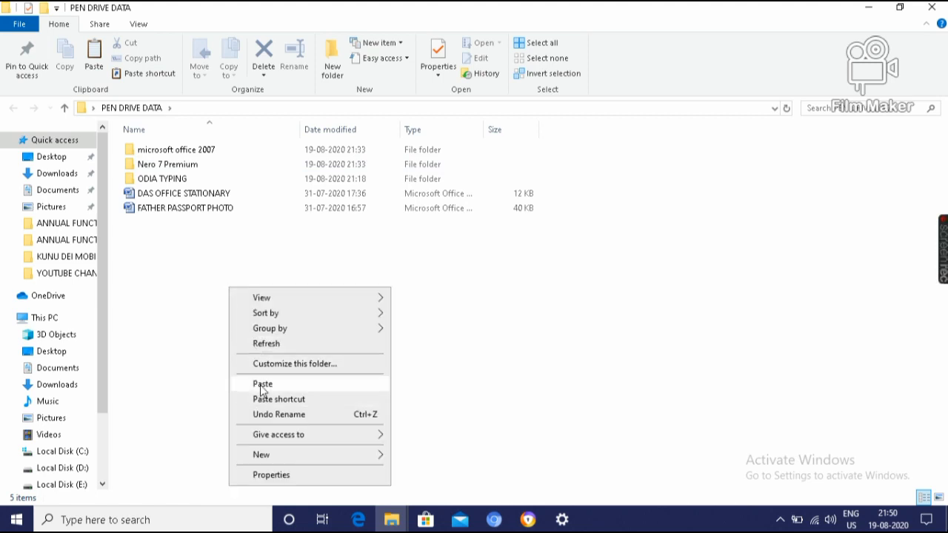
click(262, 383)
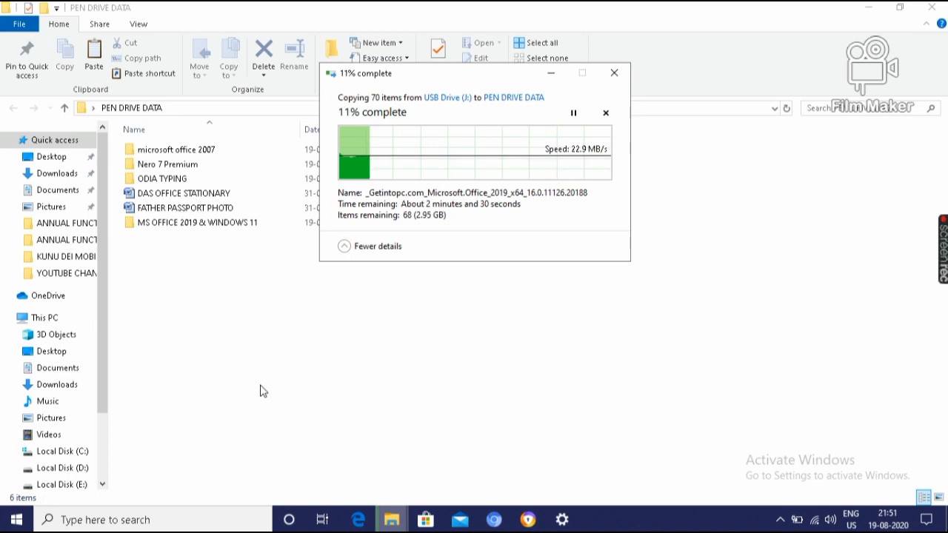
mouse_move(271, 365)
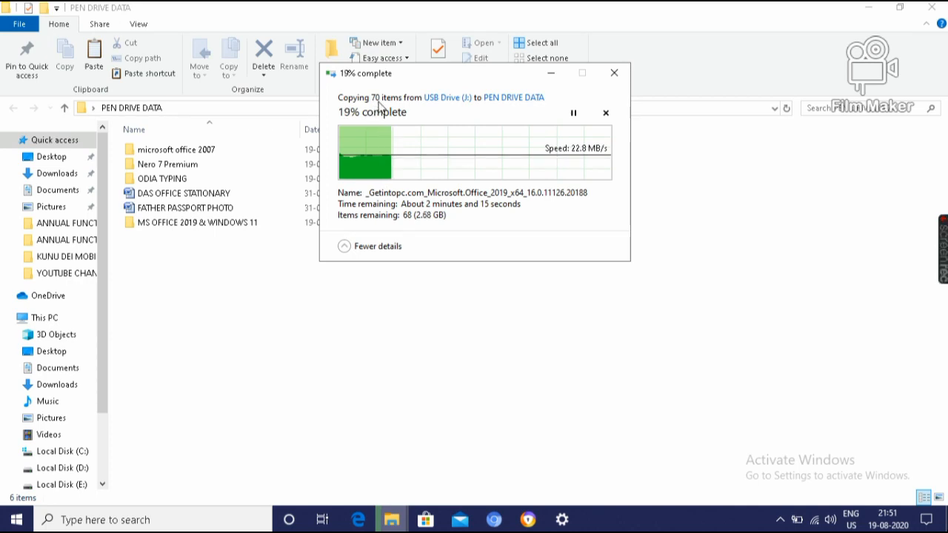
mouse_move(456, 107)
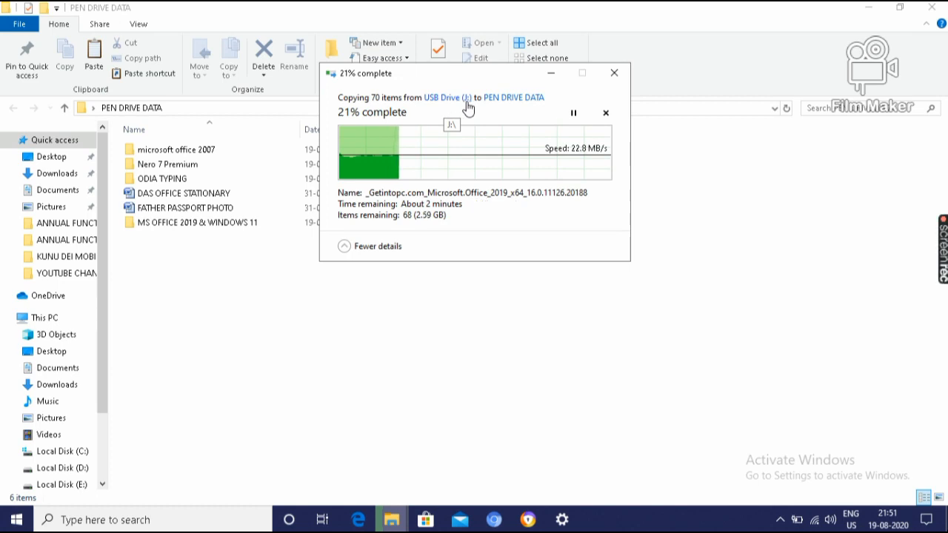
mouse_move(542, 110)
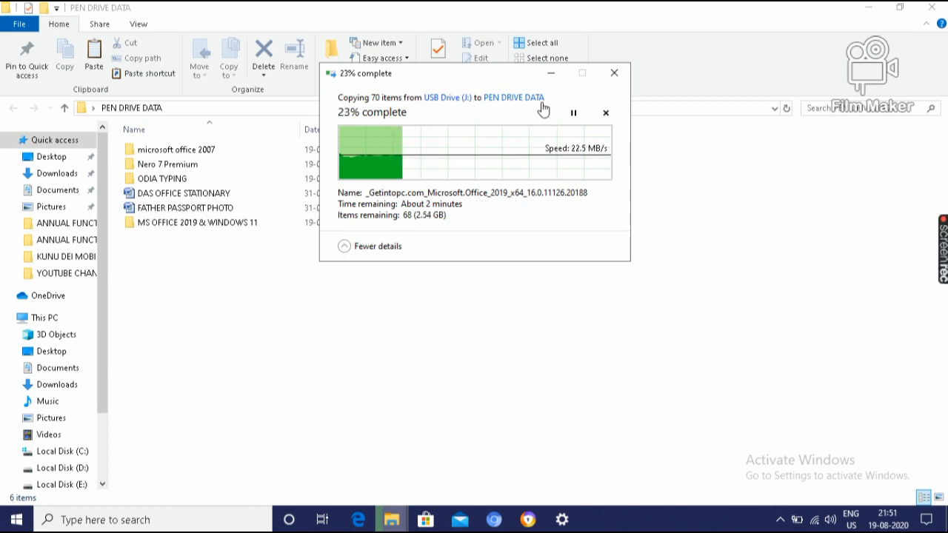
mouse_move(512, 102)
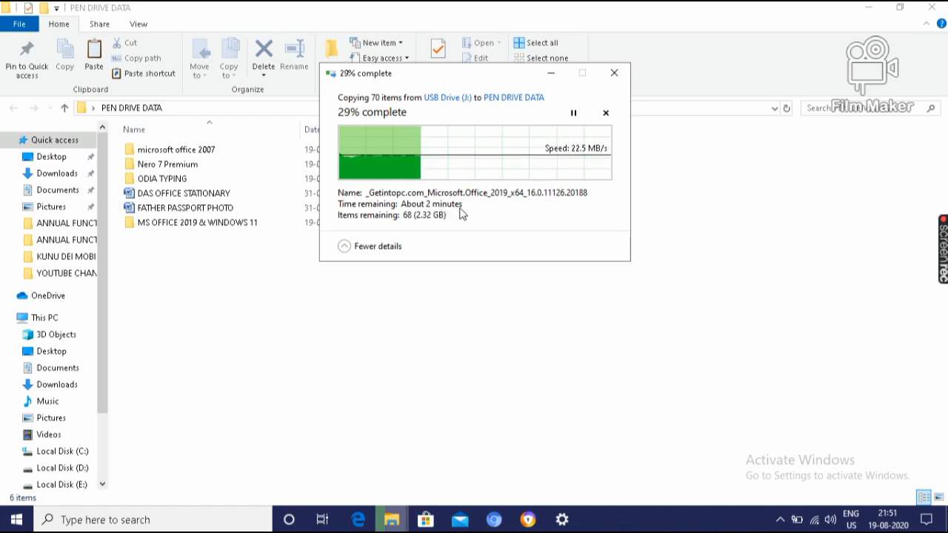
mouse_move(350, 231)
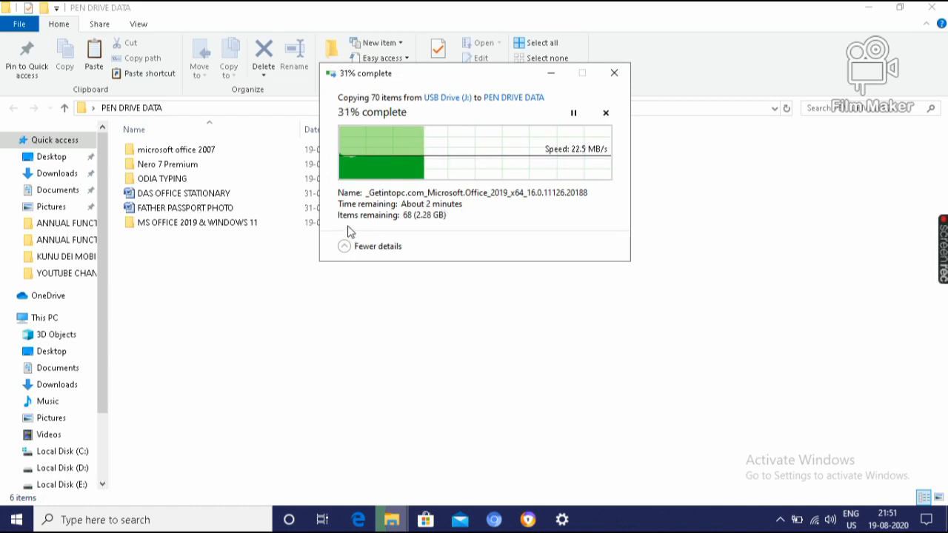
mouse_move(391, 225)
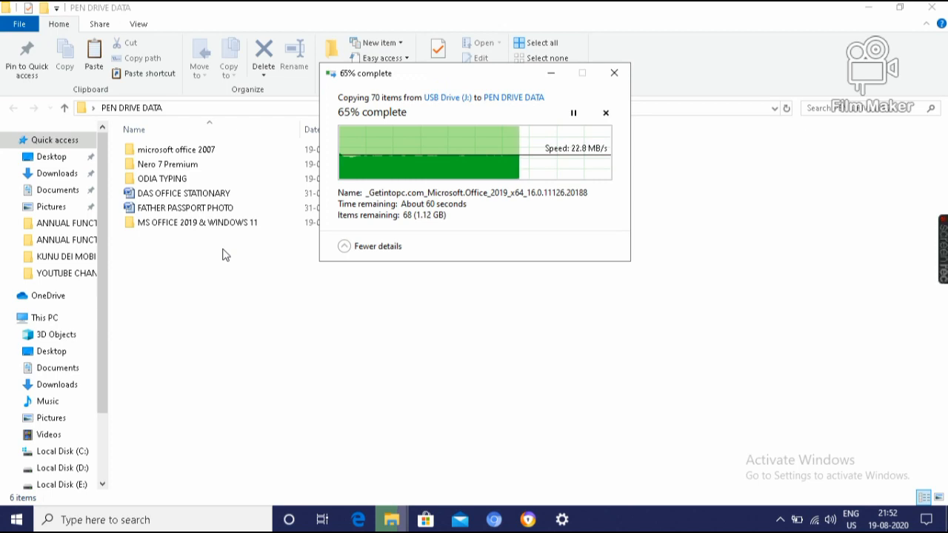
mouse_move(251, 225)
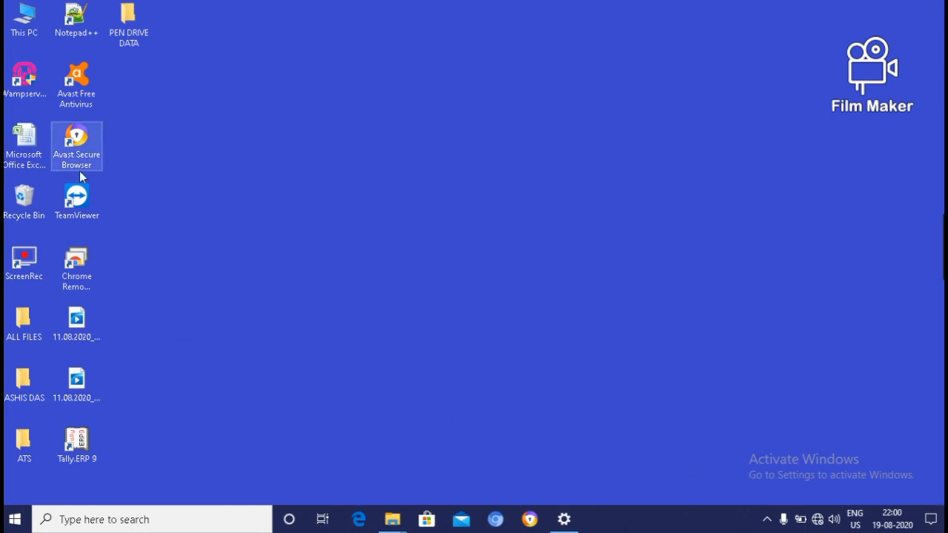
Step: Open This PC and browse into Local Disk (D:) to view its folders
click(23, 18)
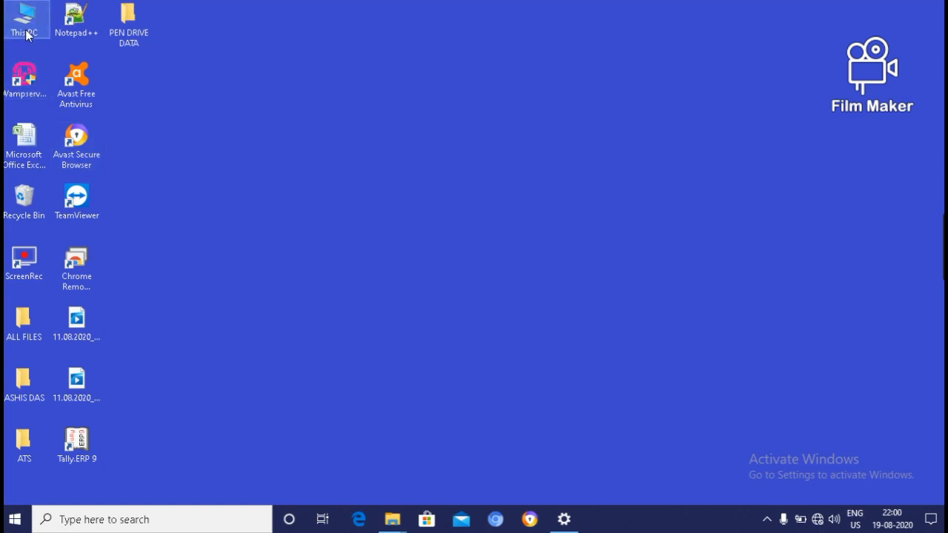
double_click(23, 18)
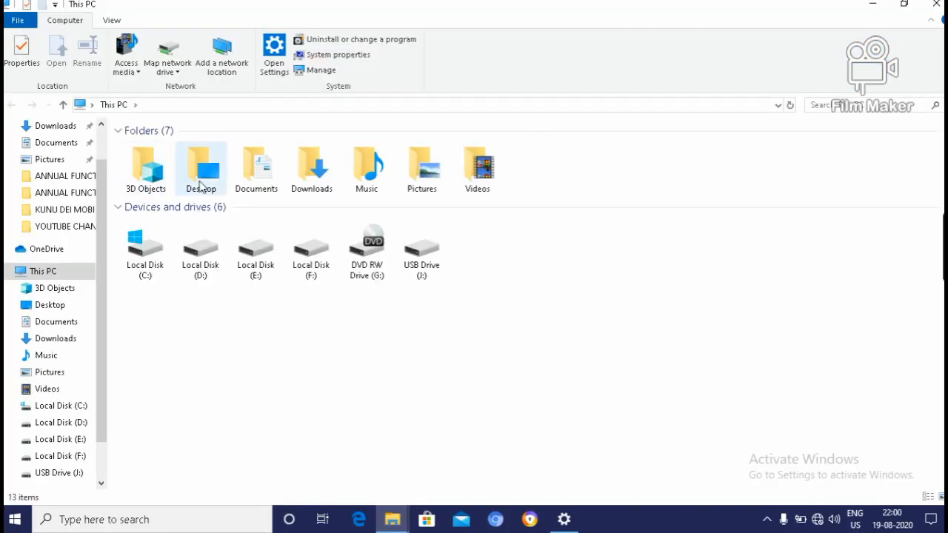
mouse_move(323, 302)
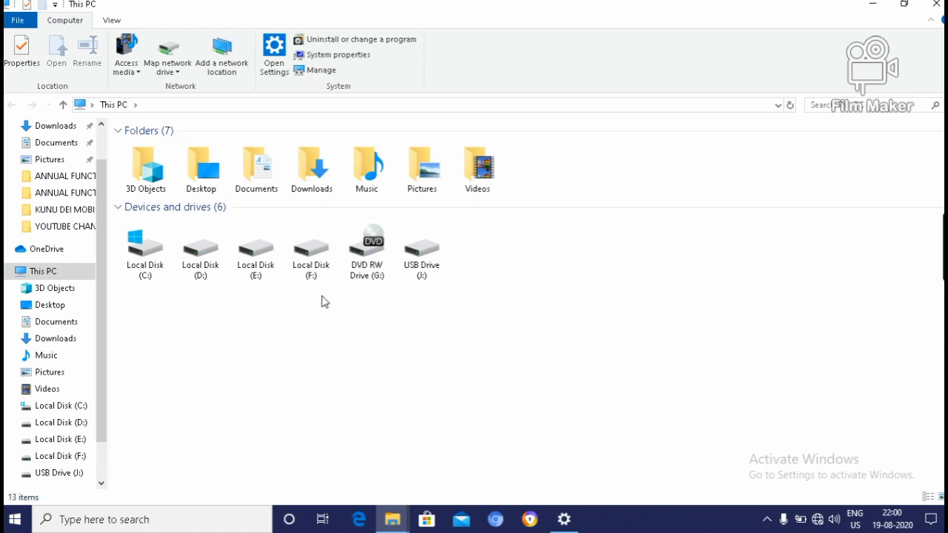
click(200, 249)
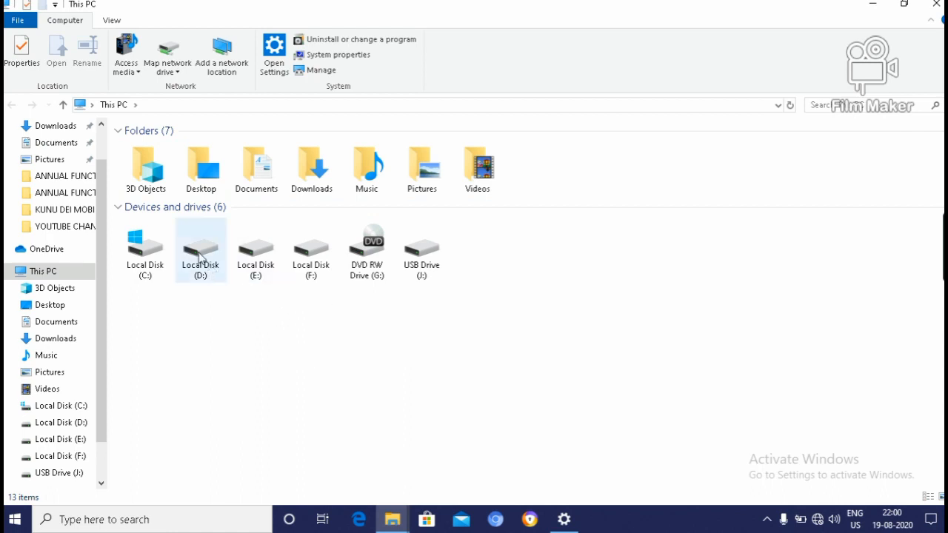
click(200, 249)
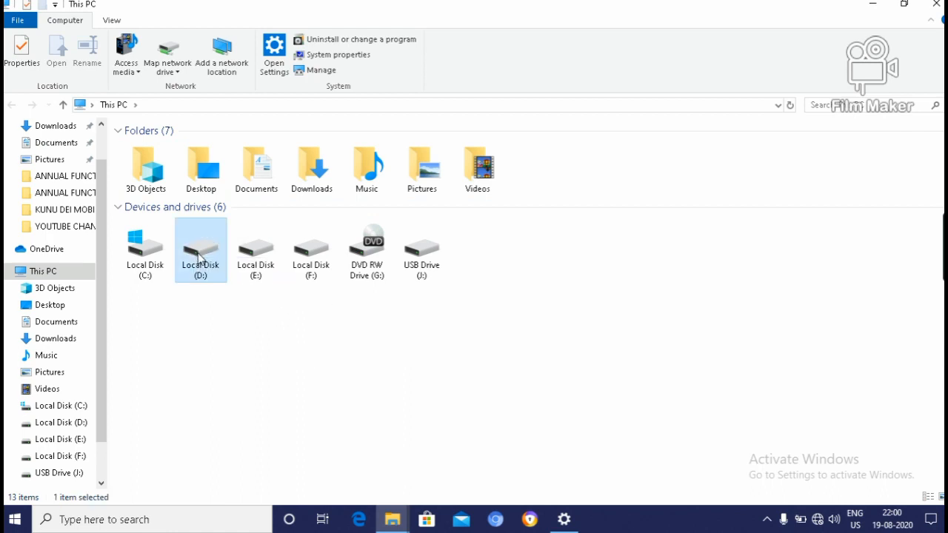
double_click(201, 248)
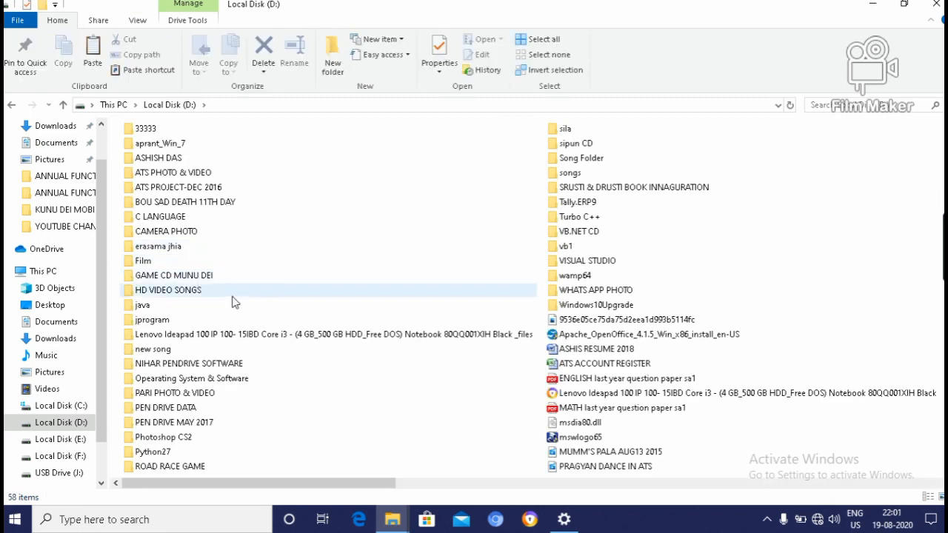
mouse_move(211, 157)
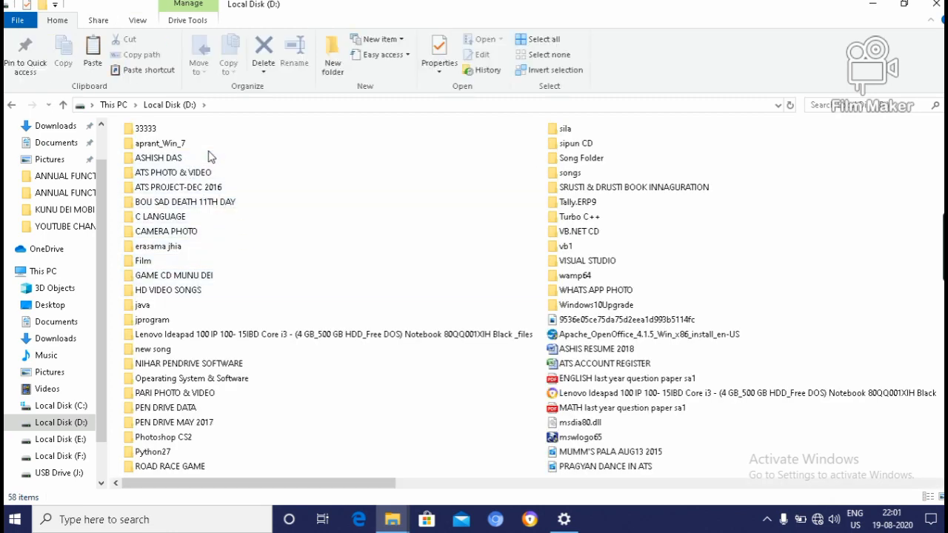
click(192, 364)
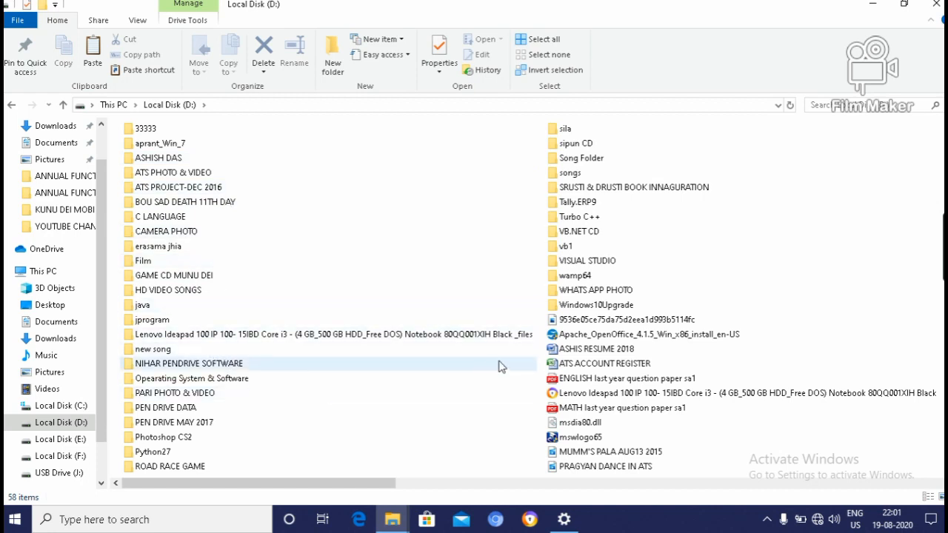
mouse_move(612, 186)
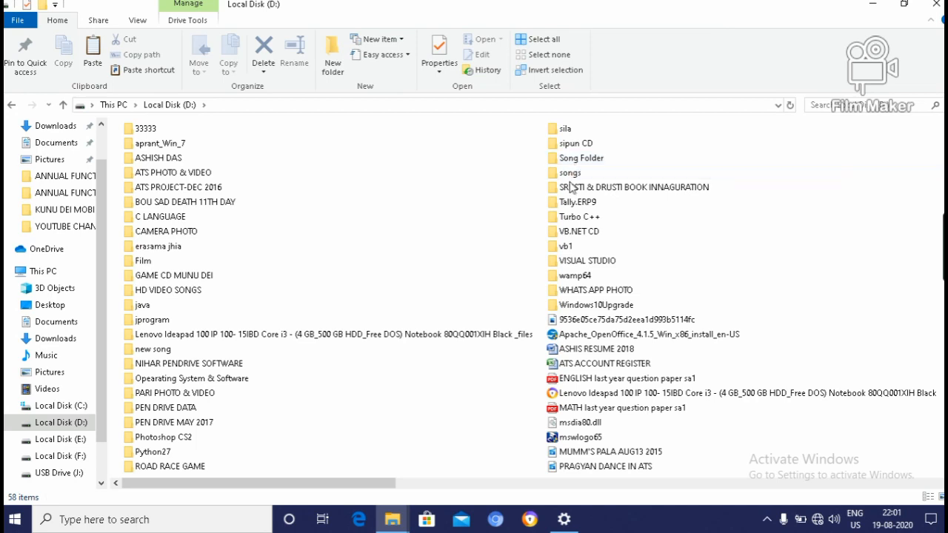
click(151, 350)
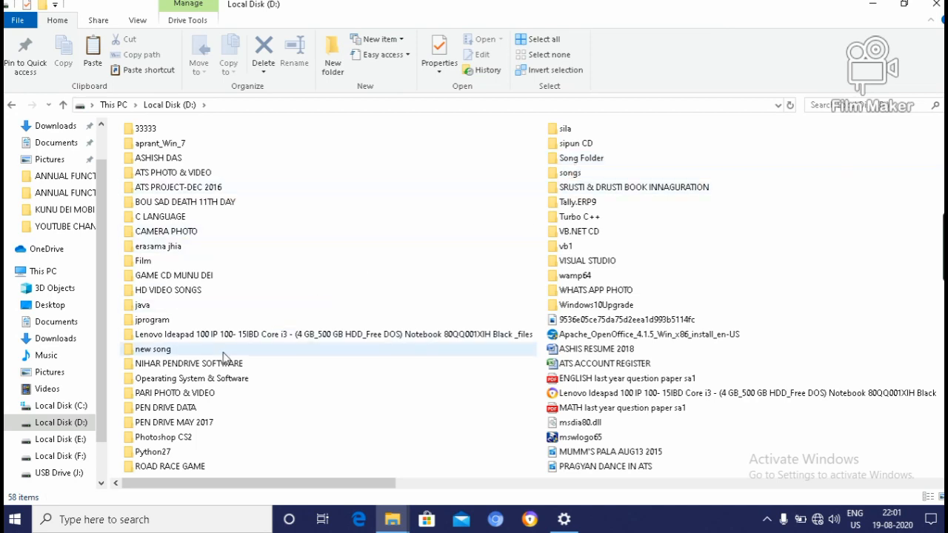
mouse_move(224, 357)
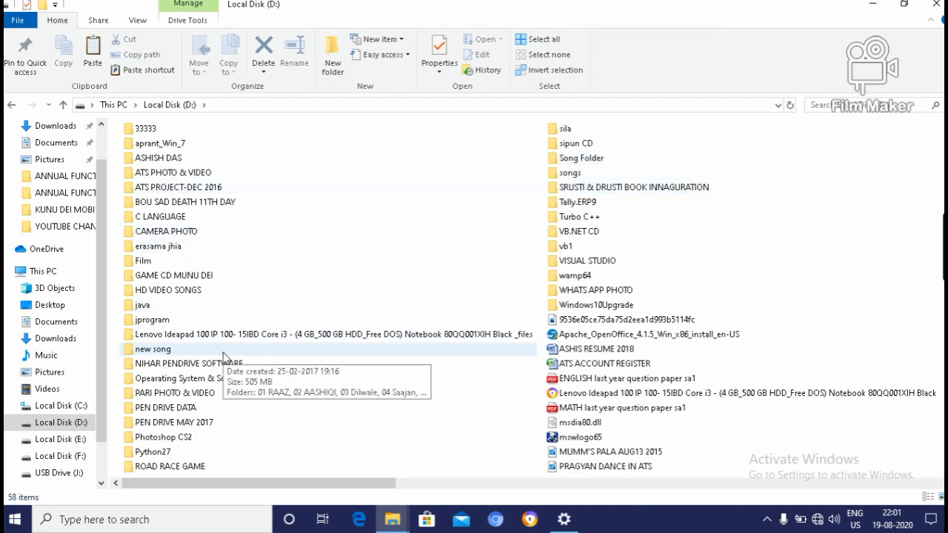
mouse_move(230, 287)
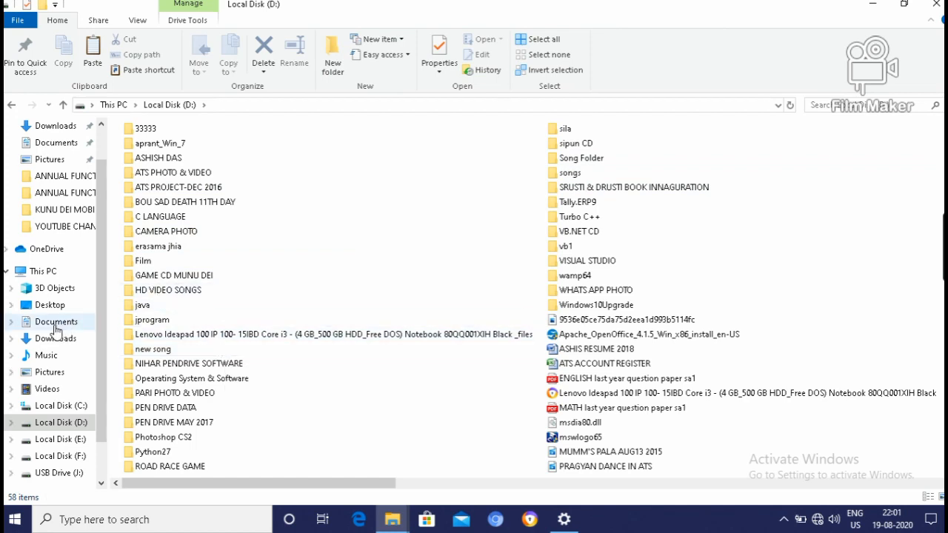
Step: Select five spreadsheet files in Documents, including ATS STUDENT LIST, PARI ART CERTIFICATE and MUNU DEI
click(57, 322)
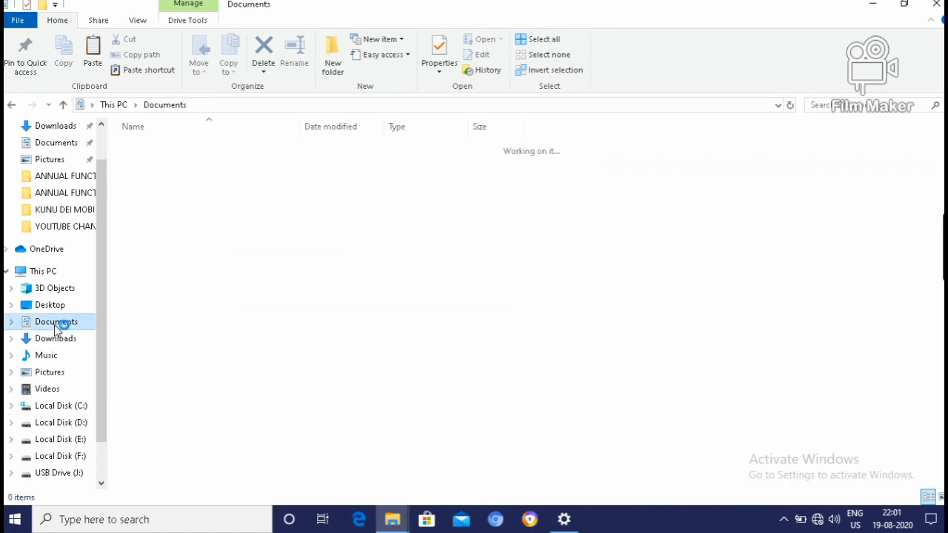
click(56, 321)
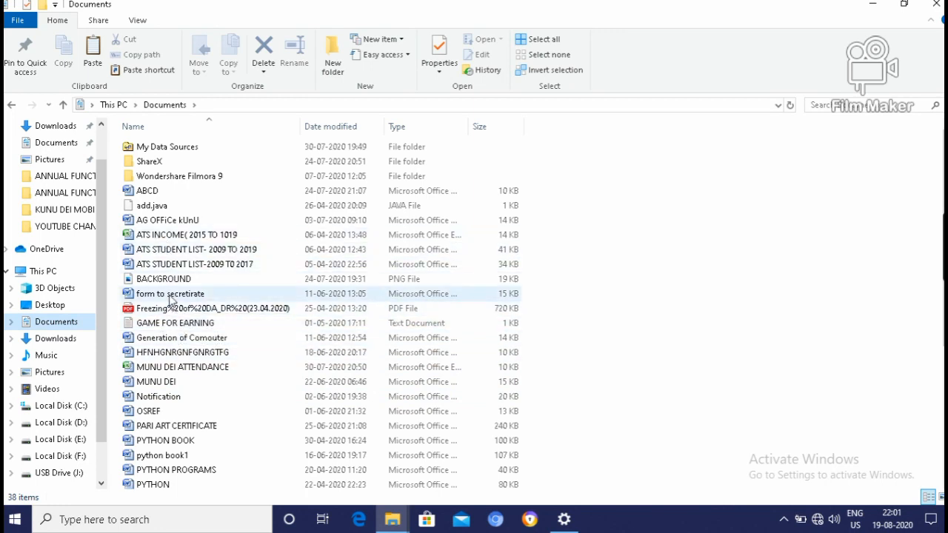
click(195, 264)
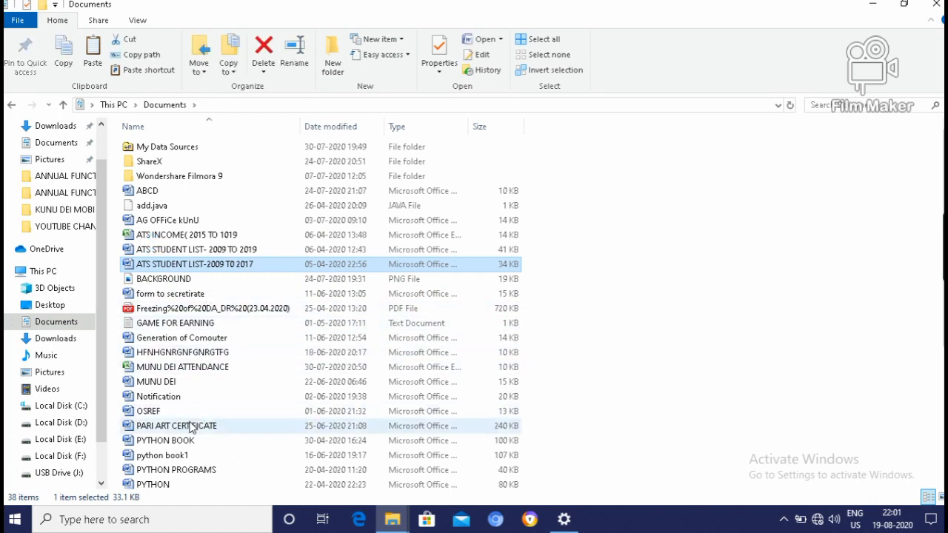
click(159, 396)
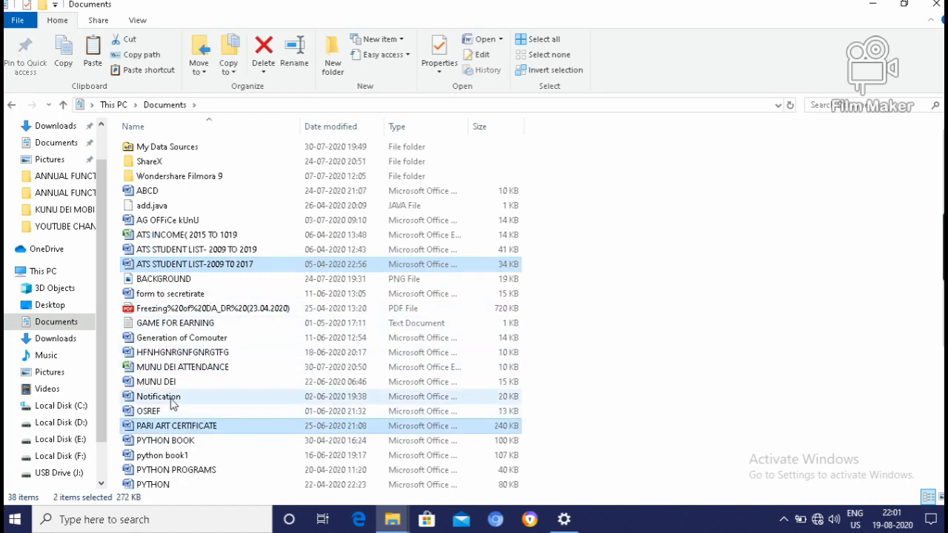
click(156, 382)
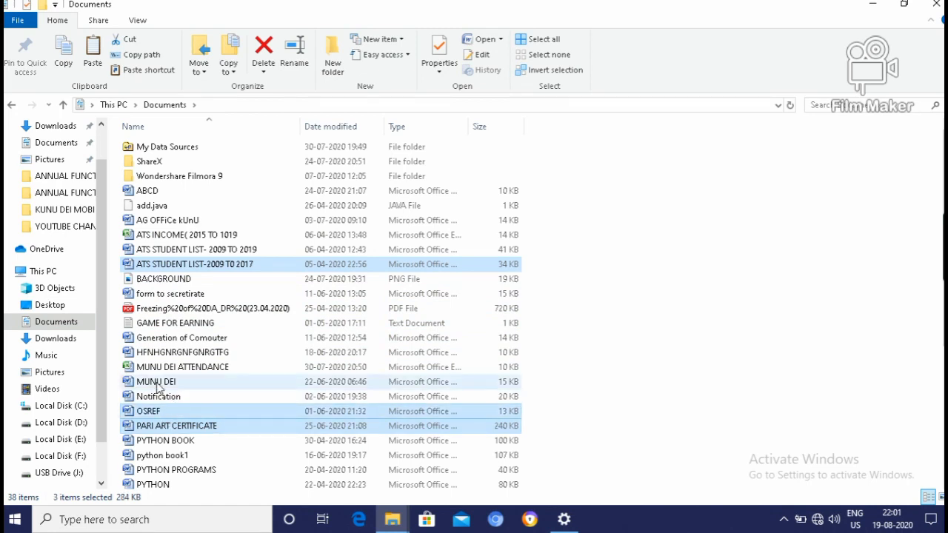
click(181, 367)
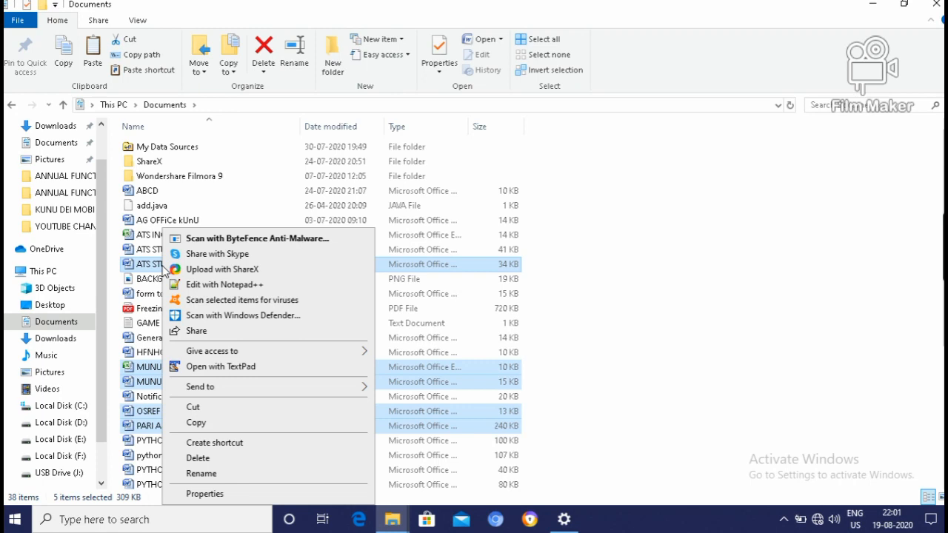
mouse_move(625, 394)
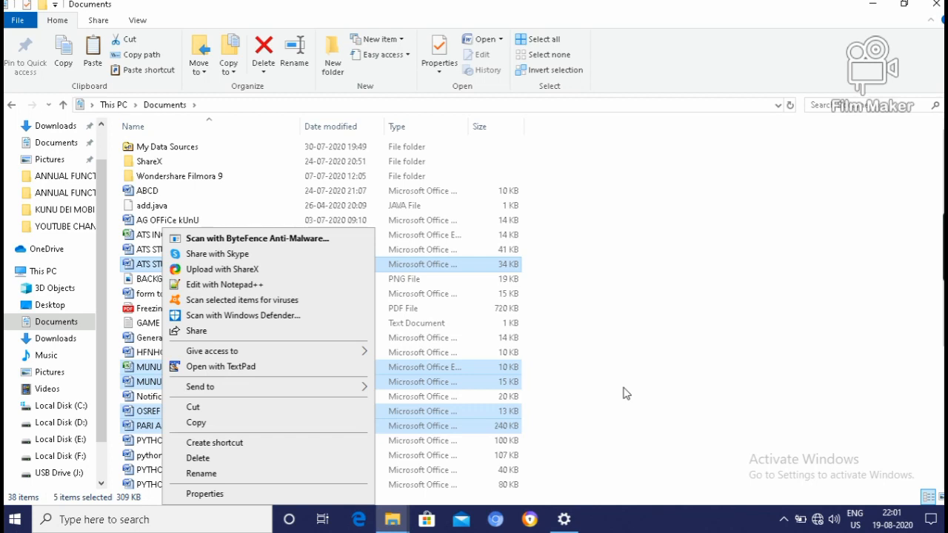
mouse_move(193, 284)
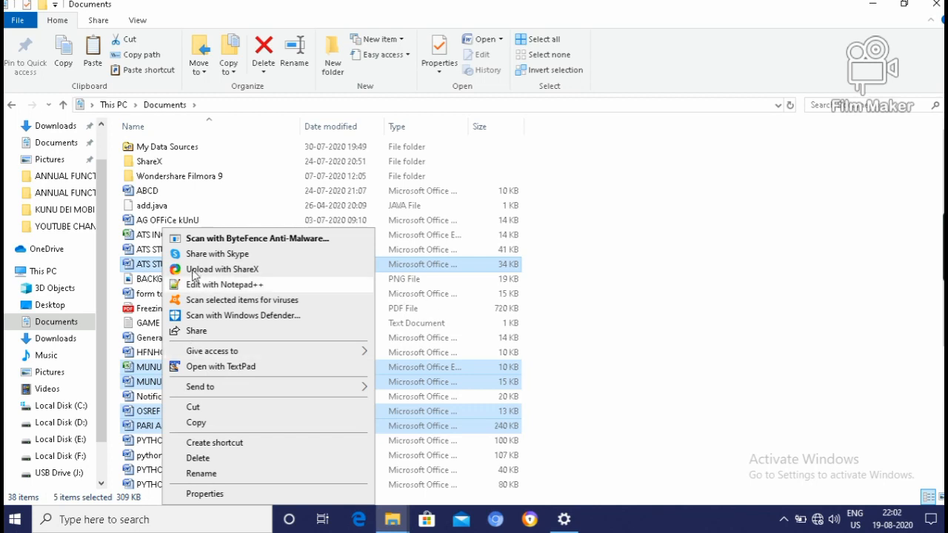
Step: Send the five selected Documents files to the USB drive via the Send to destinations
click(200, 386)
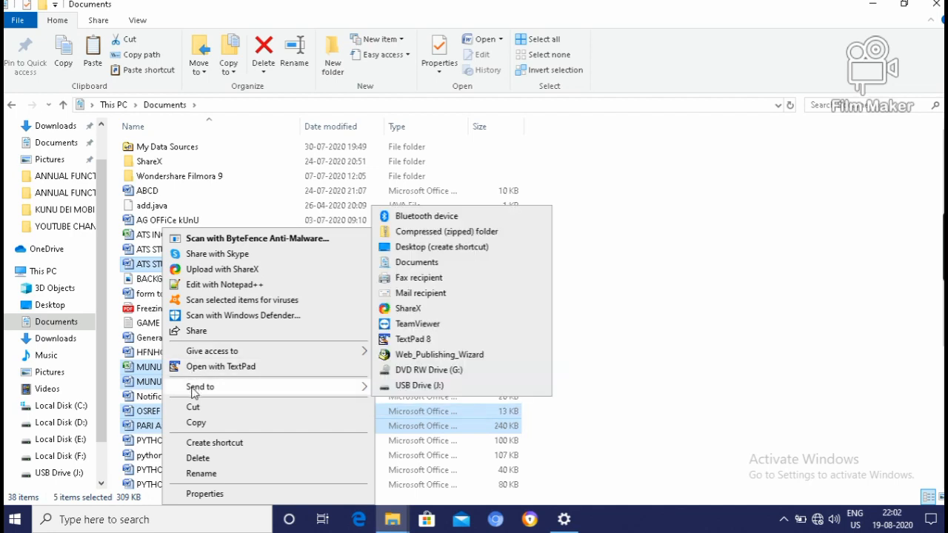
mouse_move(329, 393)
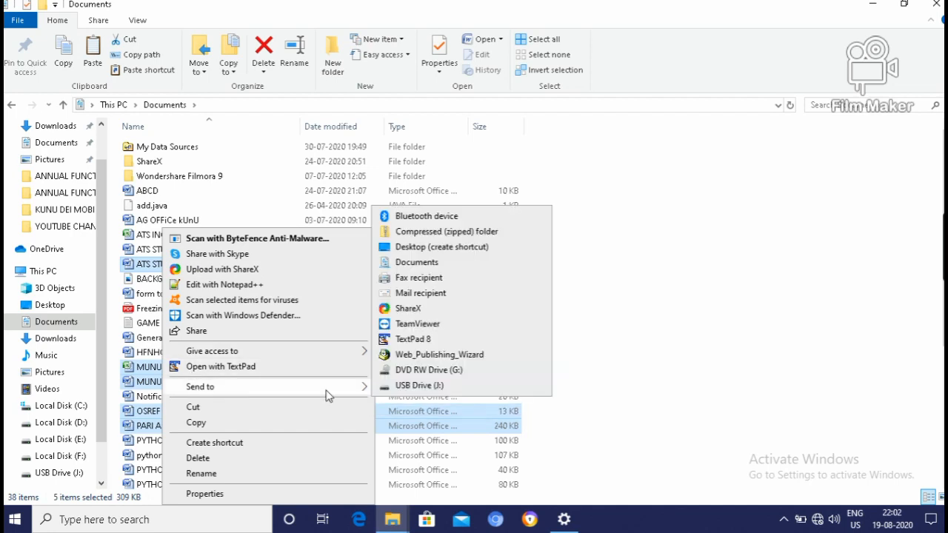
mouse_move(415, 387)
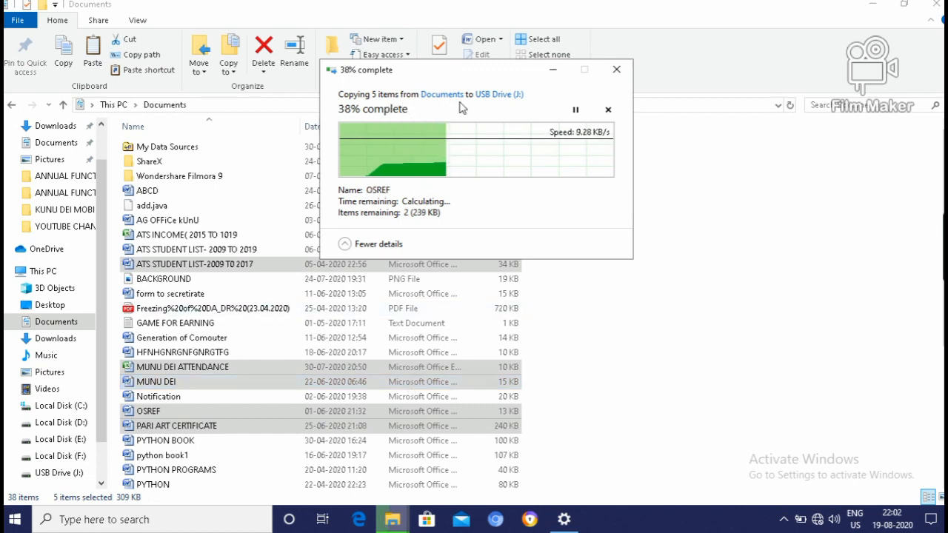
mouse_move(511, 106)
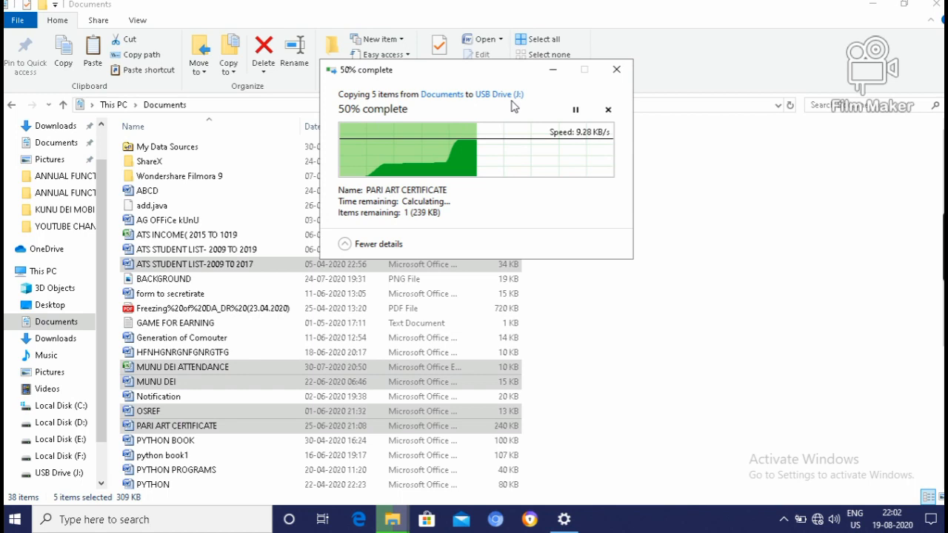
mouse_move(477, 125)
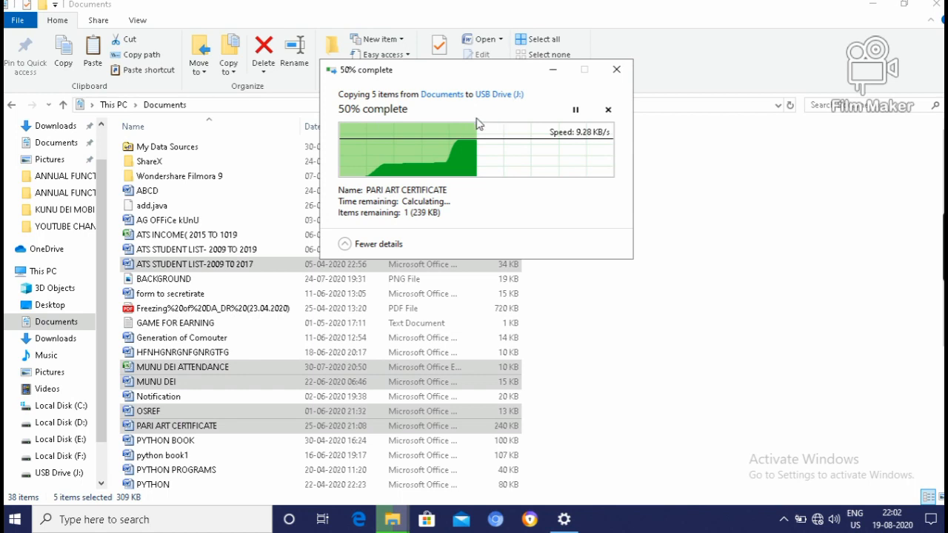
mouse_move(370, 117)
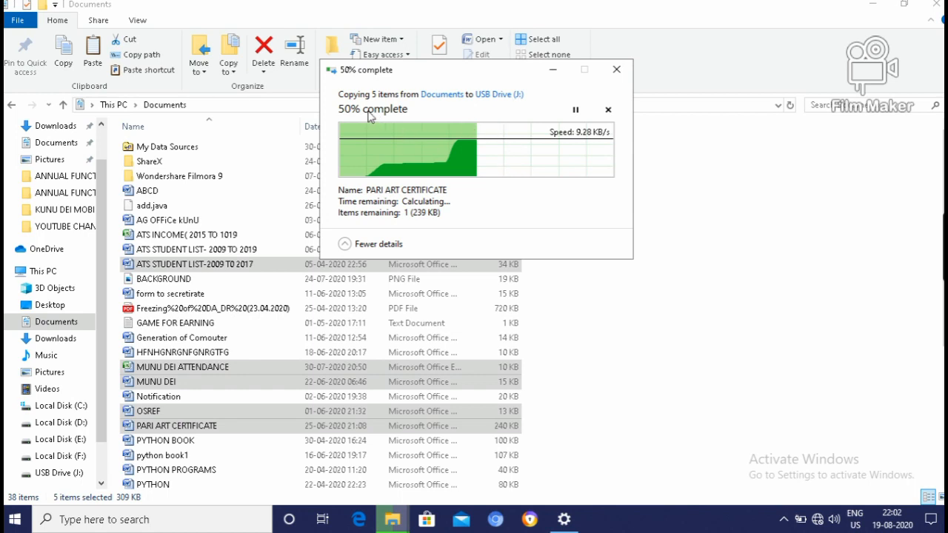
mouse_move(450, 154)
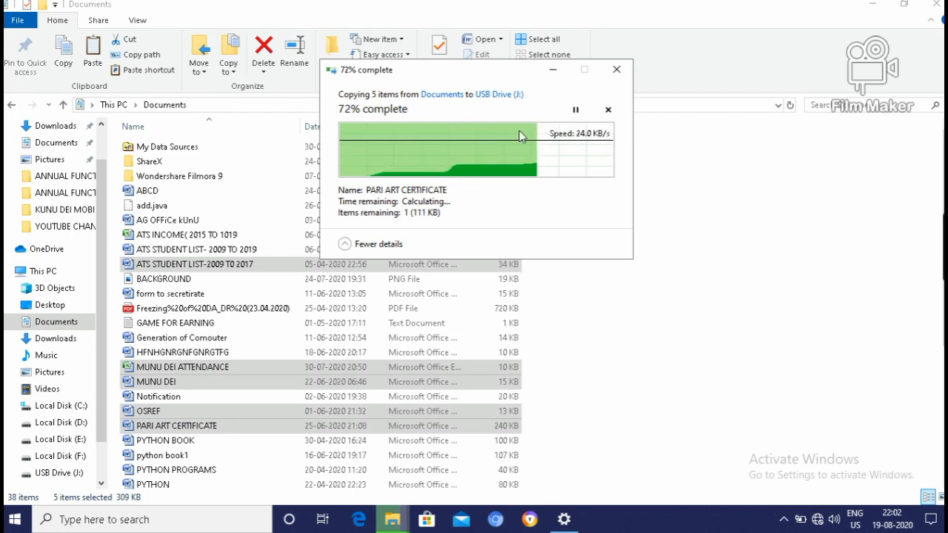
mouse_move(613, 155)
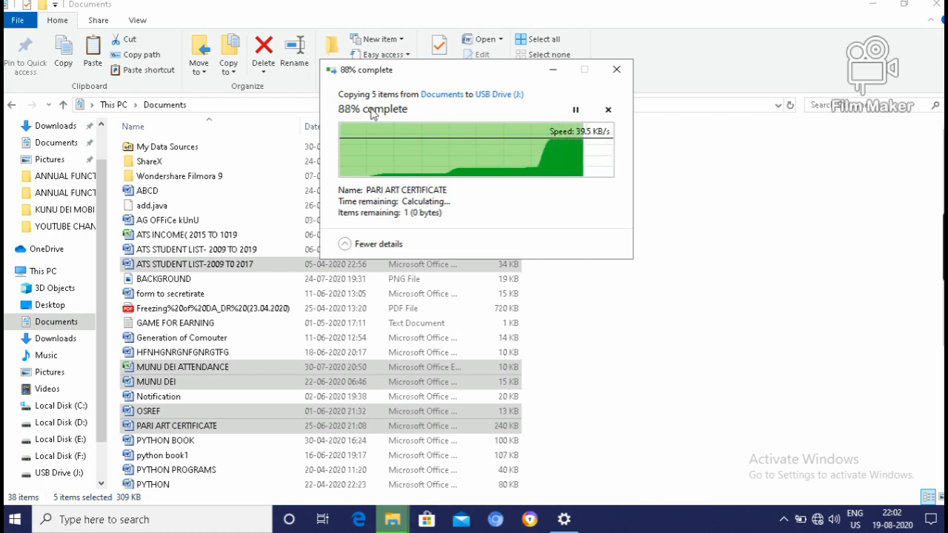
mouse_move(471, 136)
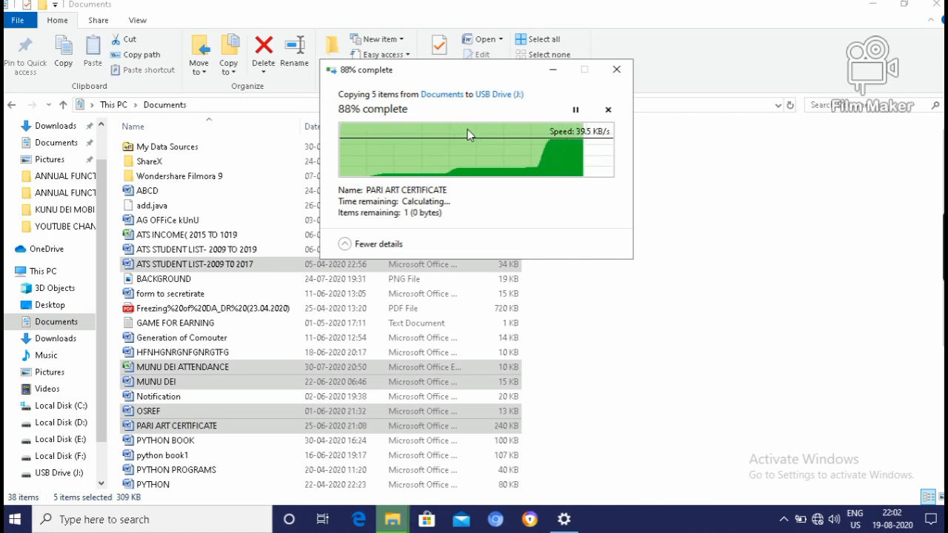
mouse_move(611, 172)
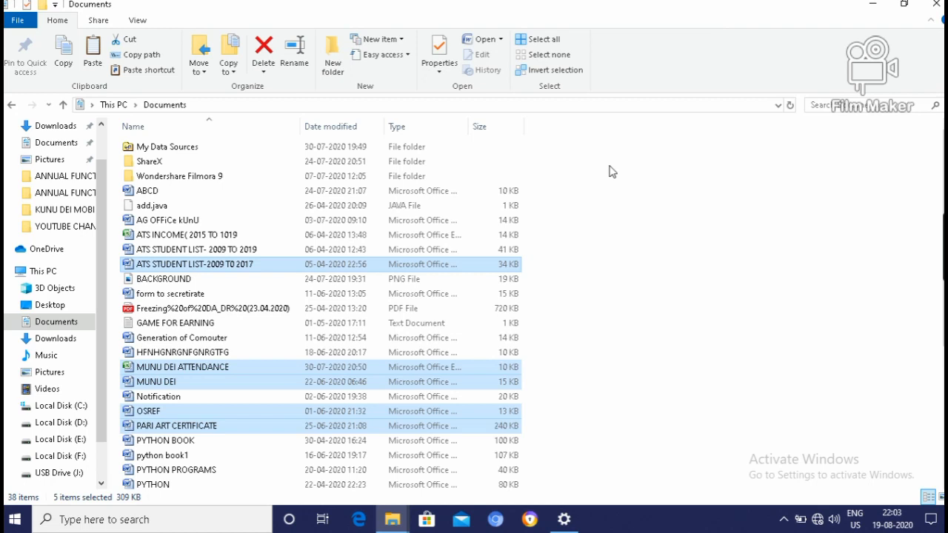
mouse_move(47, 201)
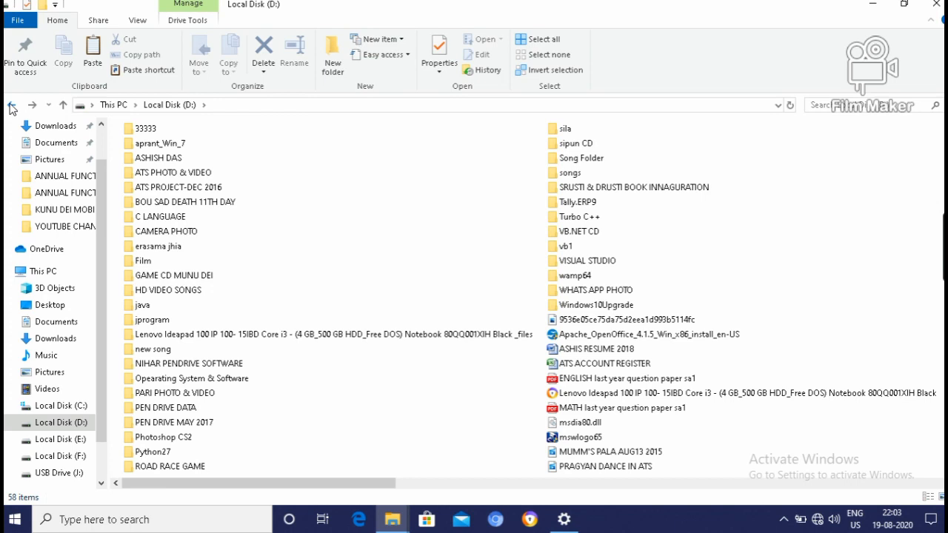
mouse_move(913, 45)
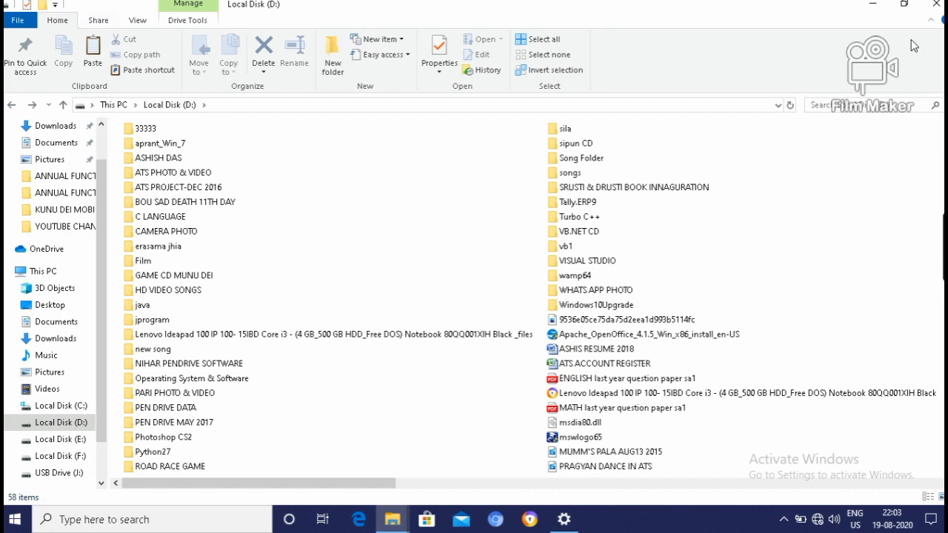
mouse_move(936, 6)
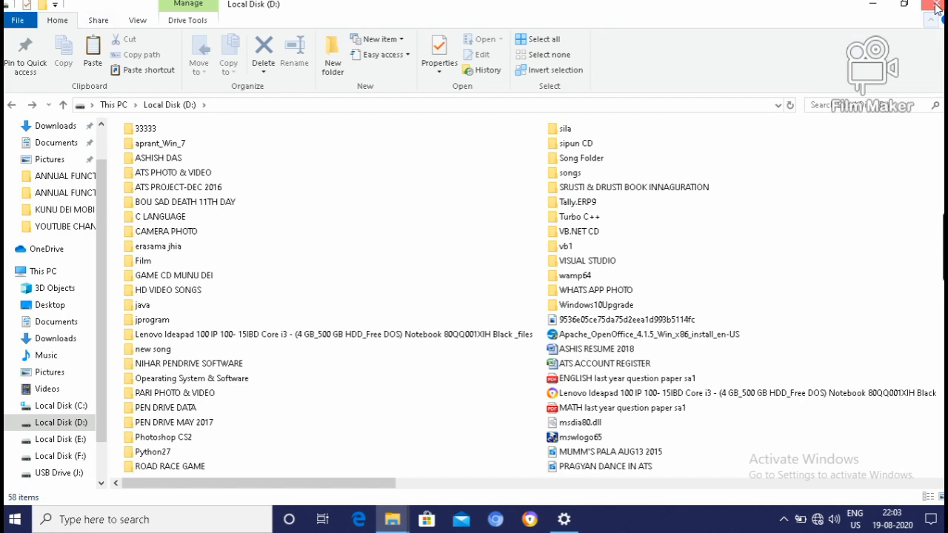
Step: Close the File Explorer window, leaving the Windows desktop showing
click(936, 6)
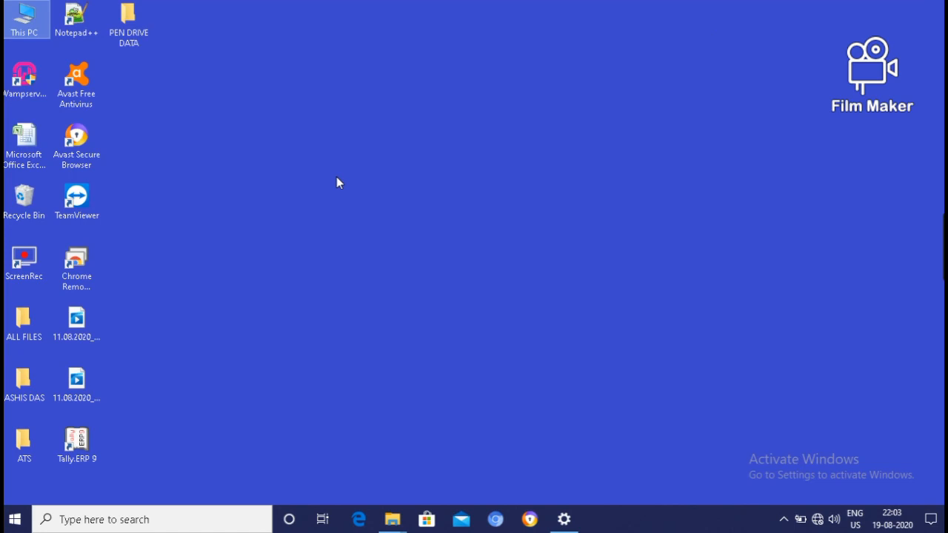
click(24, 441)
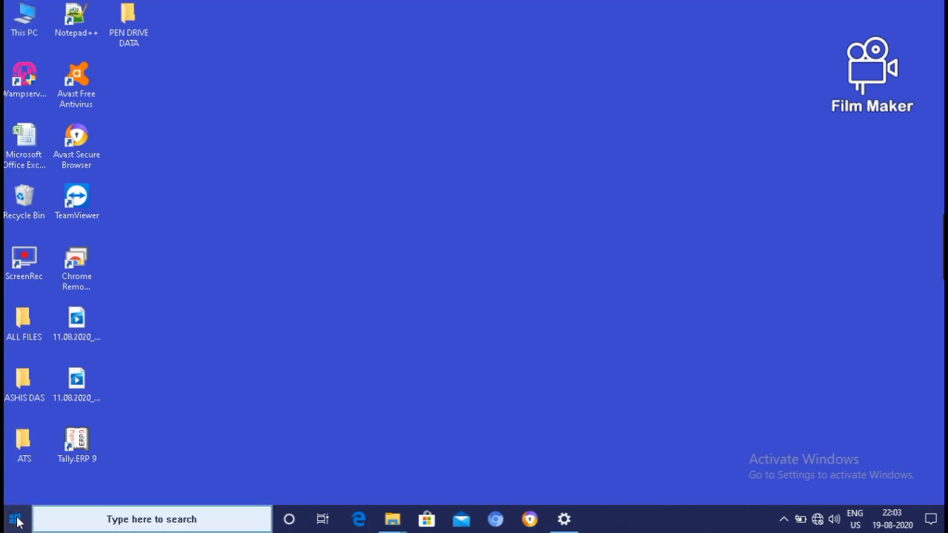
Step: Pin Microsoft Office Word 2007 to Start and place its shortcut on the desktop
click(12, 518)
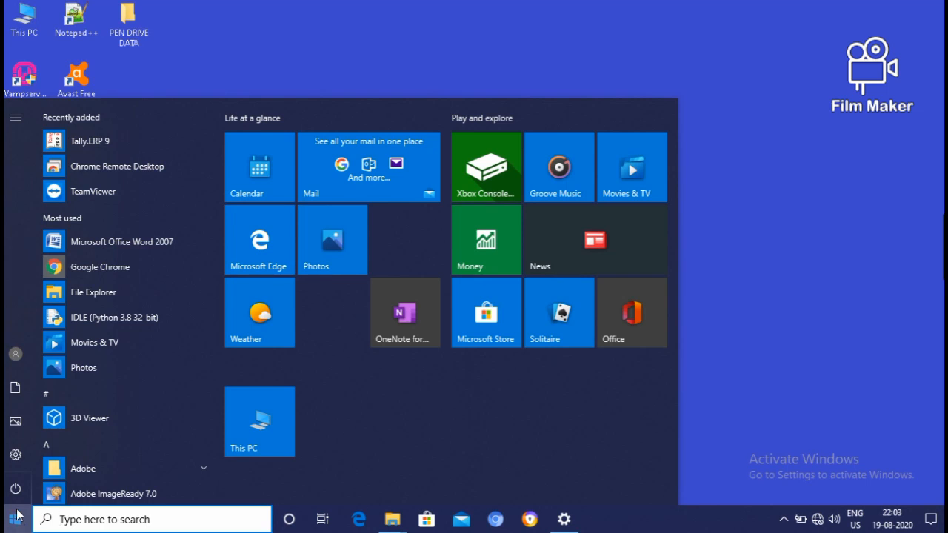
mouse_move(80, 250)
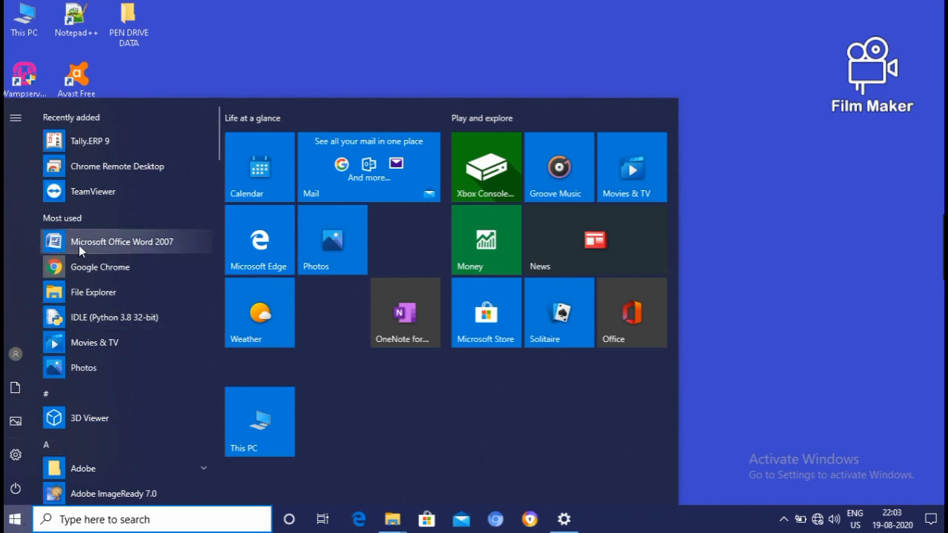
mouse_move(113, 249)
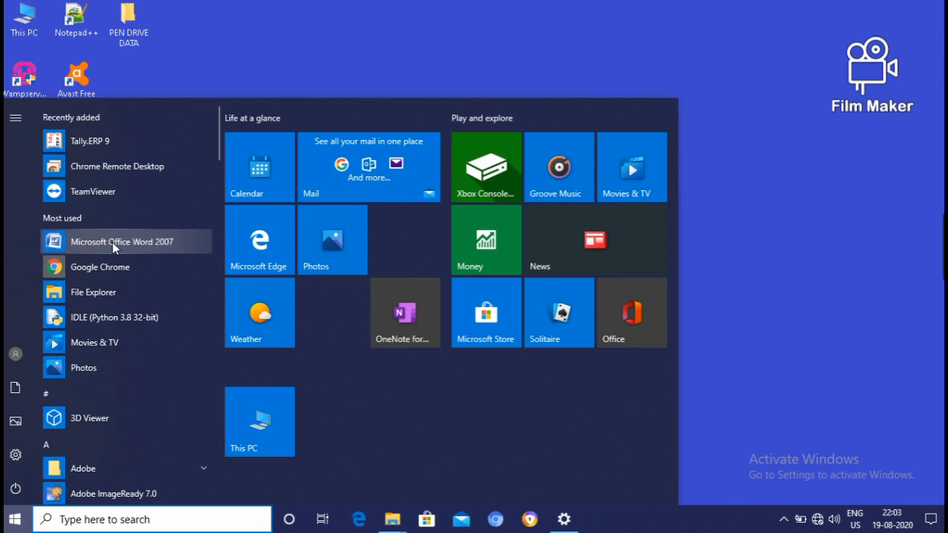
right_click(122, 241)
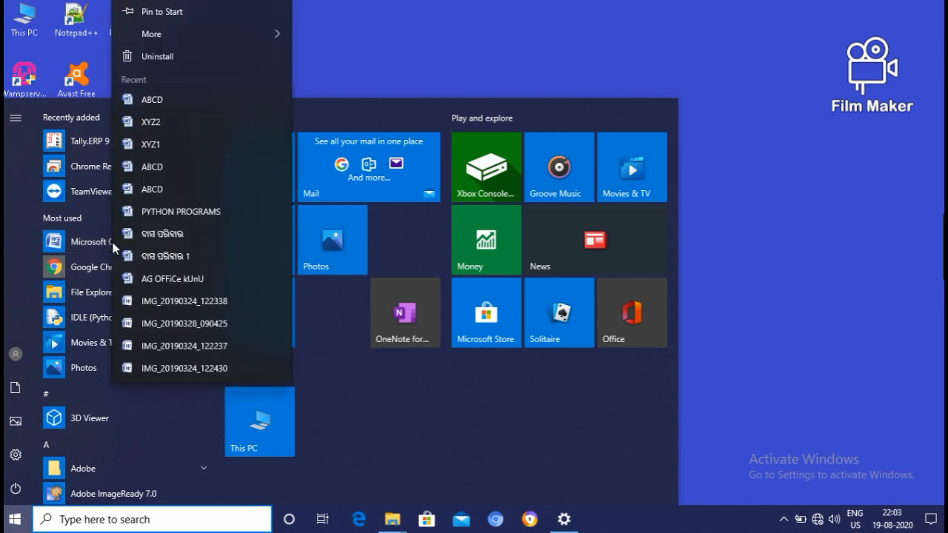
mouse_move(210, 56)
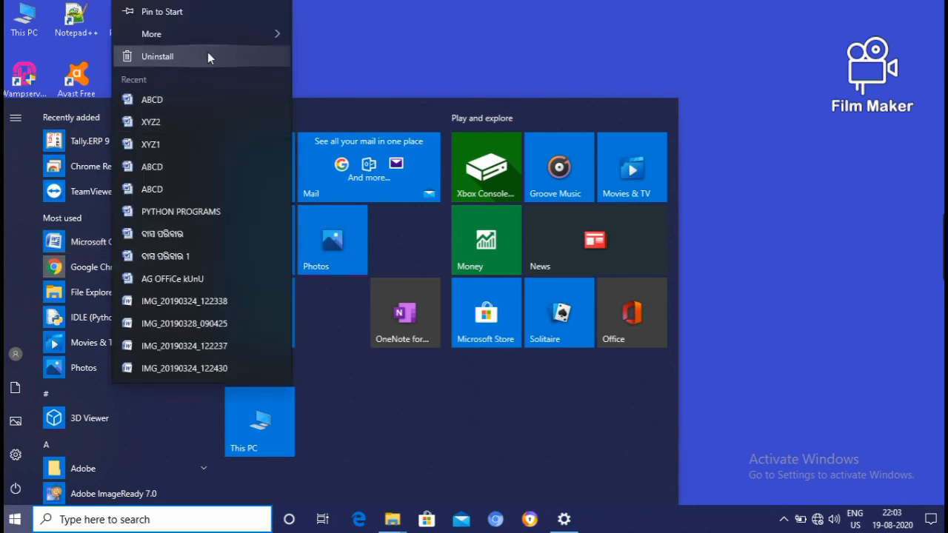
mouse_move(166, 12)
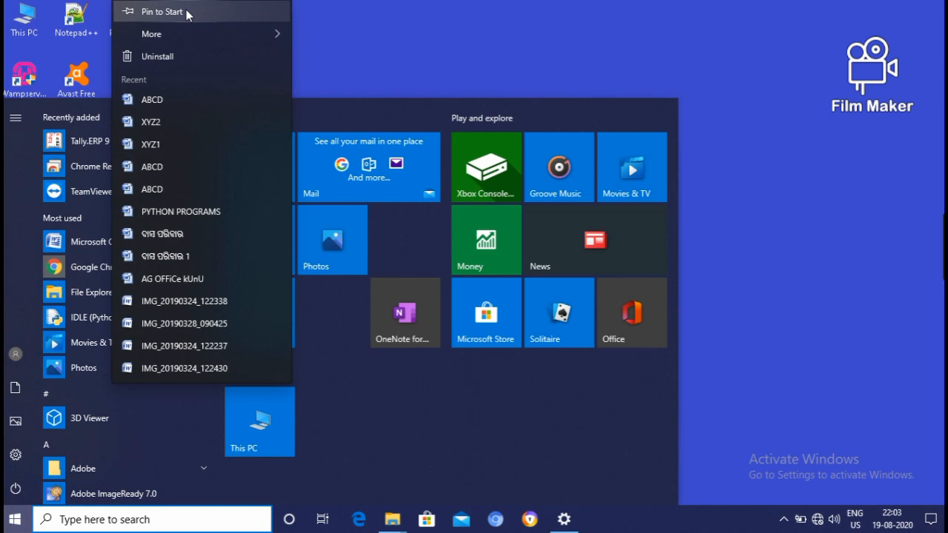
mouse_move(171, 12)
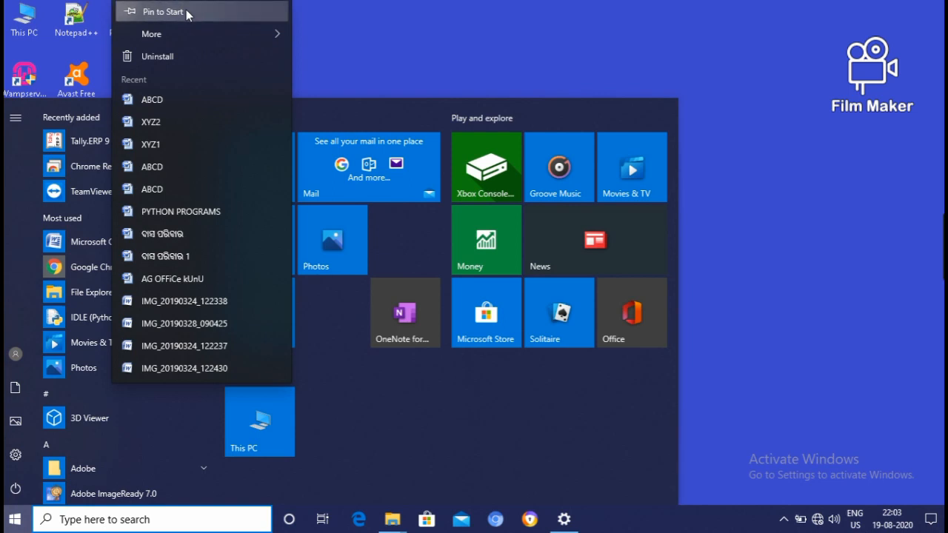
click(163, 12)
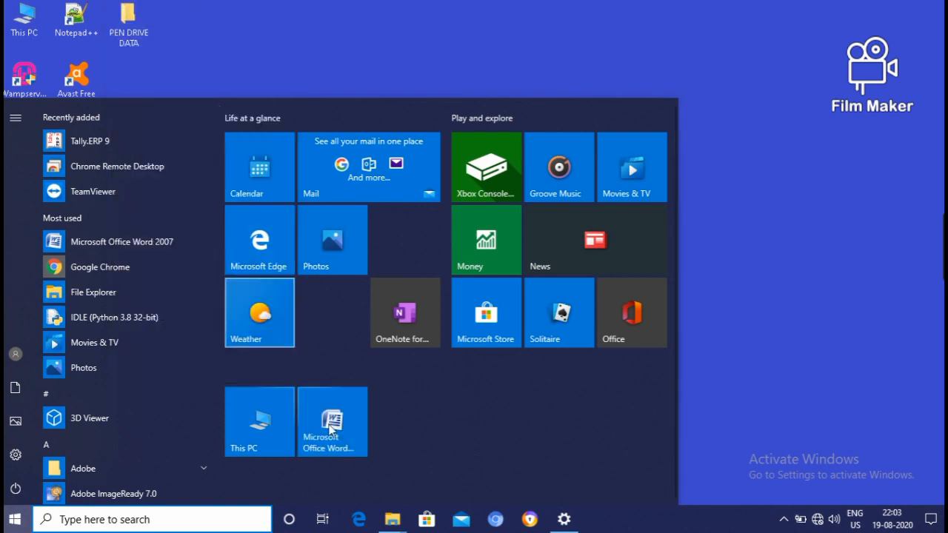
mouse_move(332, 427)
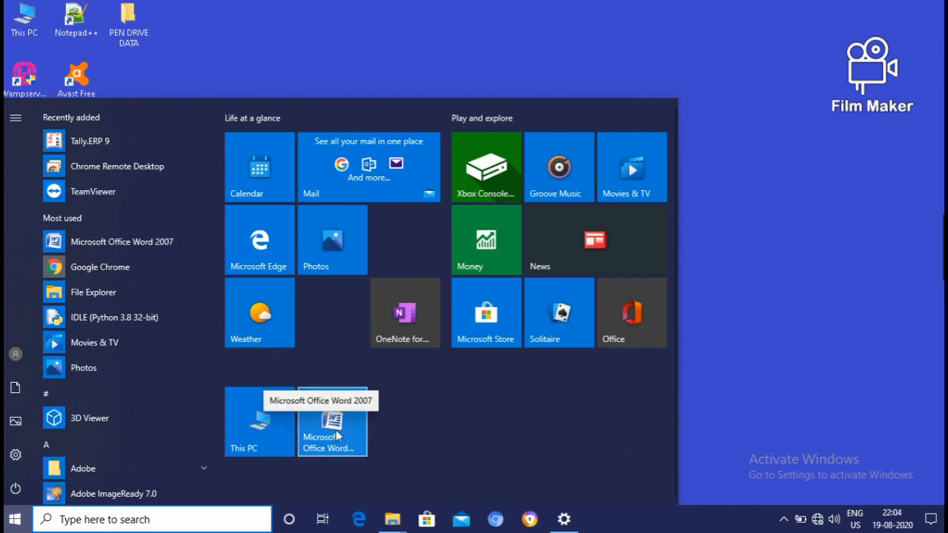
mouse_move(560, 503)
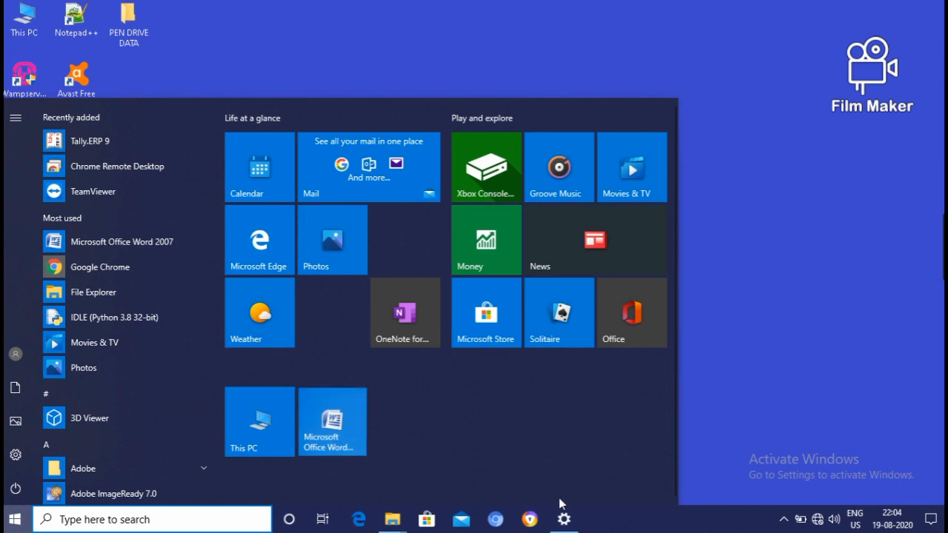
click(15, 518)
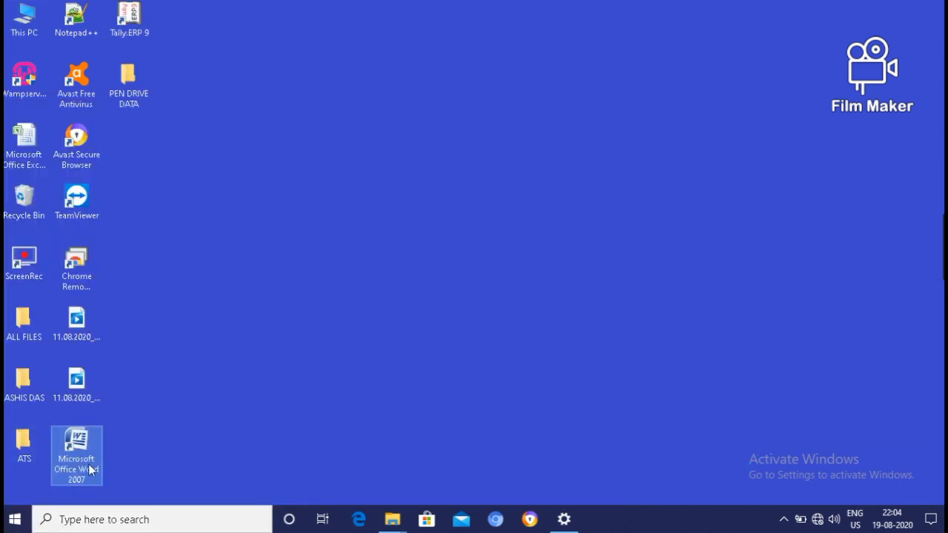
mouse_move(77, 455)
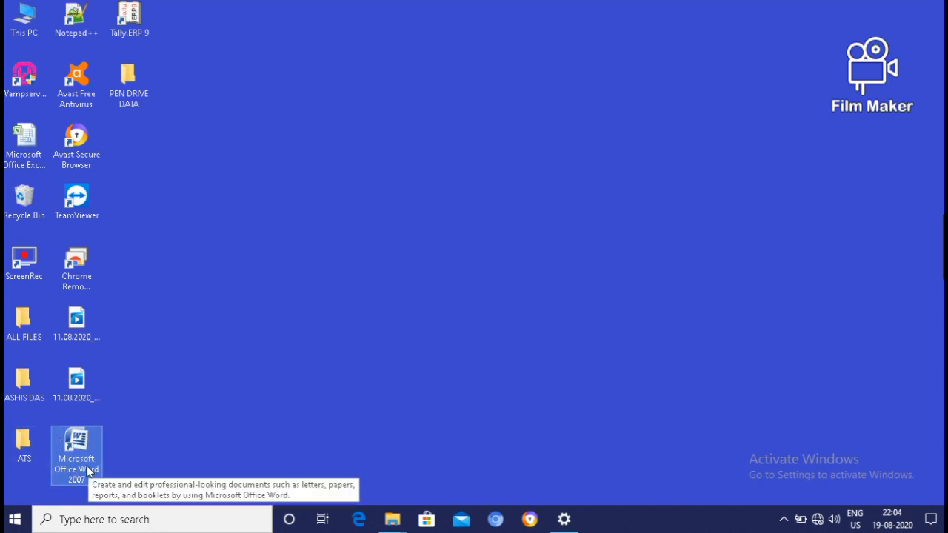
mouse_move(157, 430)
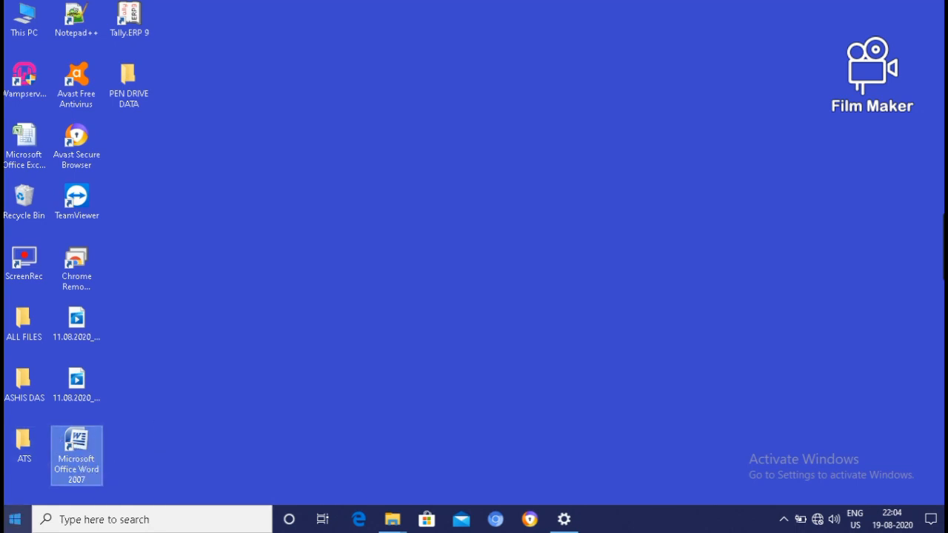
Step: Locate and expand the Microsoft Office group in the Start program list
click(15, 518)
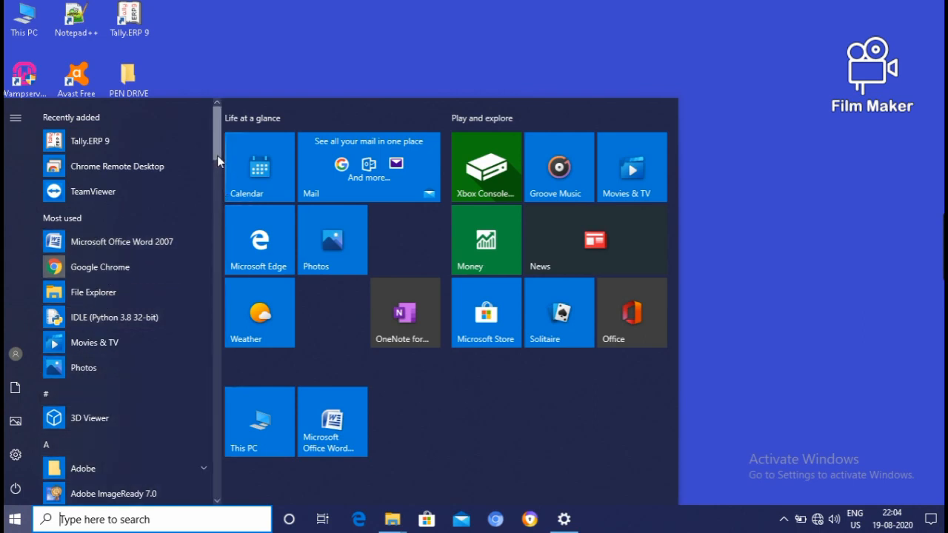
scroll(down, 3)
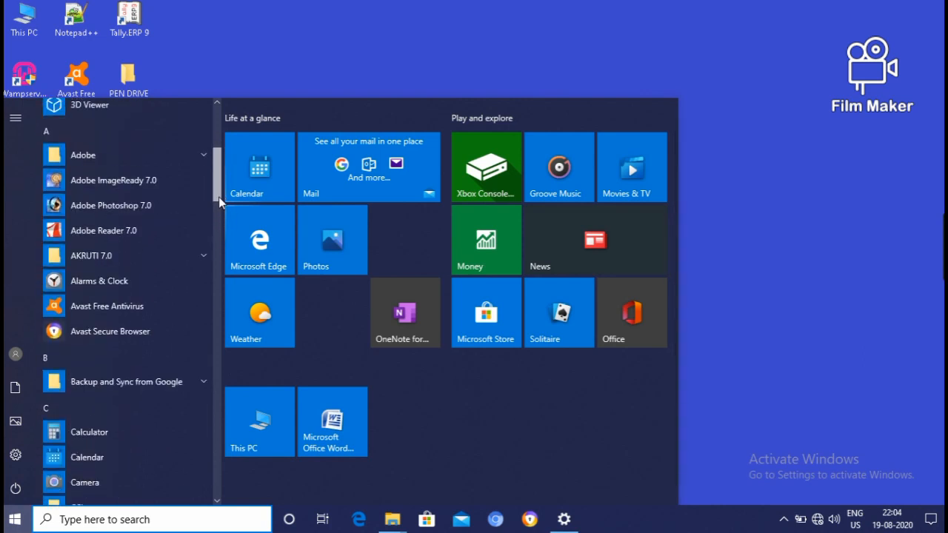
scroll(down, 3)
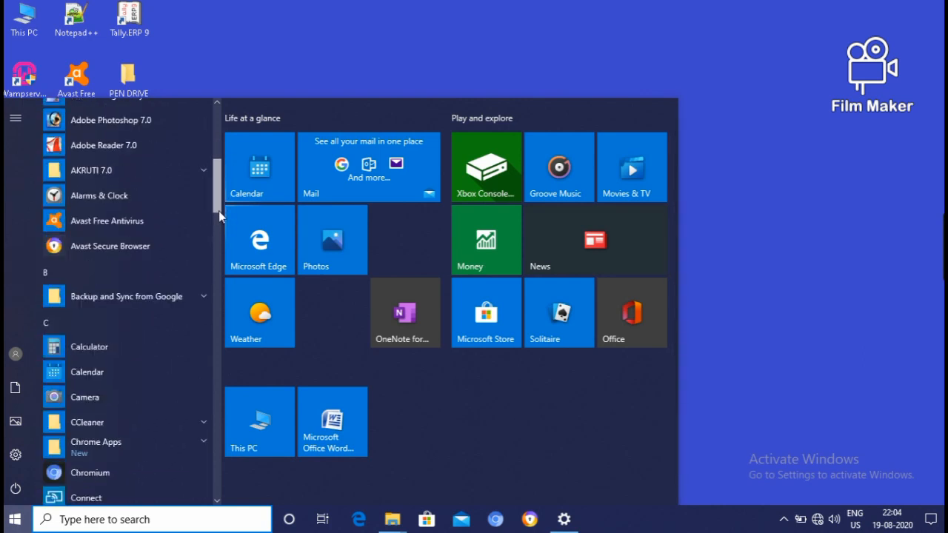
scroll(down, 3)
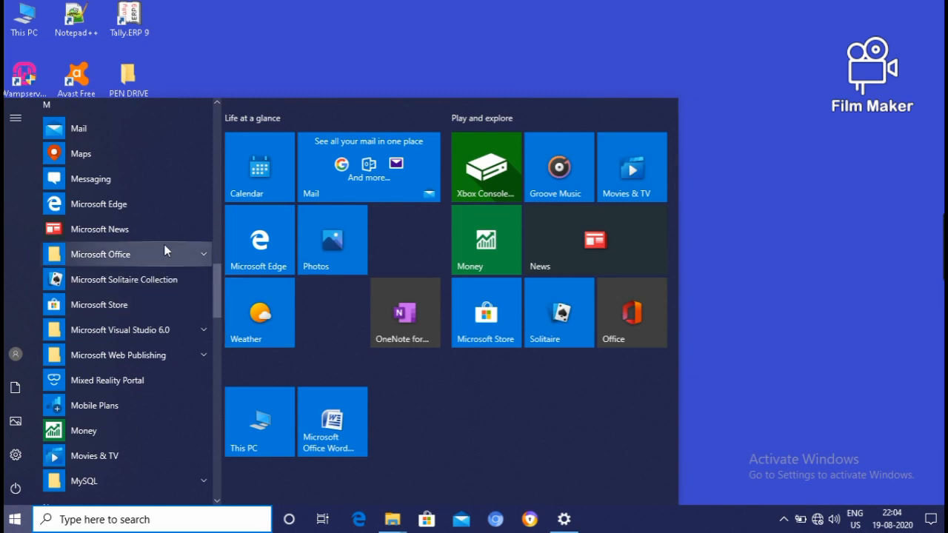
mouse_move(204, 254)
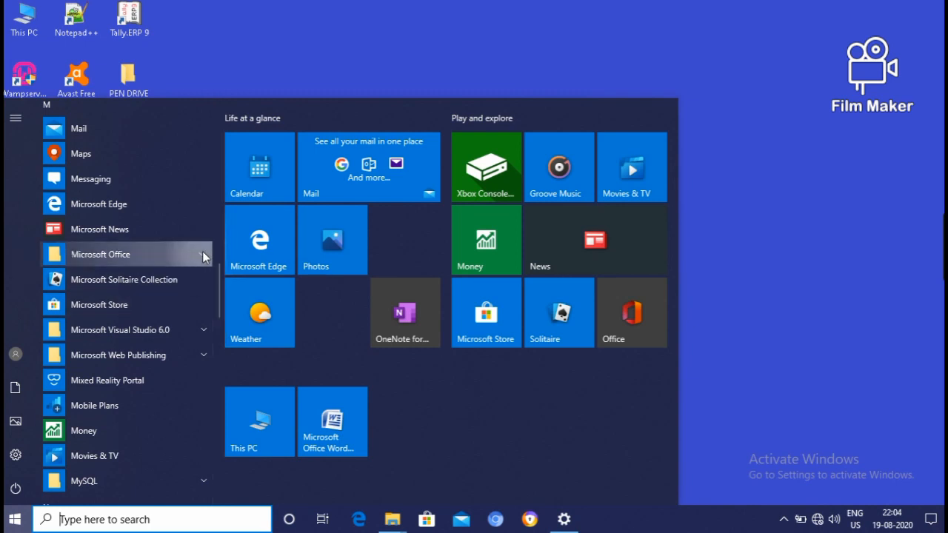
click(101, 254)
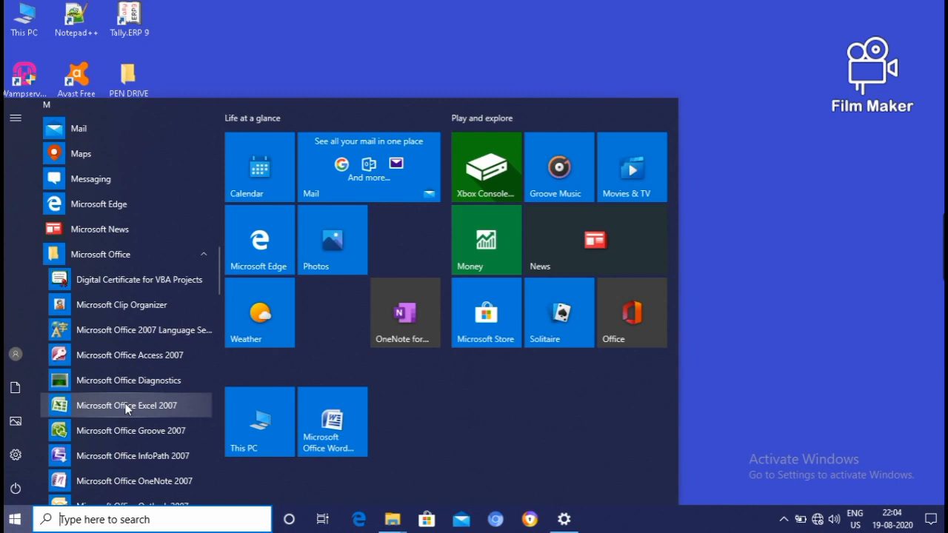
Step: Pin Microsoft Office Excel 2007 to Start and drag its shortcut onto the desktop
right_click(126, 406)
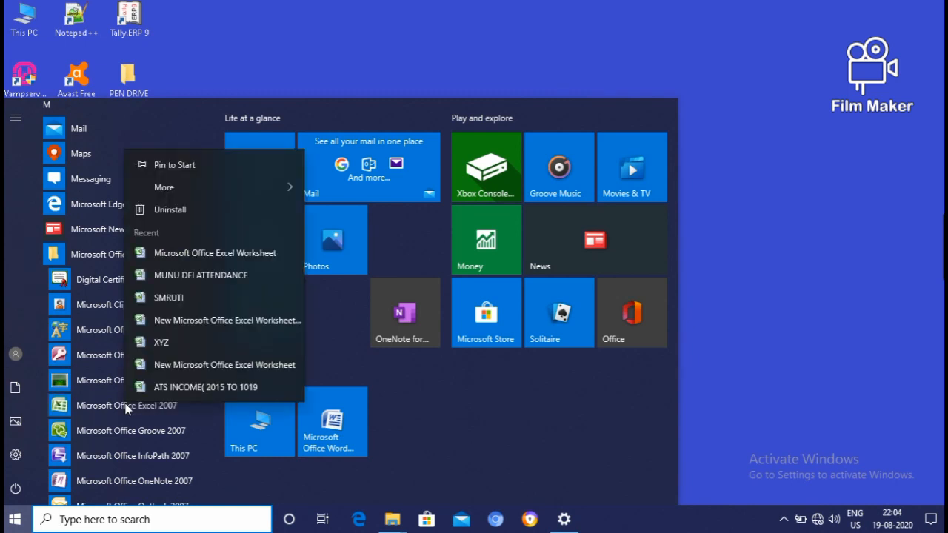
mouse_move(175, 164)
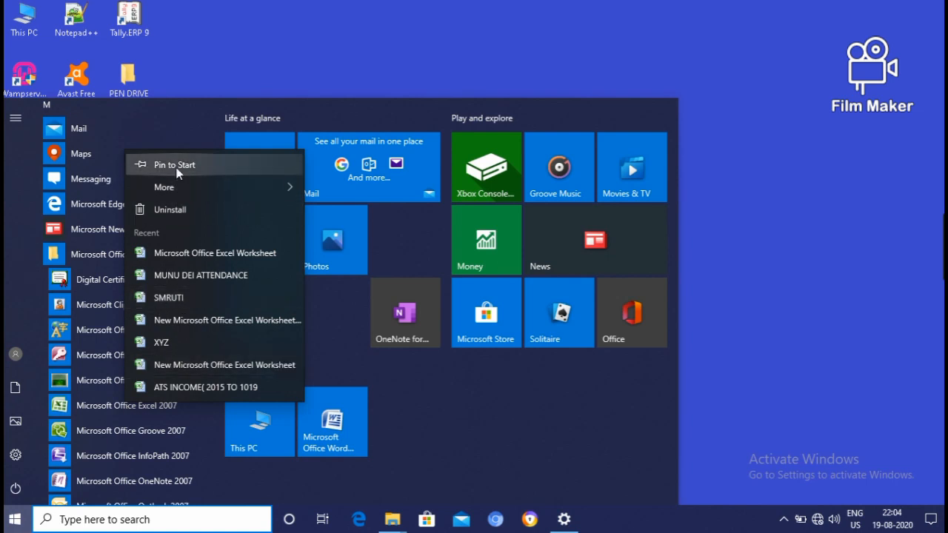
click(174, 164)
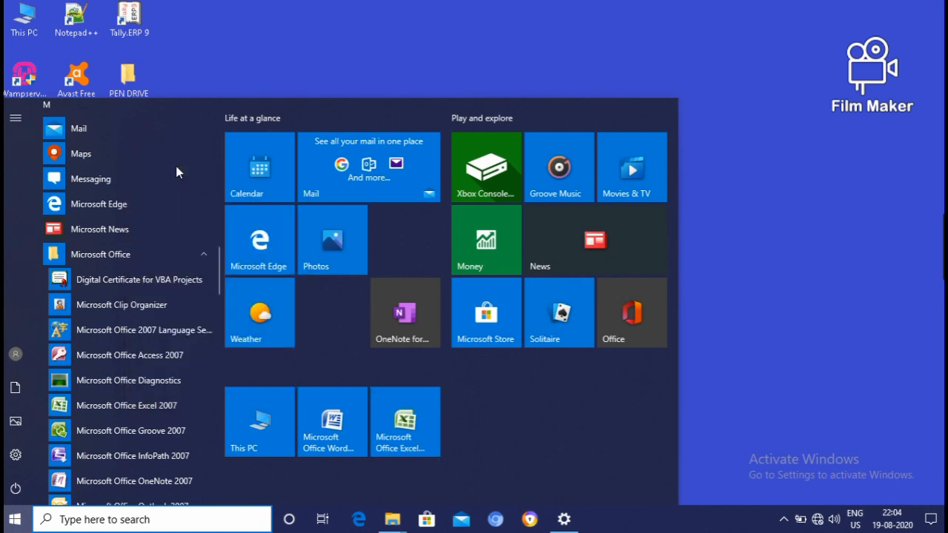
mouse_move(406, 420)
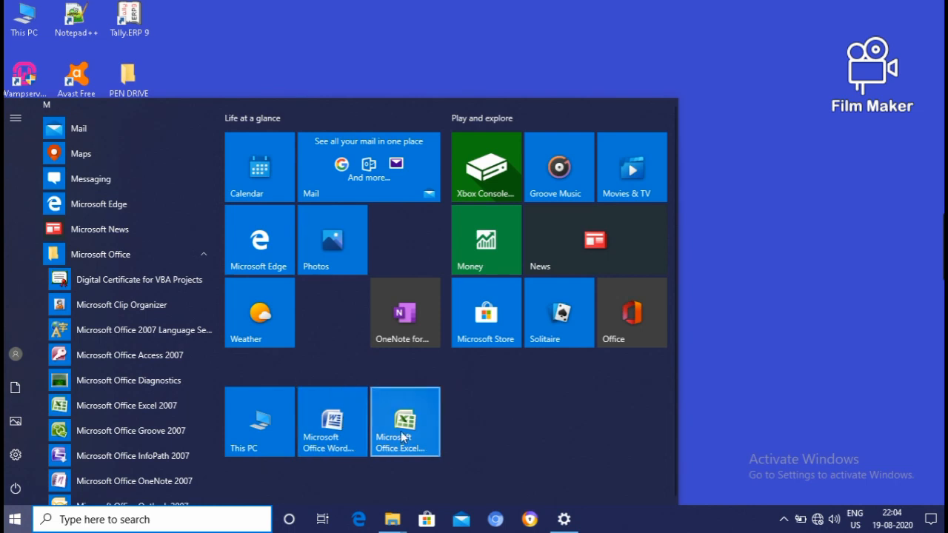
mouse_move(405, 422)
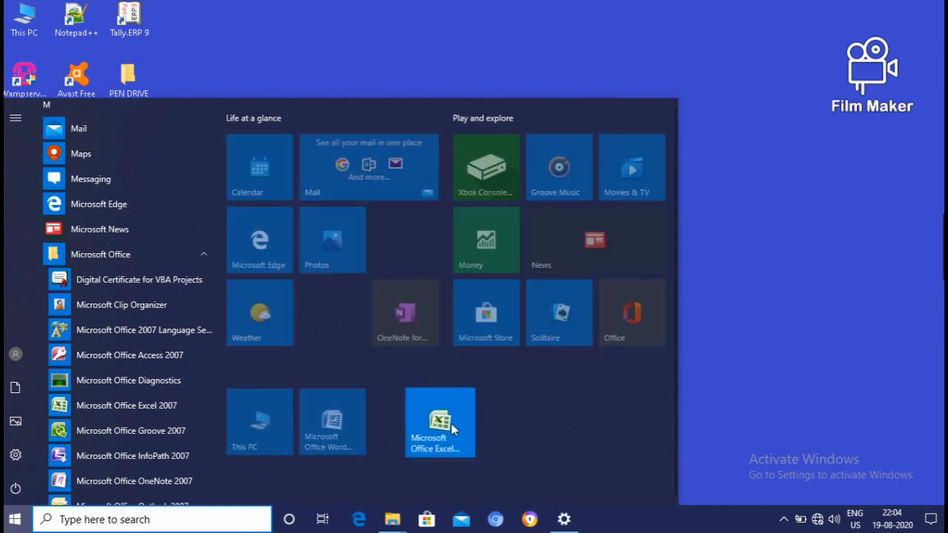
drag(439, 422, 702, 422)
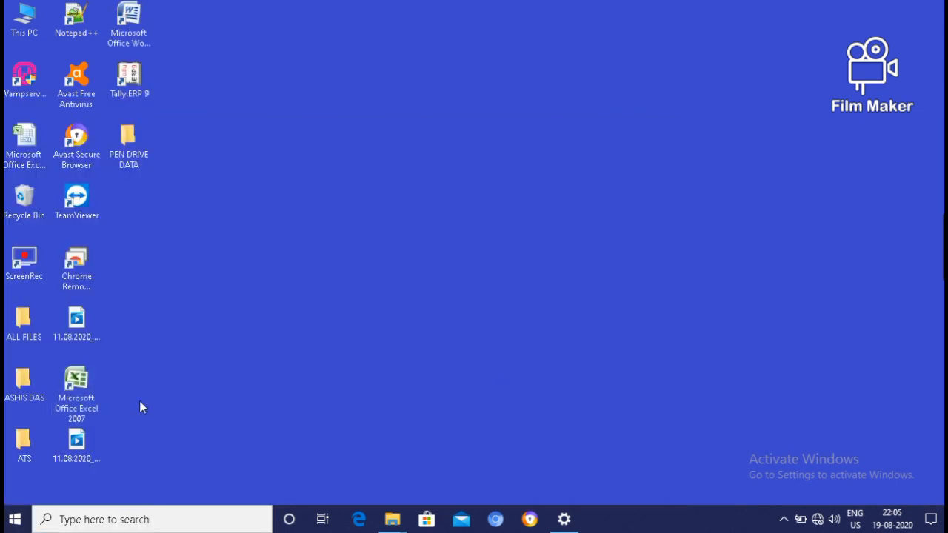
mouse_move(77, 382)
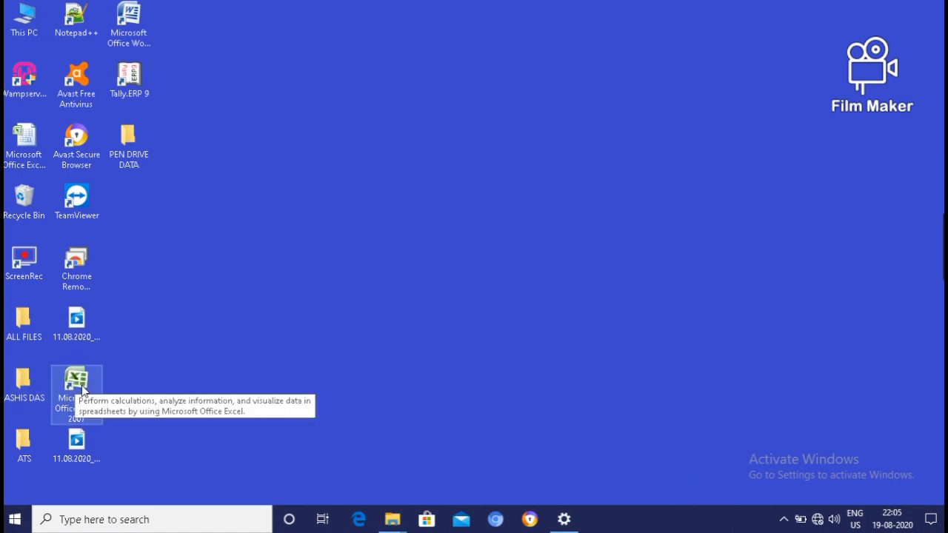
click(77, 385)
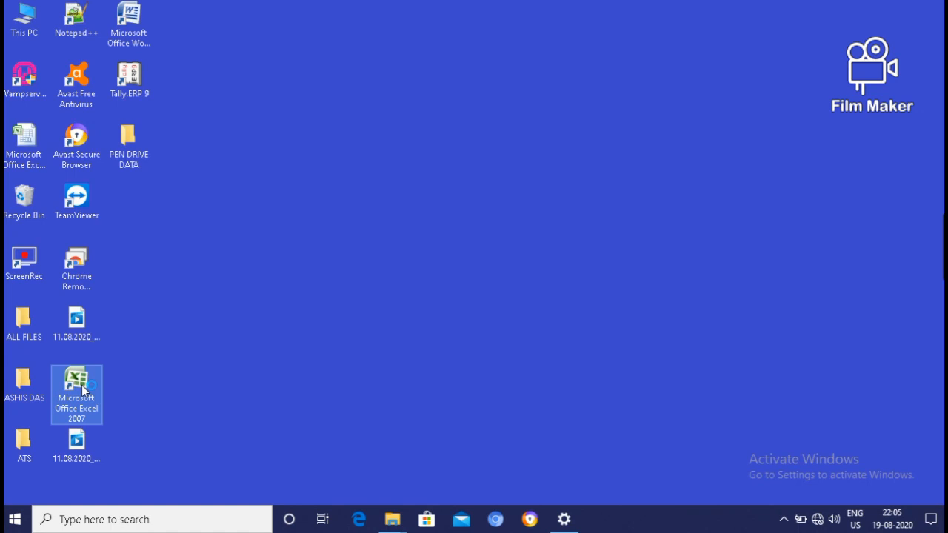
double_click(77, 388)
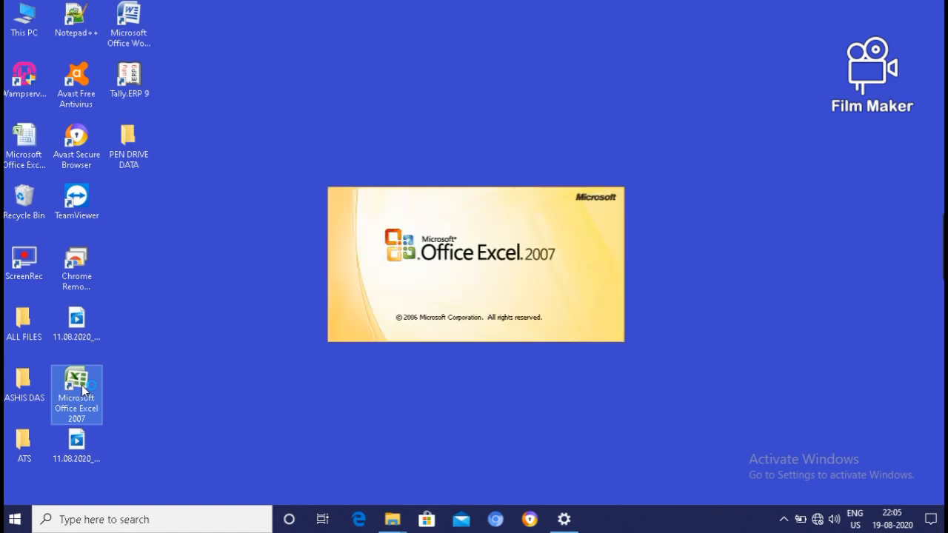
double_click(77, 388)
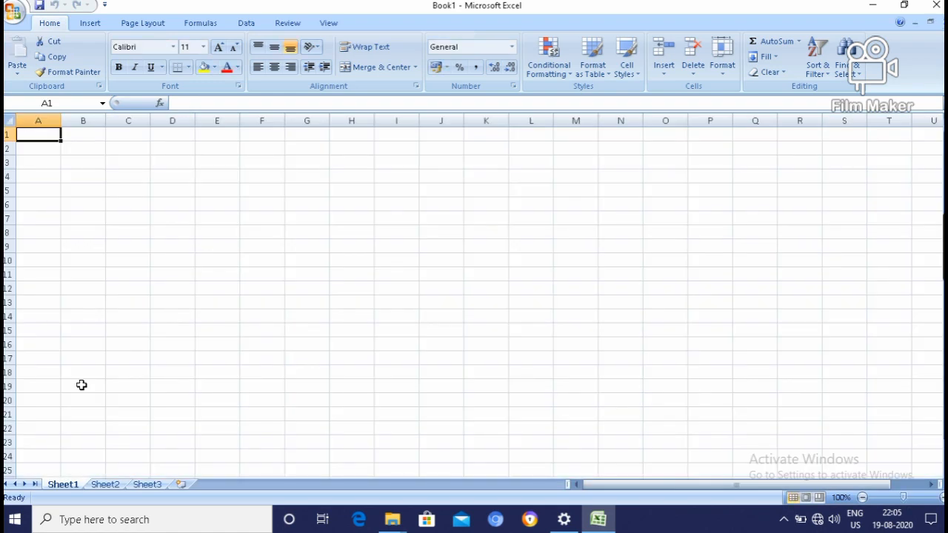
mouse_move(85, 391)
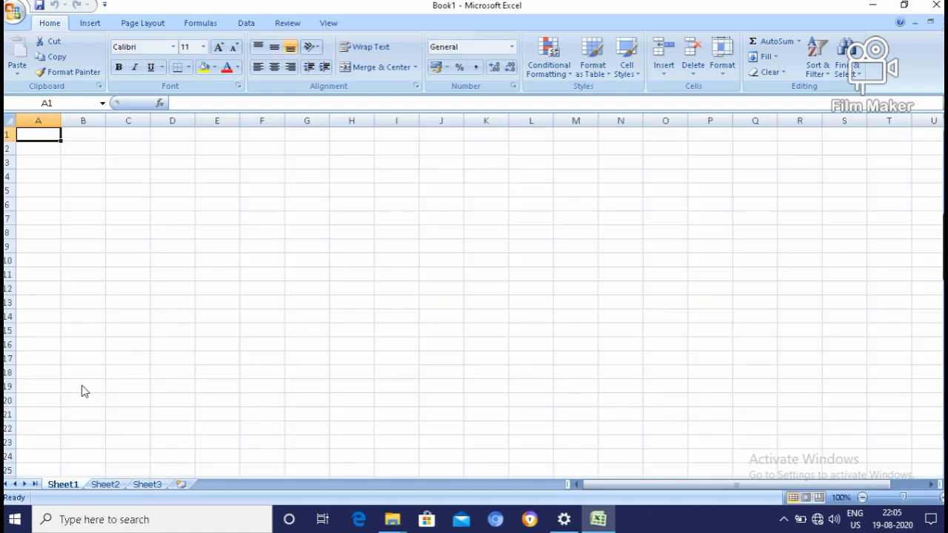
mouse_move(81, 385)
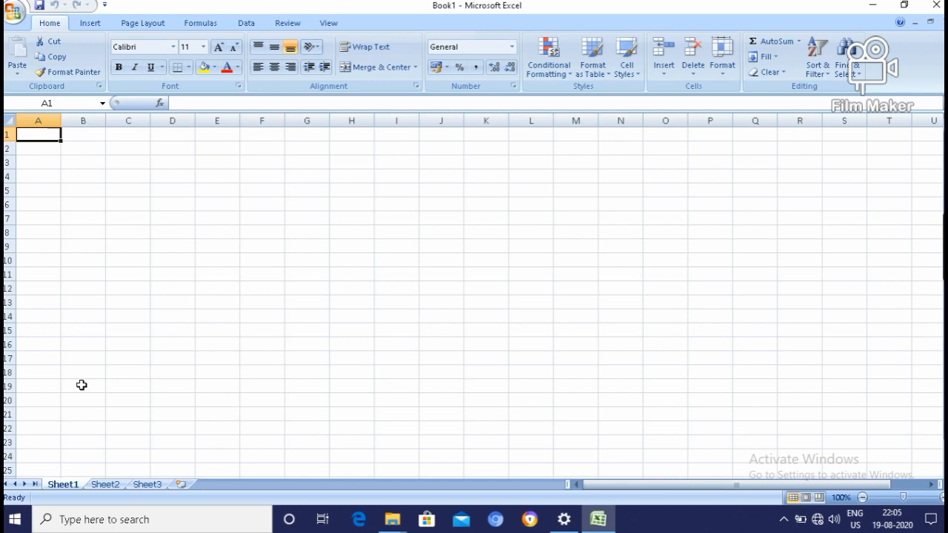
mouse_move(729, 182)
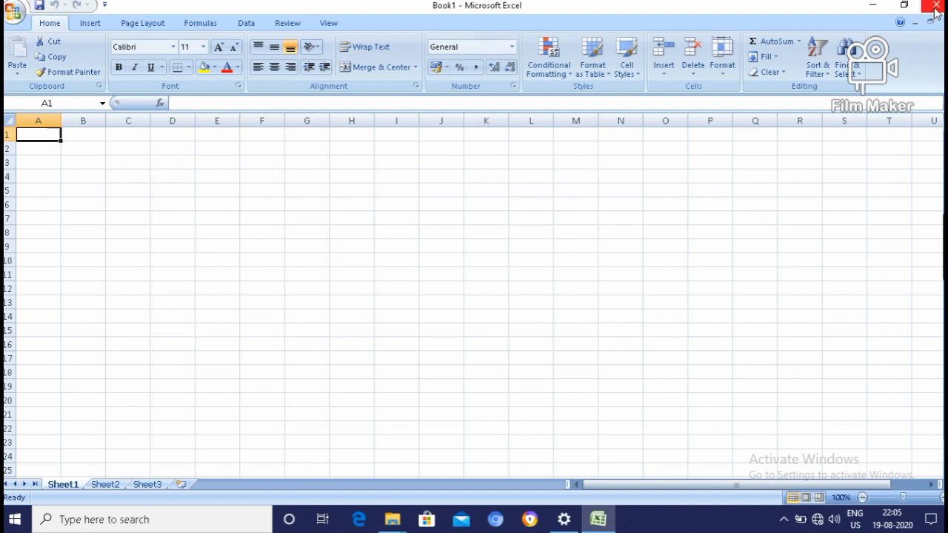
mouse_move(936, 7)
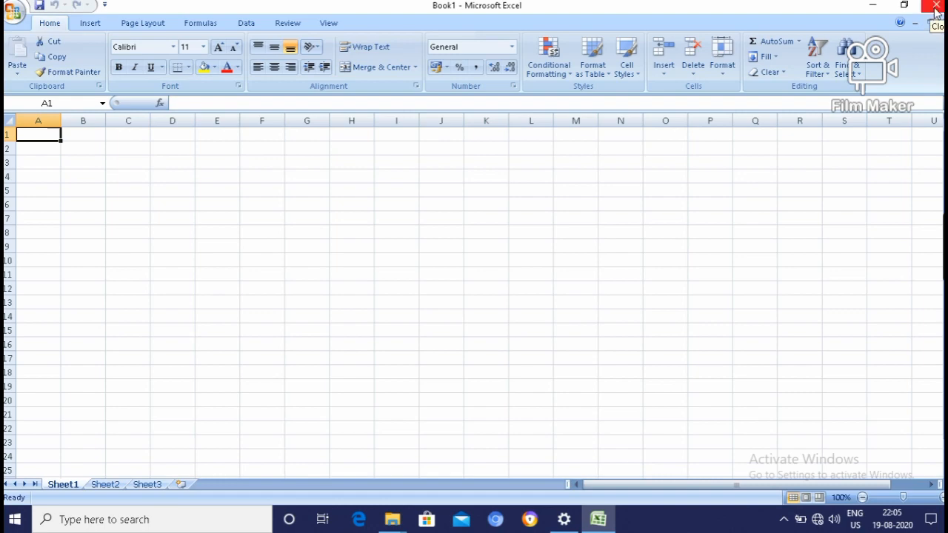
click(934, 6)
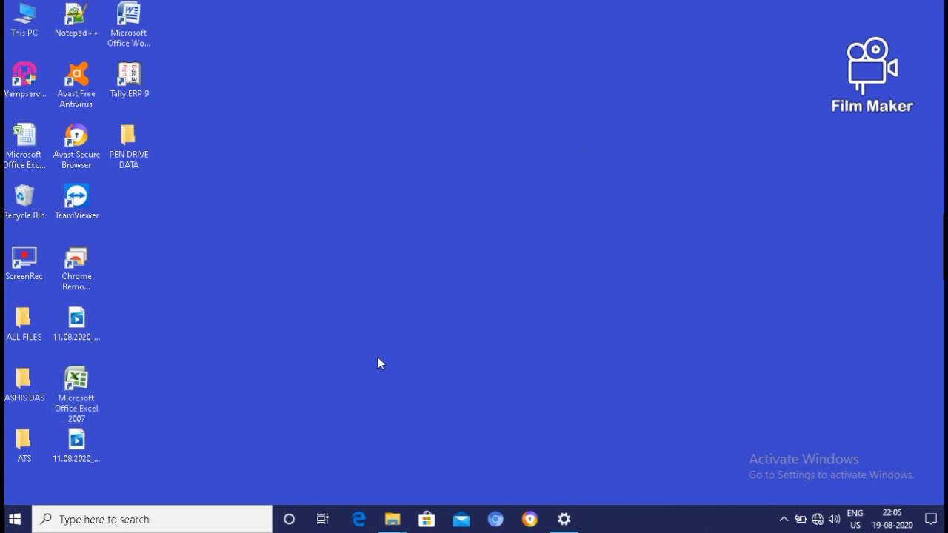
mouse_move(246, 396)
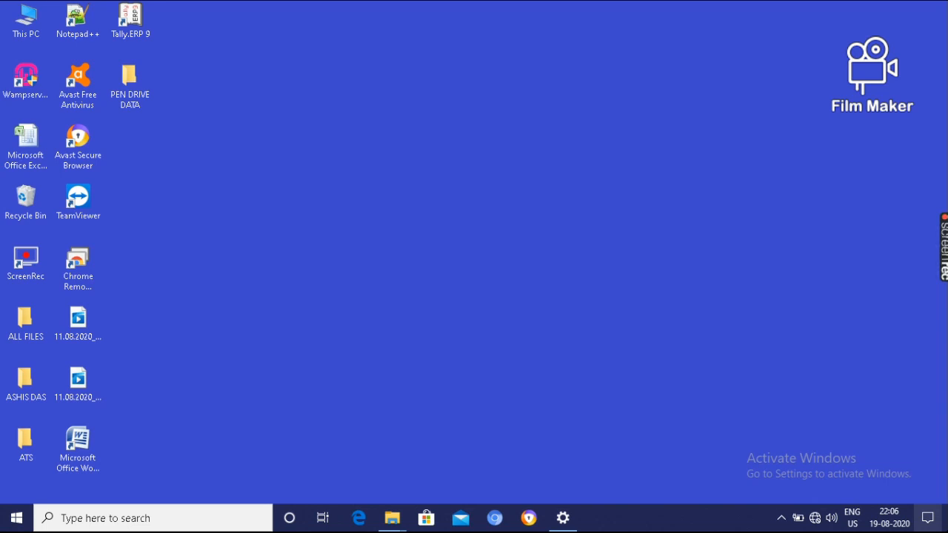
Step: Delete the Microsoft Office Word 2007 shortcut from the desktop
click(77, 444)
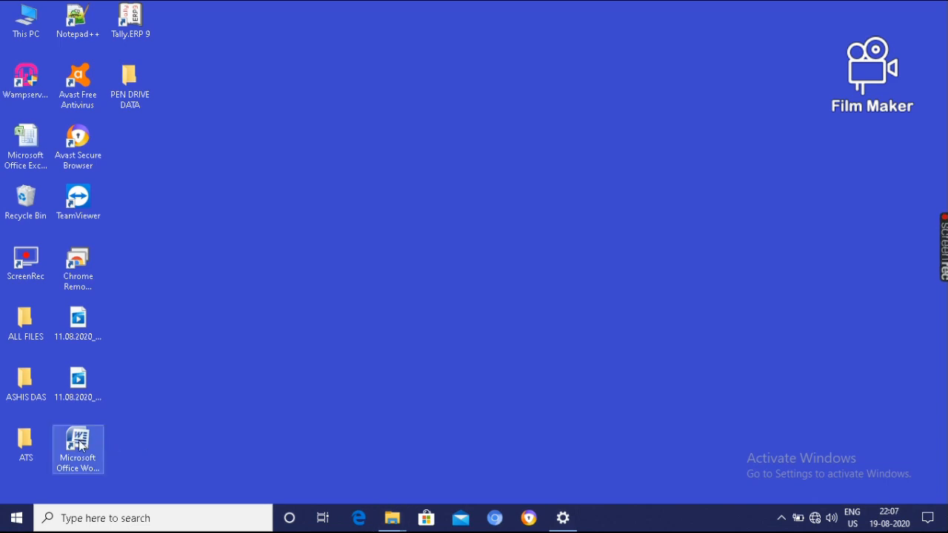
click(77, 445)
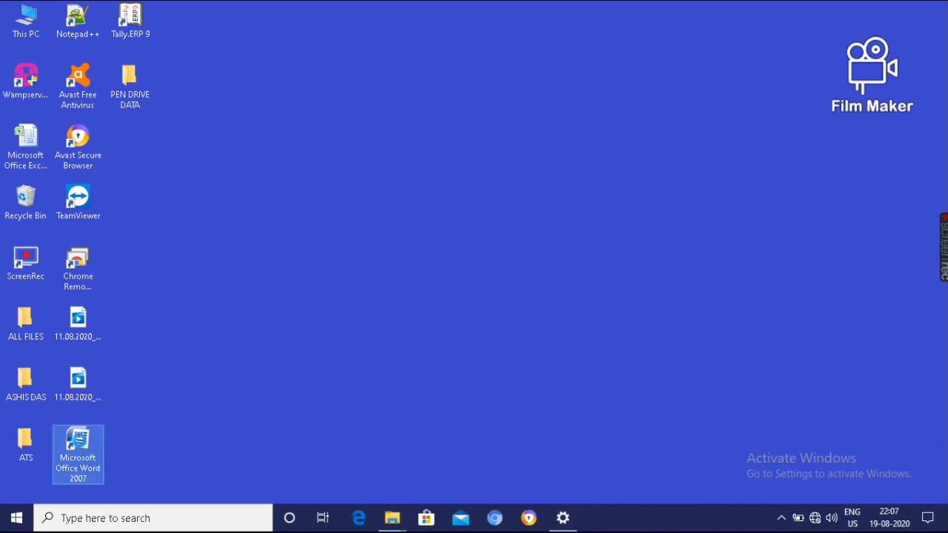
right_click(77, 453)
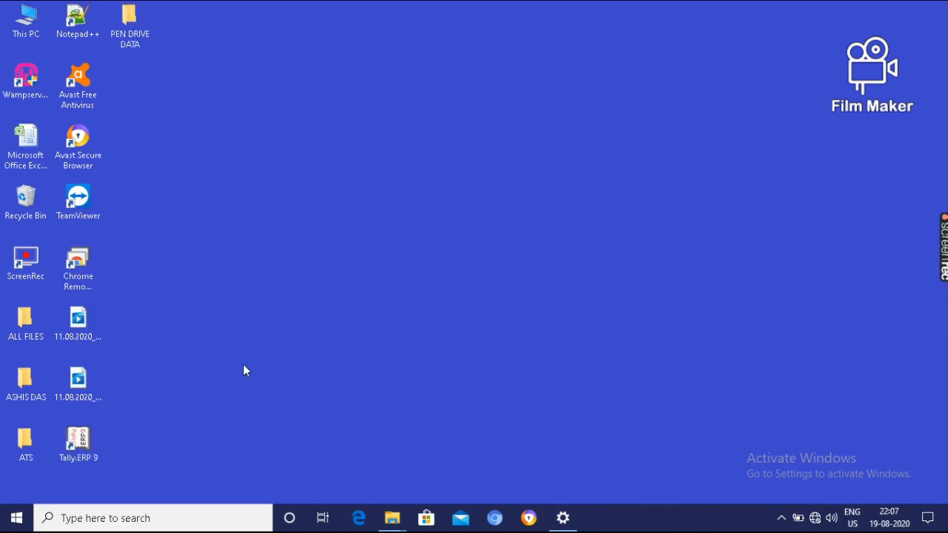
mouse_move(268, 287)
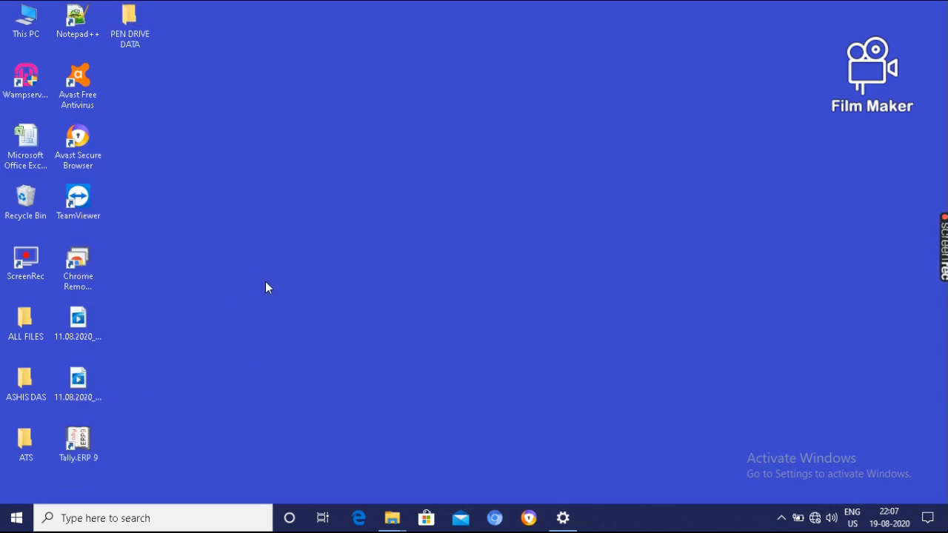